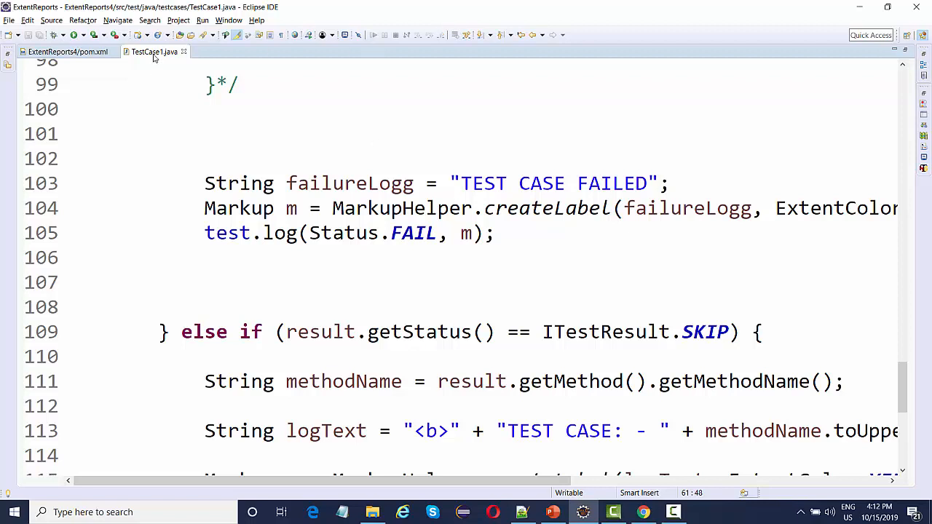
# - Close all open editors in Eclipse
pyautogui.rightClick(153, 50)
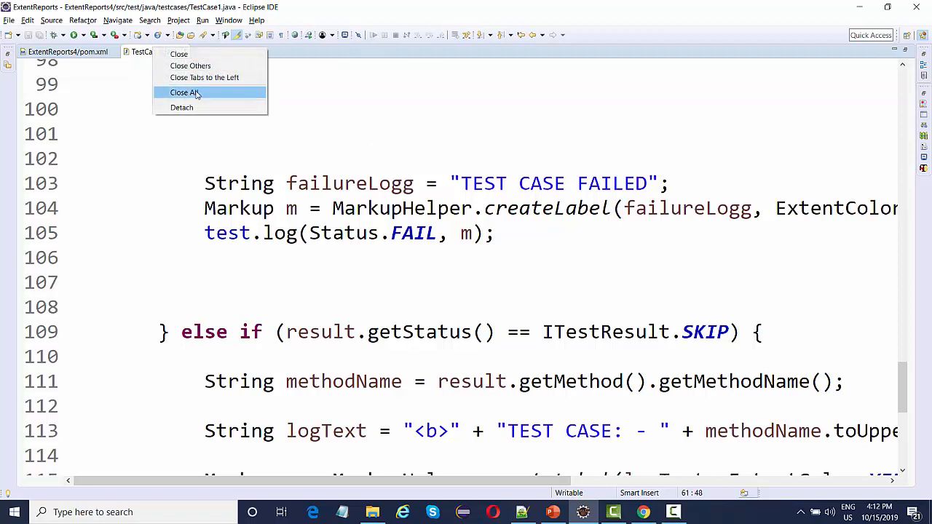
pyautogui.click(183, 94)
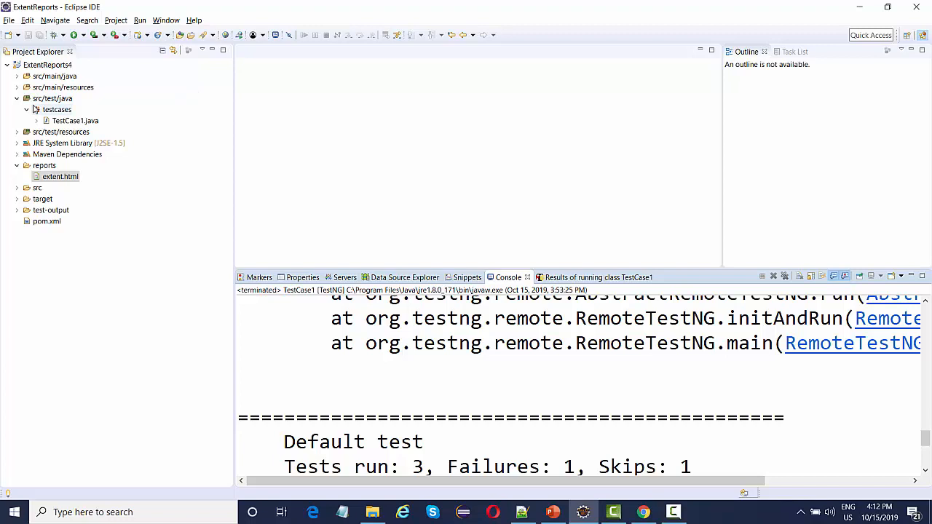
pyautogui.moveTo(341, 513)
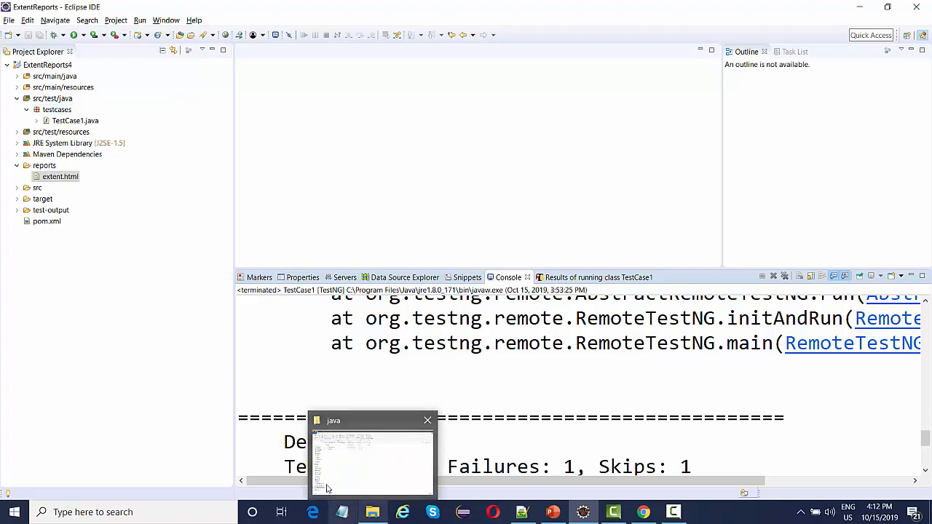
# - Copy the extentlisteners folder from File Explorer into src/test/java
pyautogui.click(372, 459)
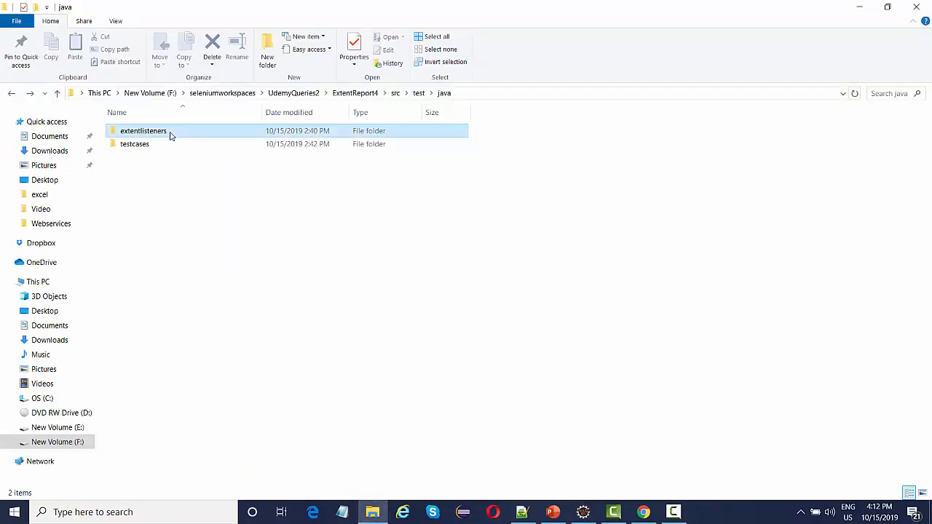
pyautogui.click(143, 131)
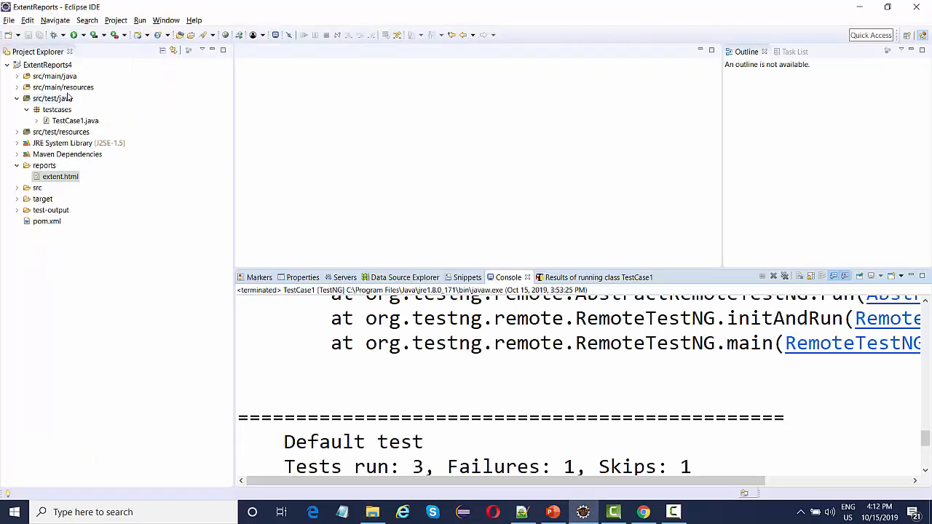
pyautogui.rightClick(51, 99)
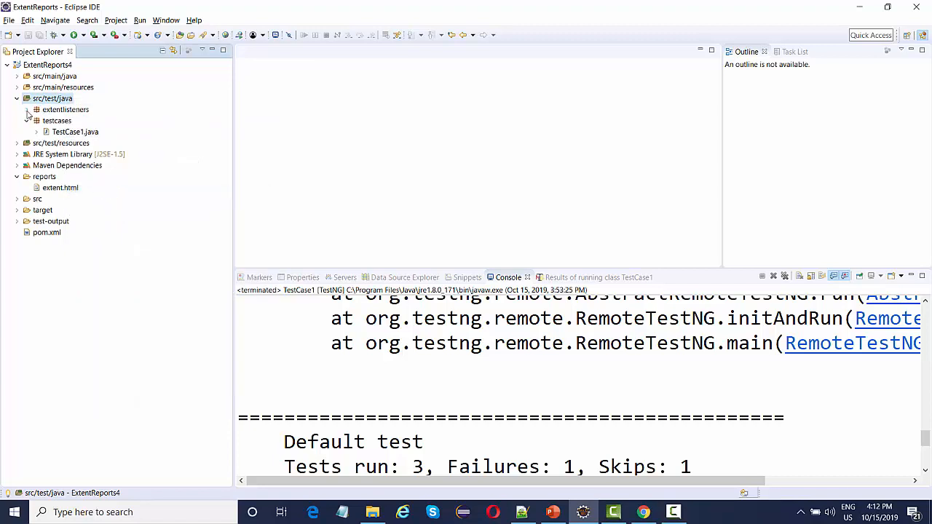
# - Expand the extentlisteners package to reveal ExtentListeners.java and ExtentManager.java
pyautogui.click(26, 110)
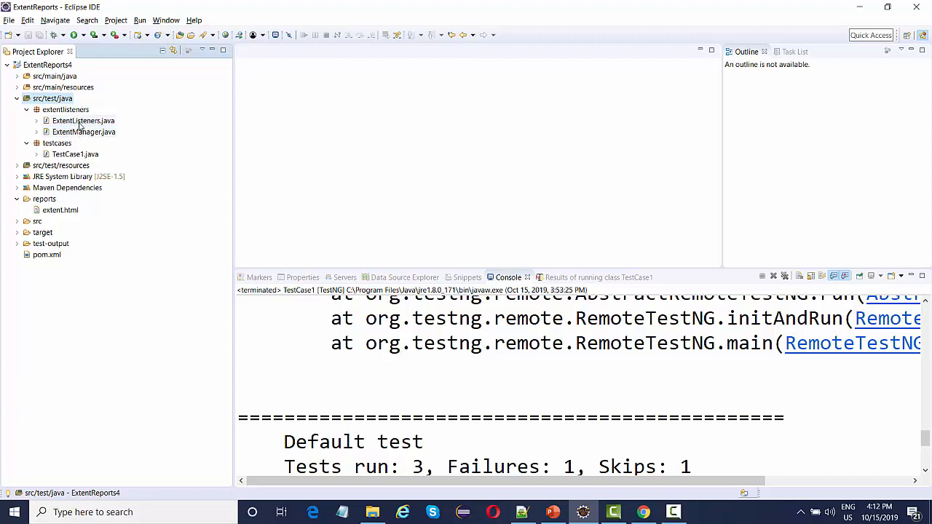
pyautogui.moveTo(84, 131)
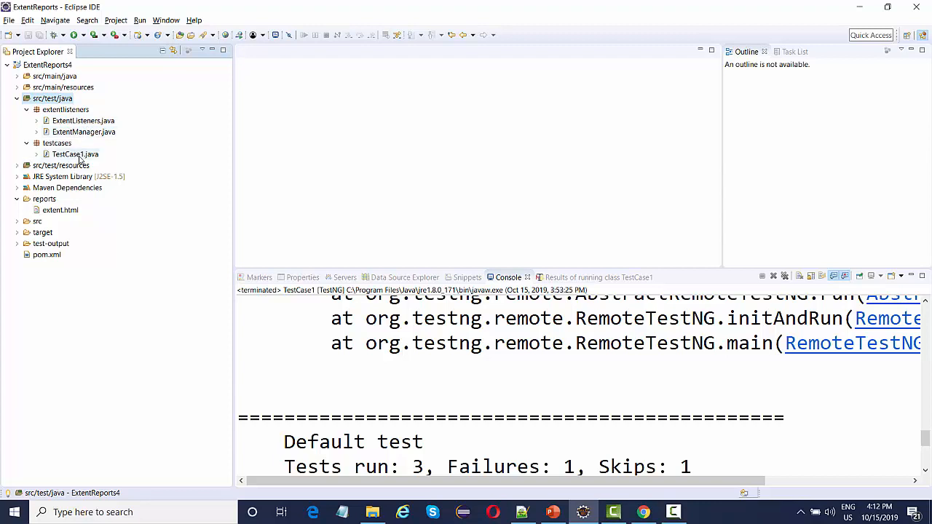
# - Open TestCase1.java and read through its report setup code
pyautogui.doubleClick(76, 154)
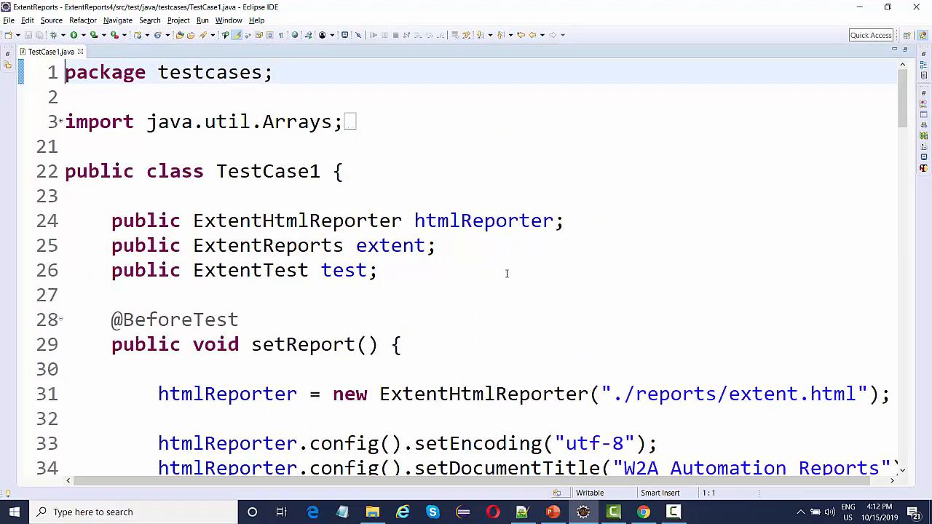
pyautogui.scroll(-3)
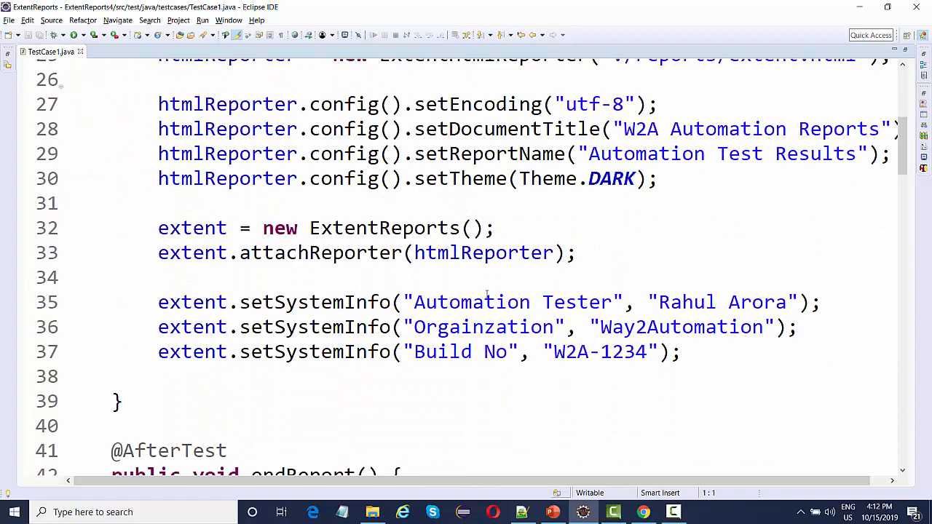
pyautogui.scroll(-3)
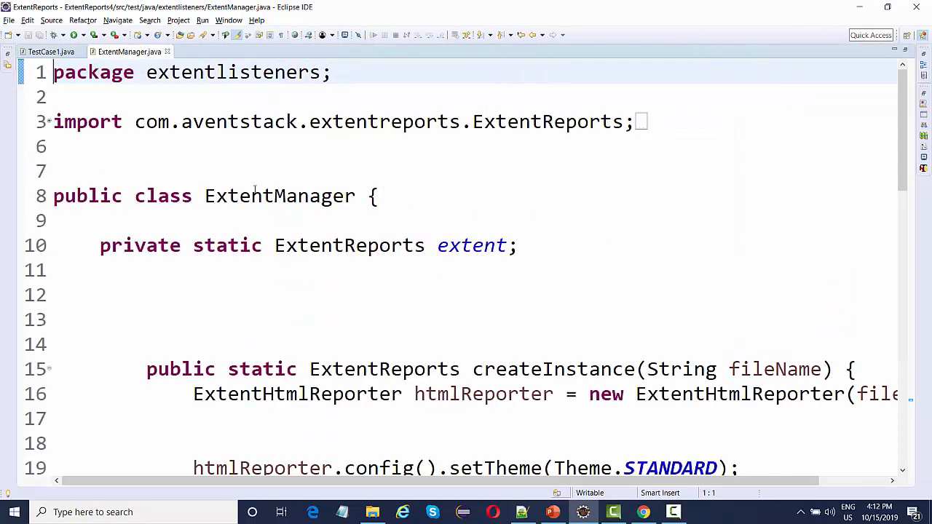
pyautogui.doubleClick(279, 195)
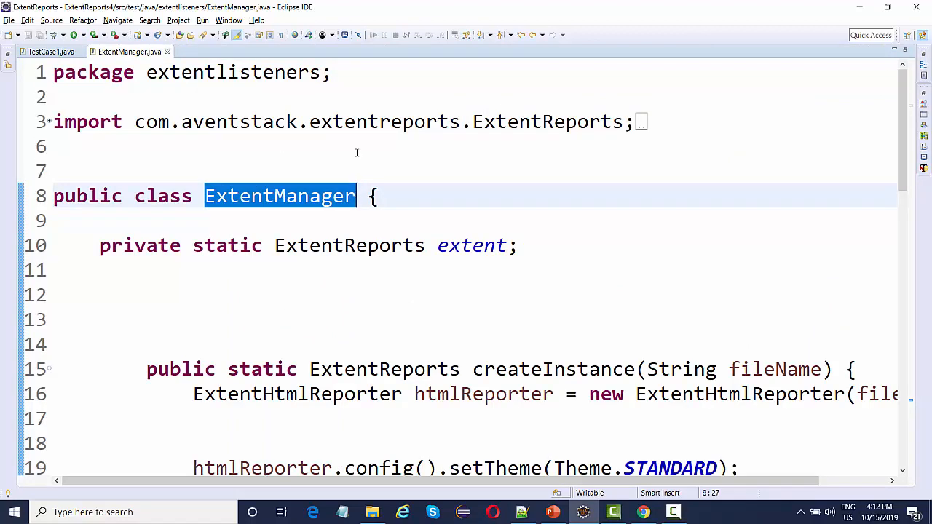
pyautogui.scroll(-3)
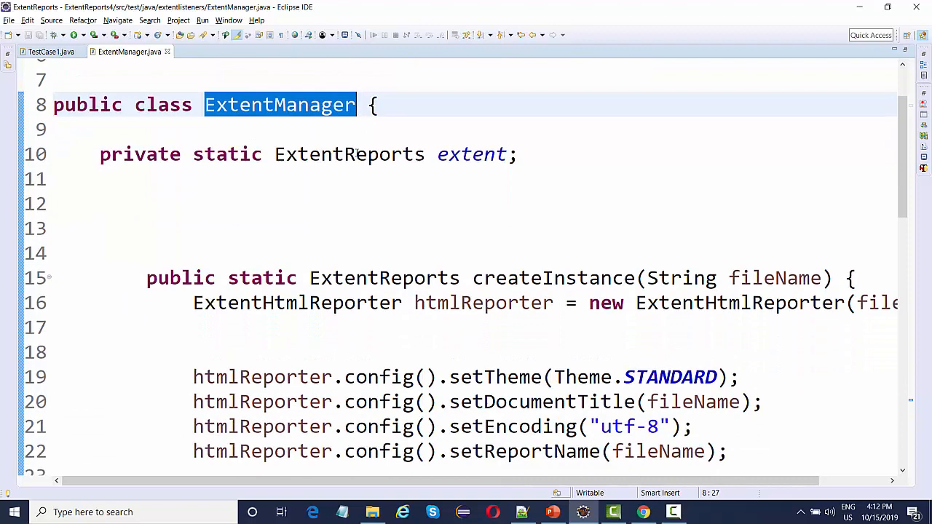
pyautogui.scroll(3)
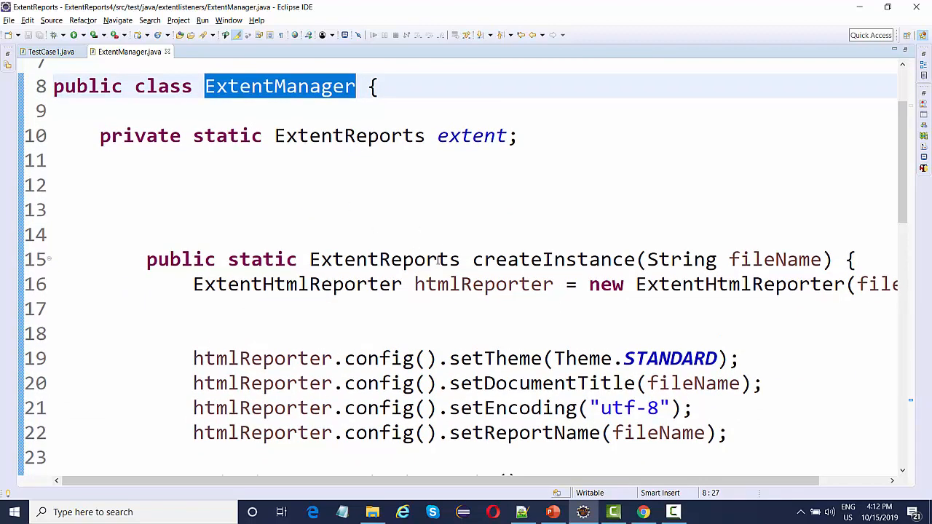
pyautogui.doubleClick(548, 259)
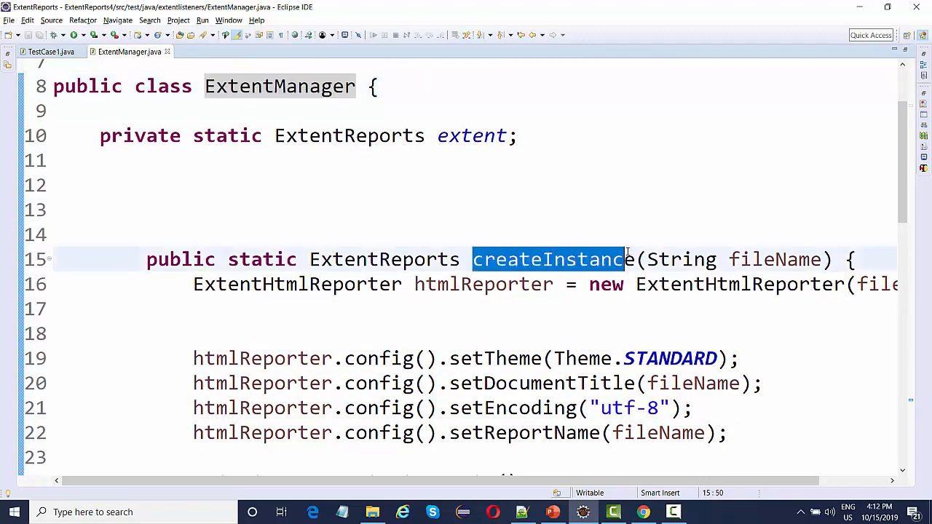
pyautogui.moveTo(632, 259)
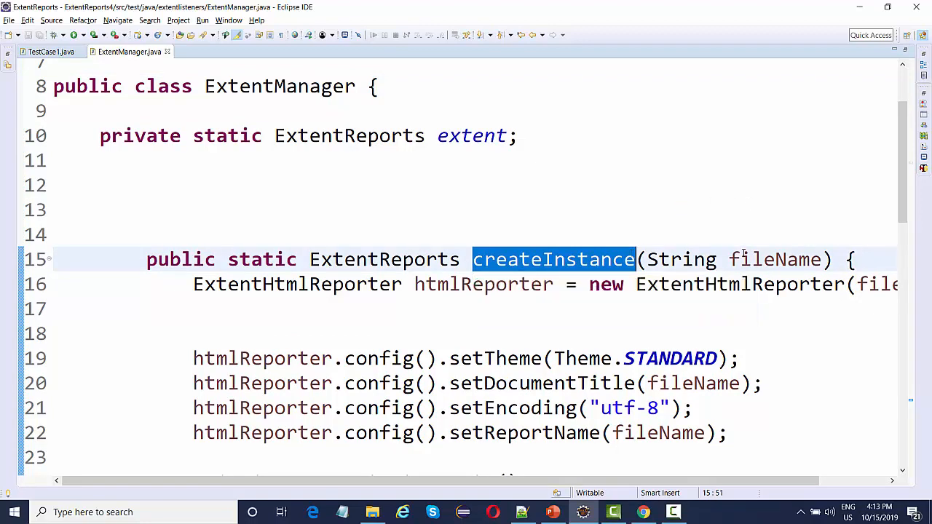
pyautogui.doubleClick(774, 260)
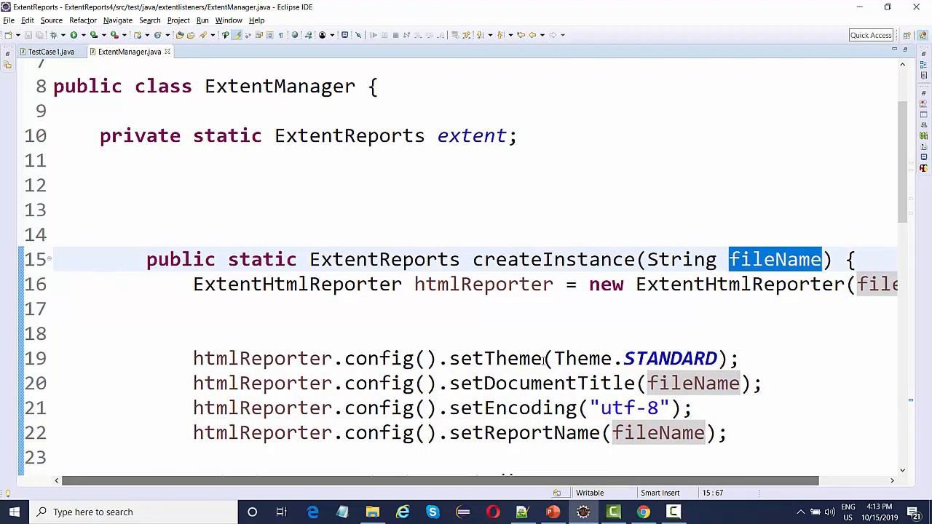
pyautogui.moveTo(545, 336)
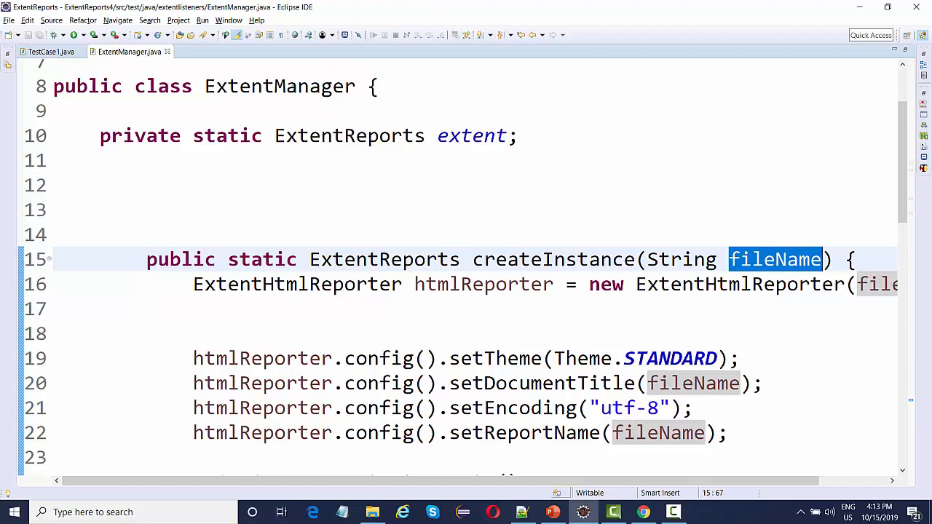
pyautogui.moveTo(434, 326)
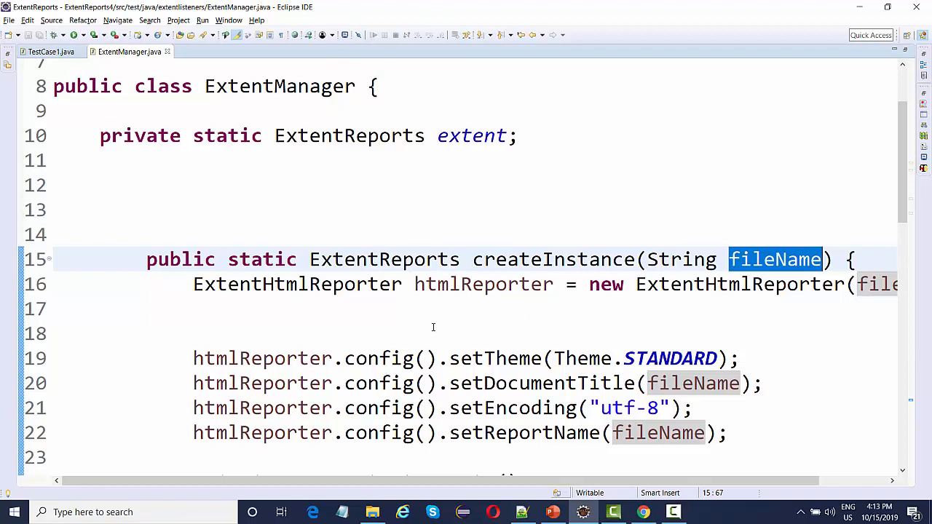
# - Scroll through ExtentManager's createInstance method and the commented-out captureScreenshot below it
pyautogui.scroll(-3)
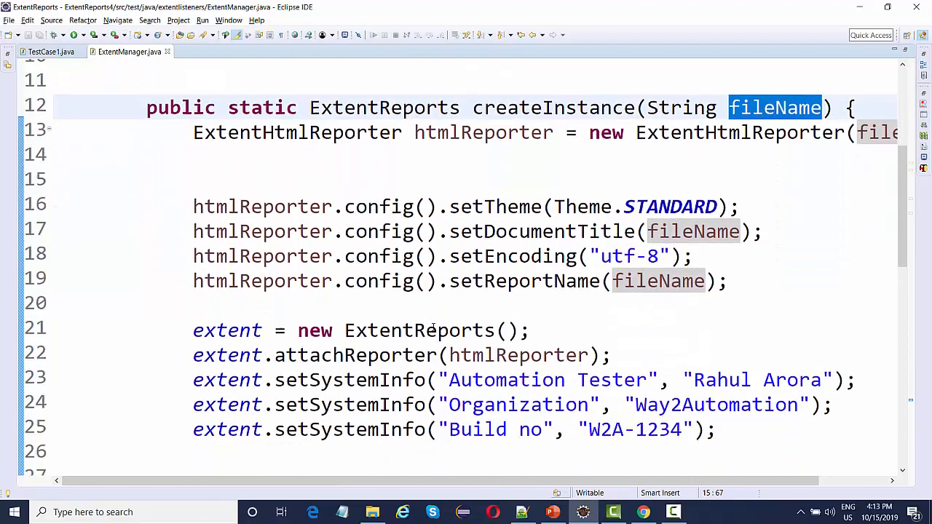
pyautogui.scroll(-3)
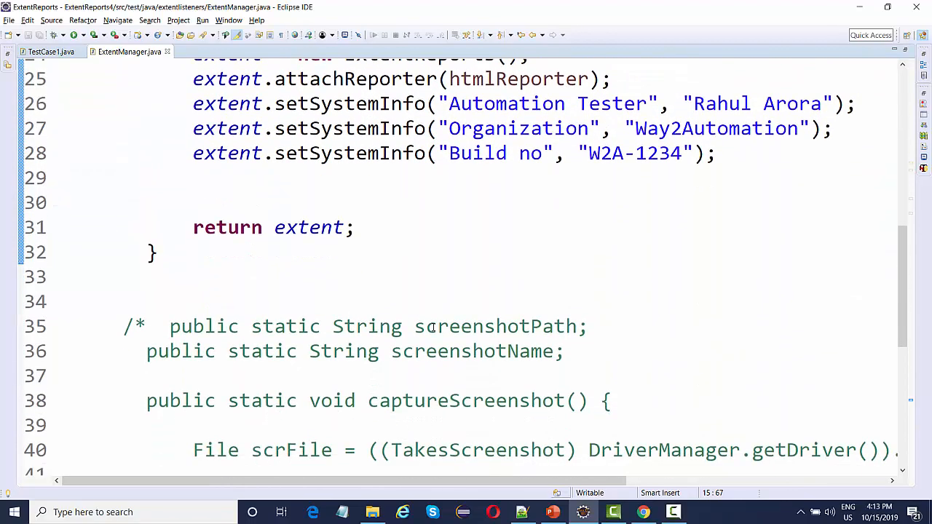
pyautogui.scroll(3)
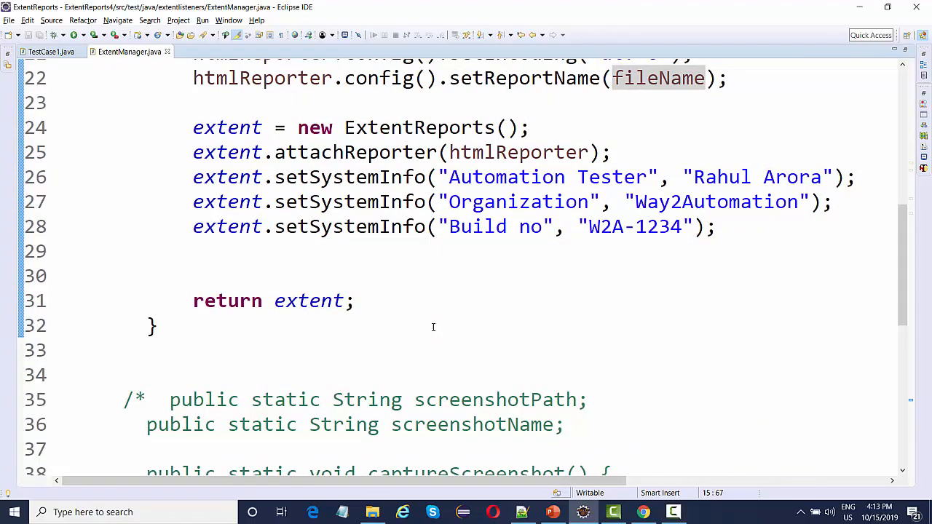
pyautogui.scroll(-3)
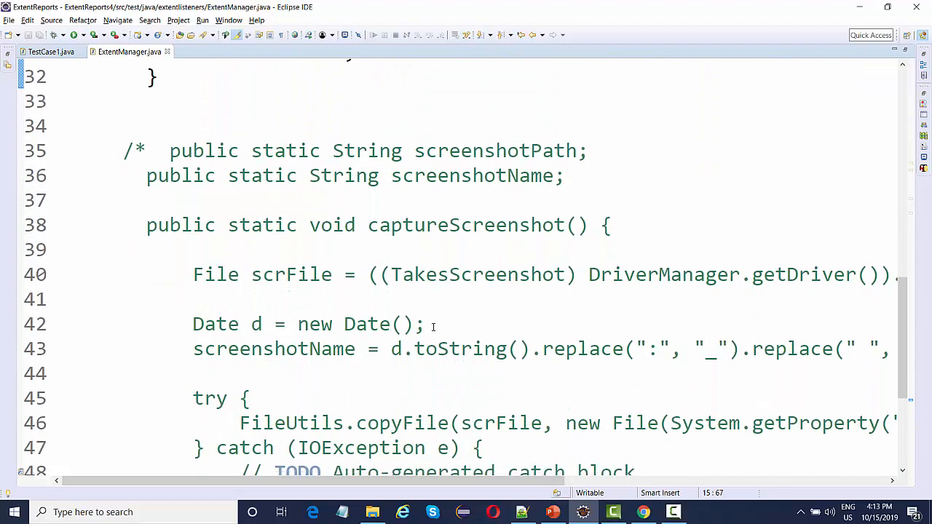
pyautogui.scroll(-3)
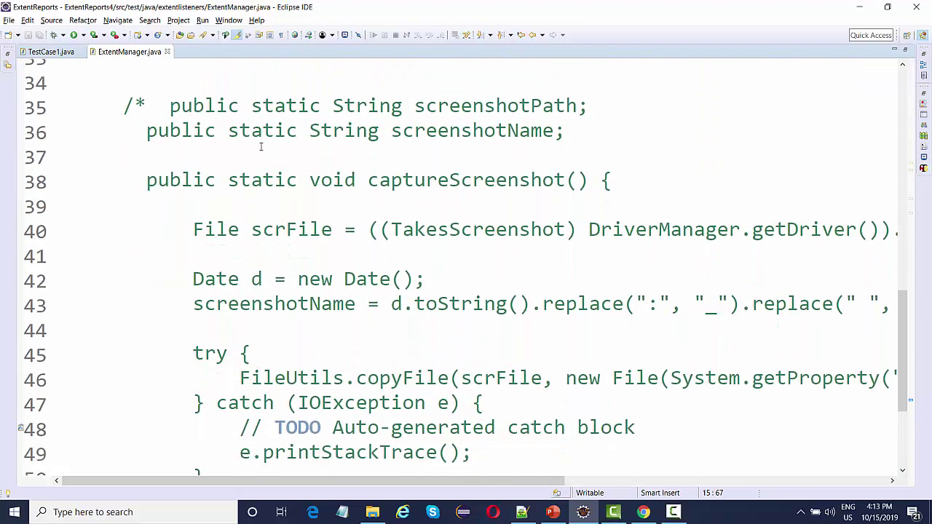
pyautogui.scroll(3)
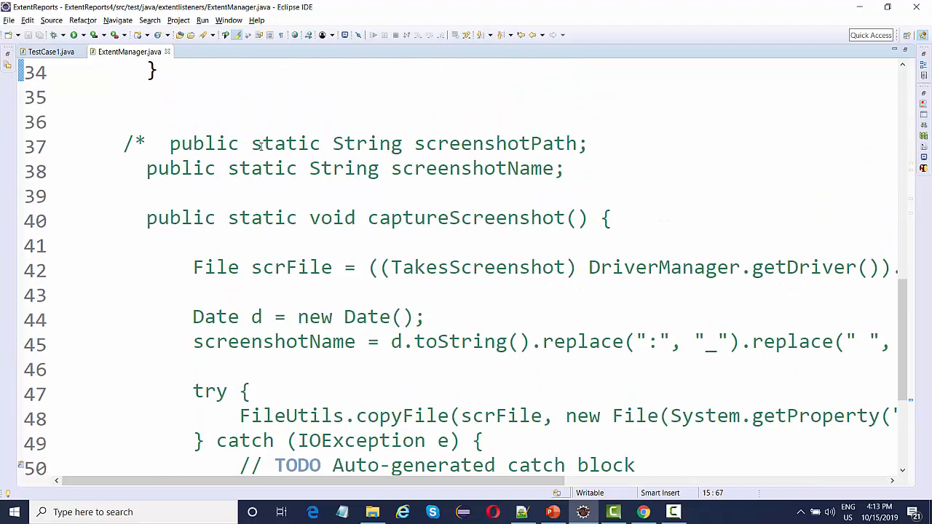
pyautogui.scroll(3)
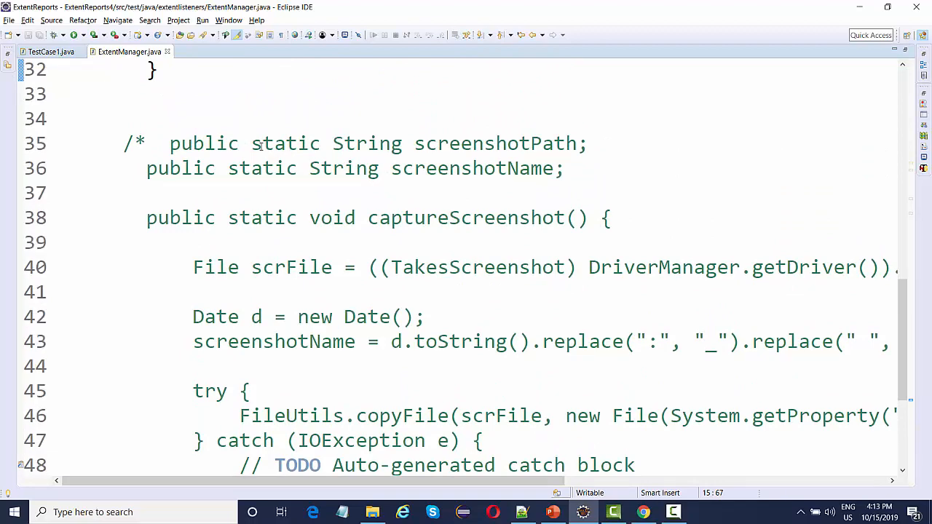
pyautogui.scroll(3)
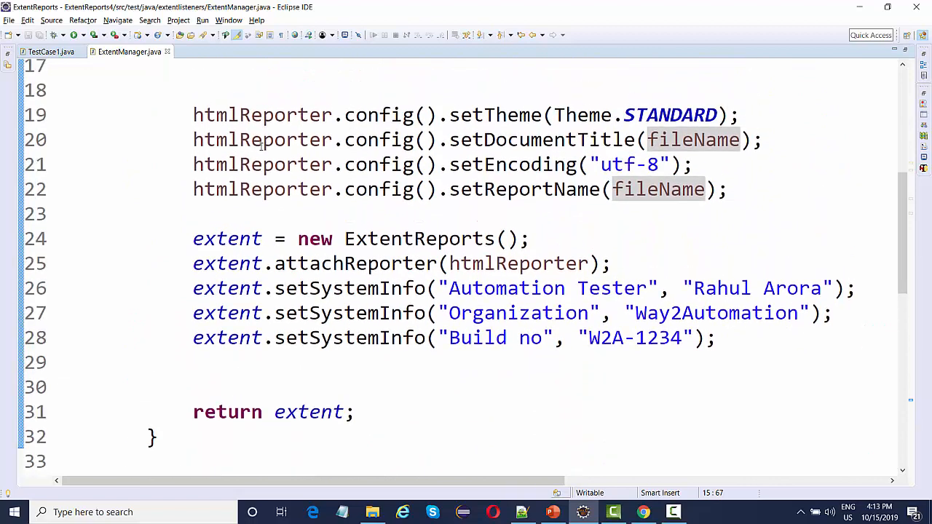
pyautogui.scroll(-3)
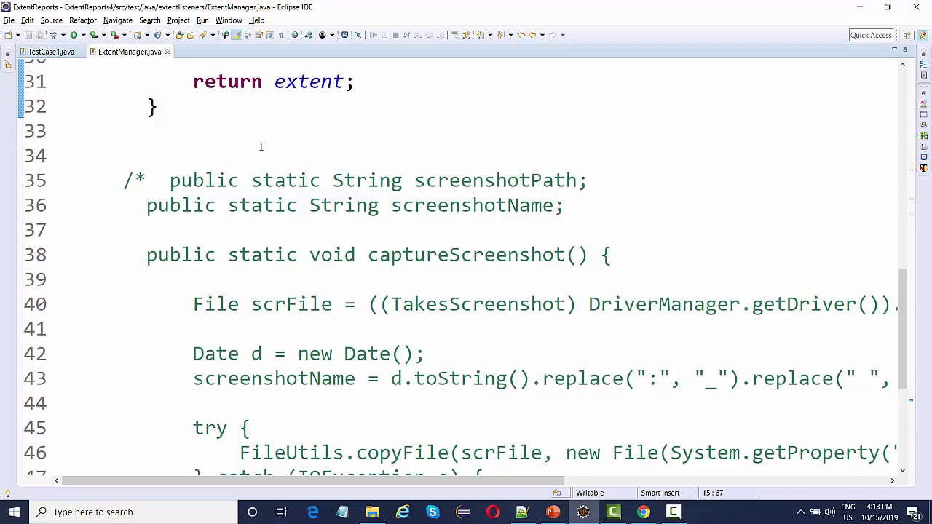
pyautogui.scroll(-3)
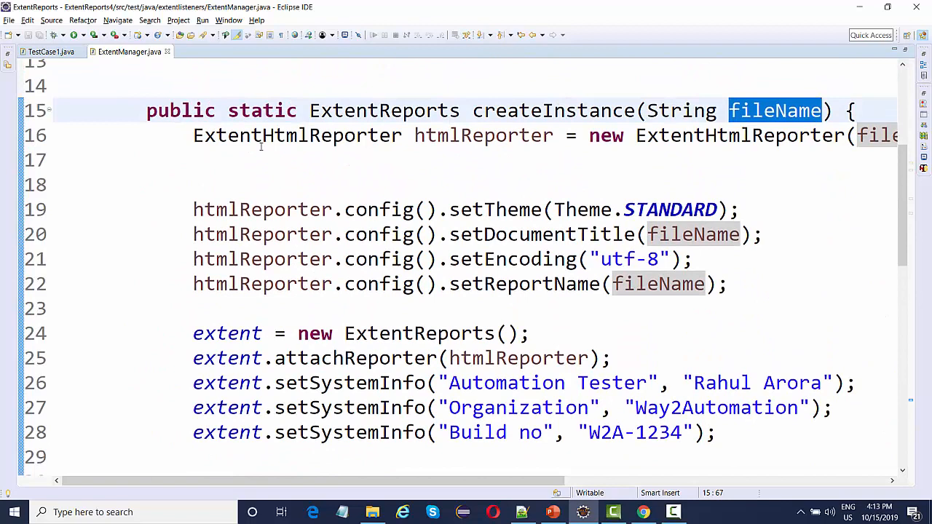
pyautogui.scroll(3)
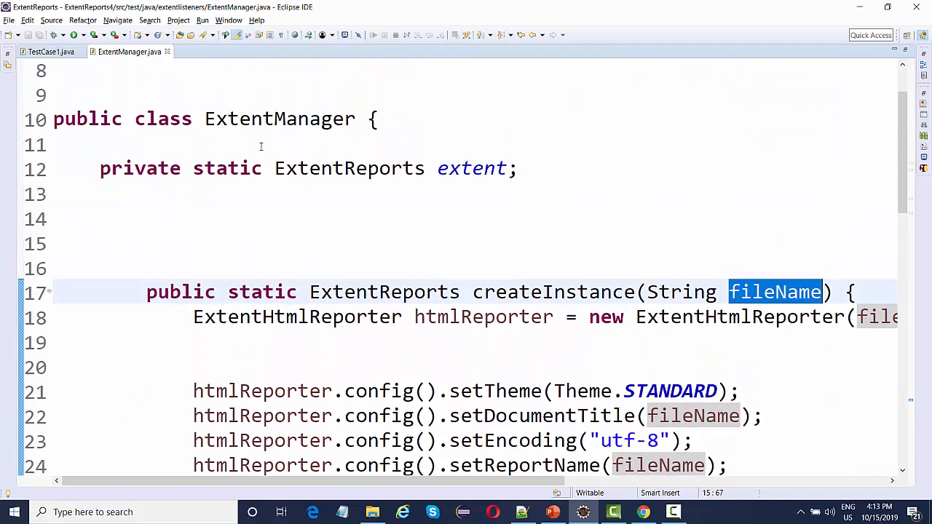
pyautogui.scroll(3)
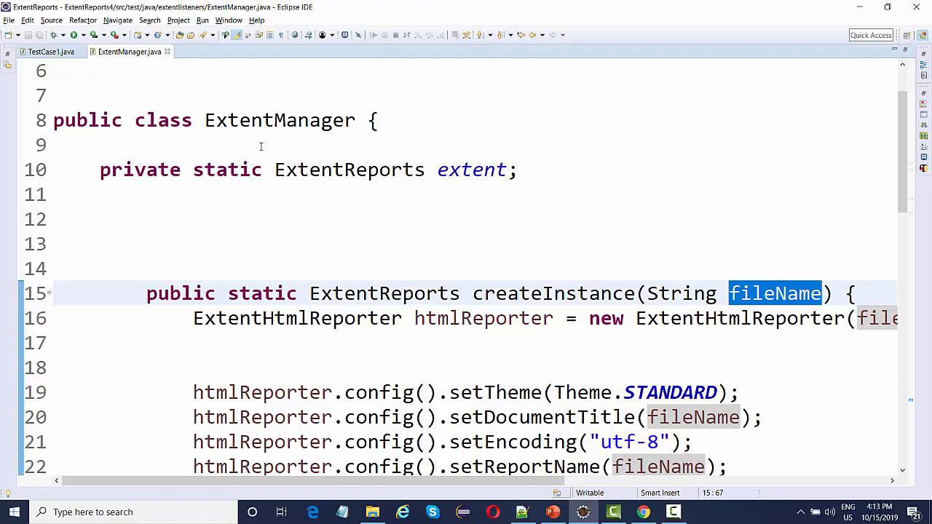
pyautogui.scroll(-3)
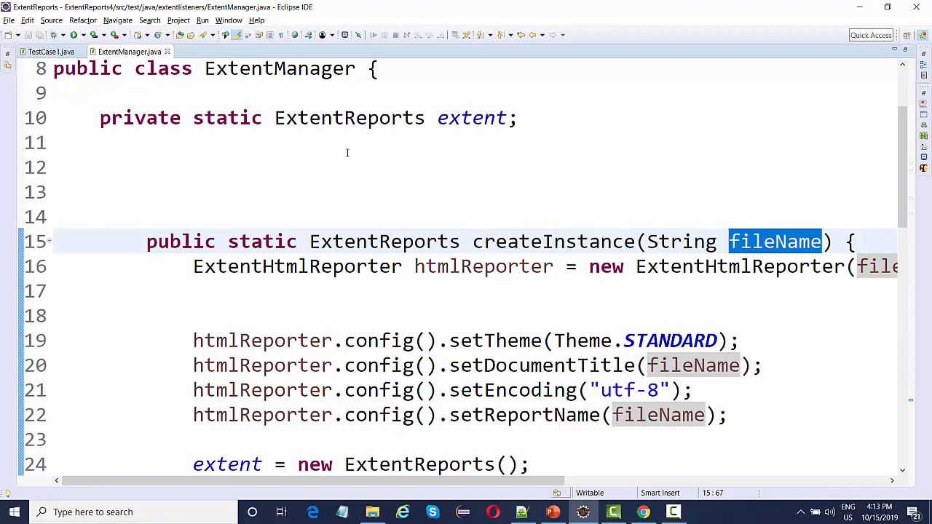
pyautogui.scroll(-3)
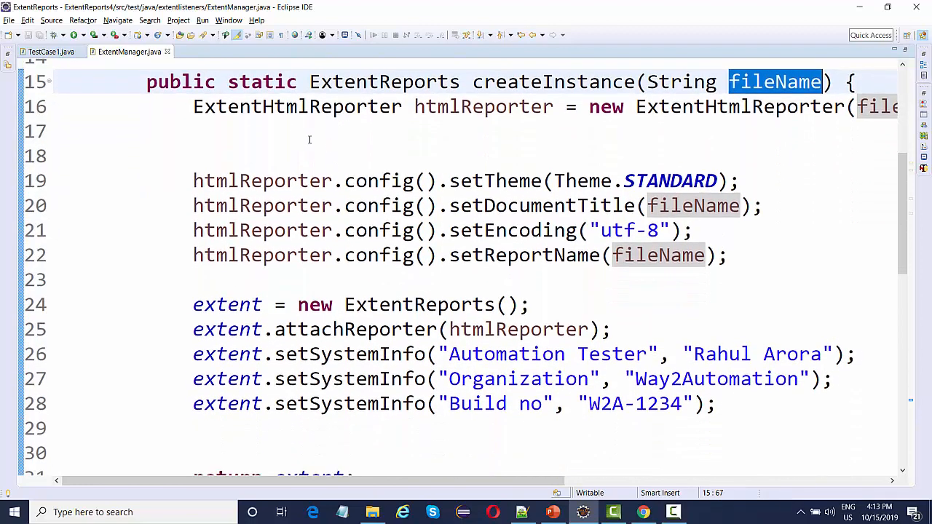
# - Review setReport in TestCase1.java, then bring up ExtentListeners.java
pyautogui.click(51, 52)
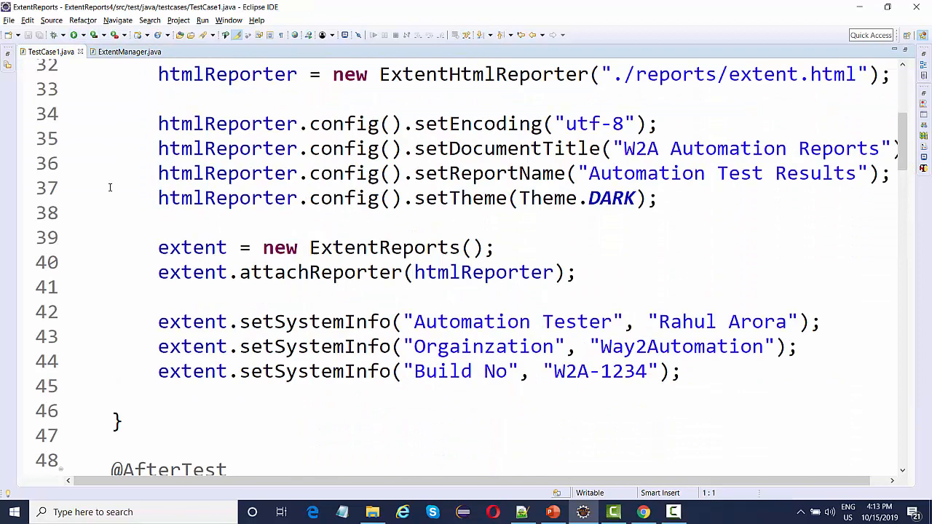
pyautogui.scroll(3)
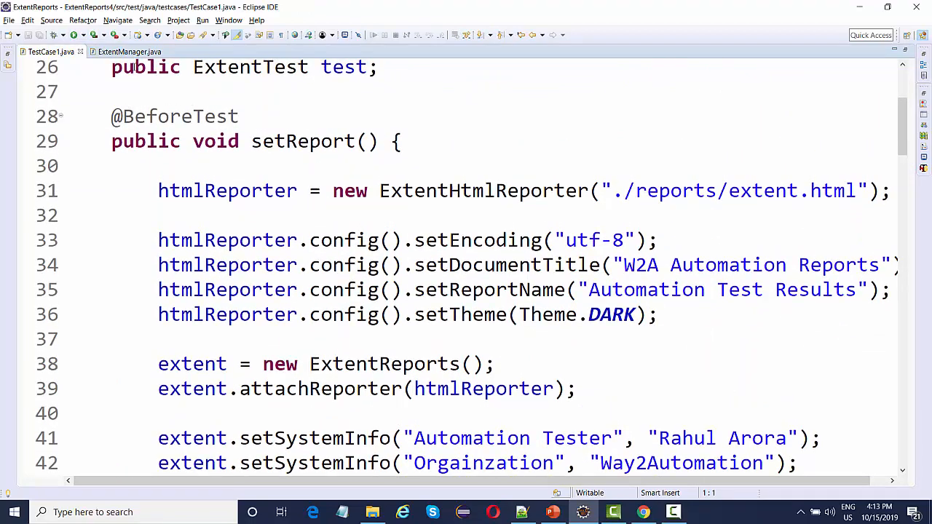
pyautogui.click(130, 52)
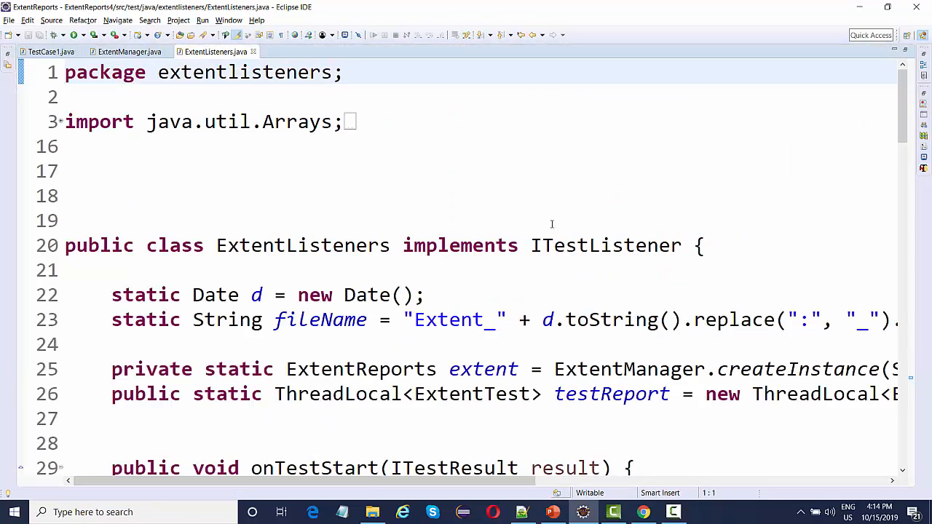
pyautogui.doubleClick(606, 245)
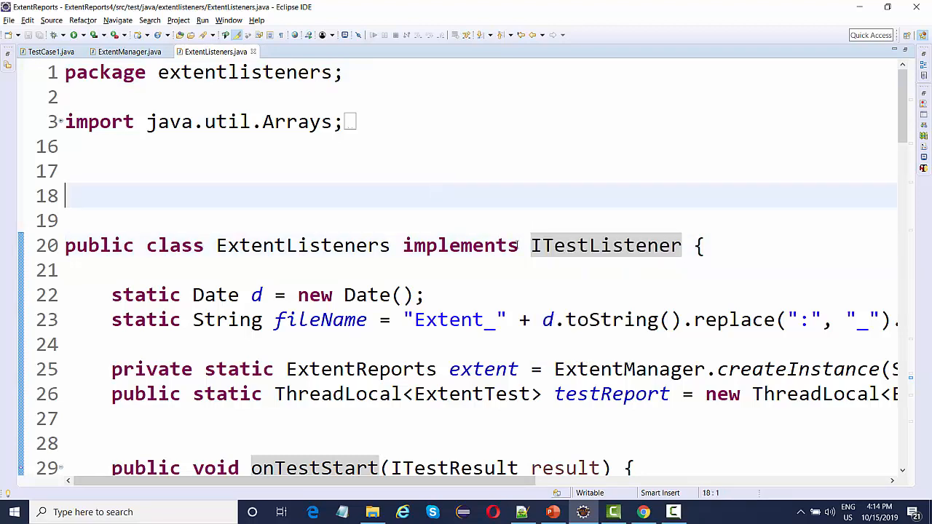
pyautogui.scroll(-3)
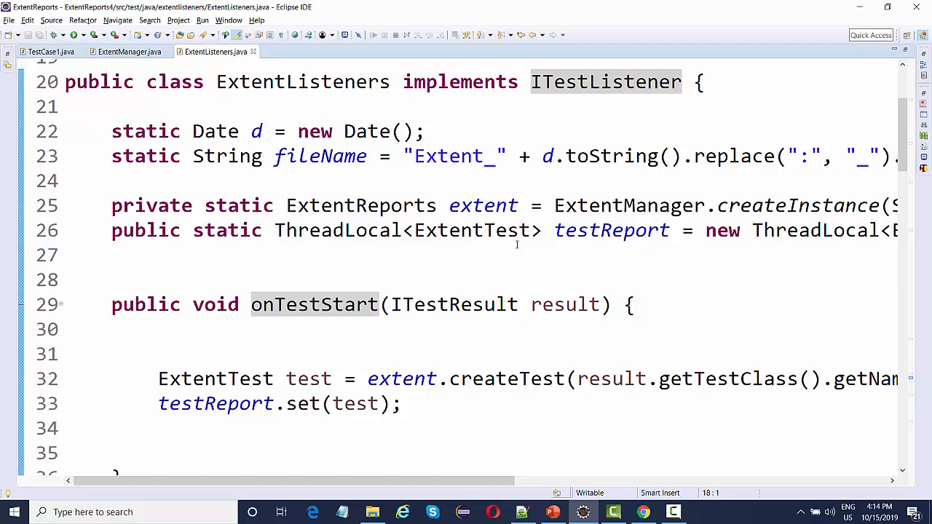
pyautogui.scroll(3)
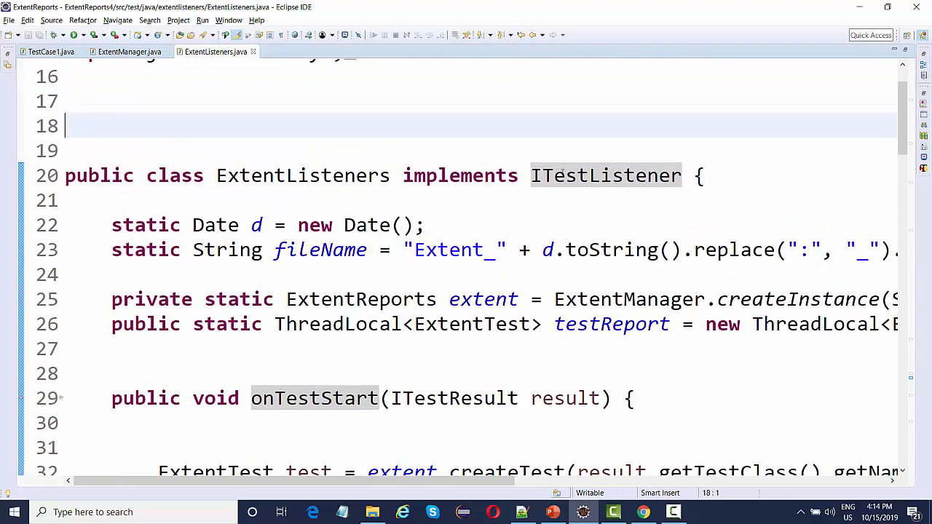
pyautogui.moveTo(487, 216)
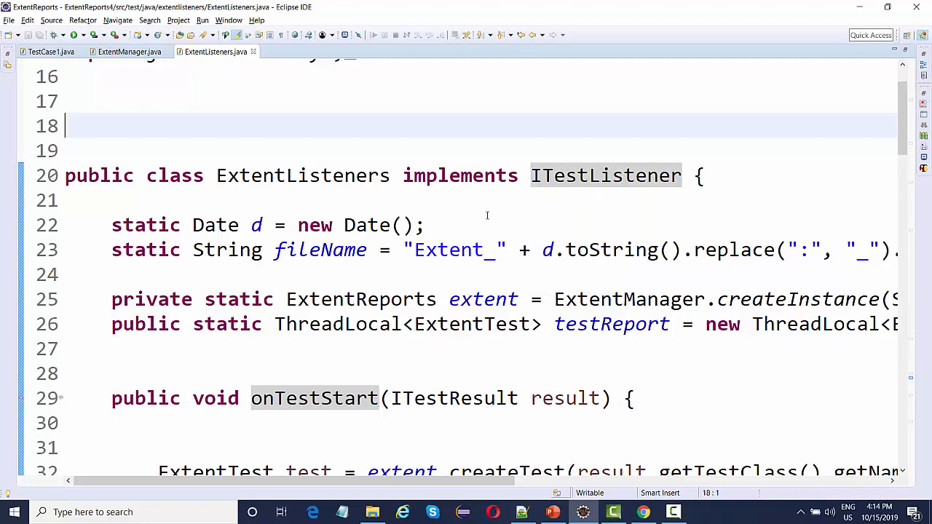
pyautogui.scroll(-3)
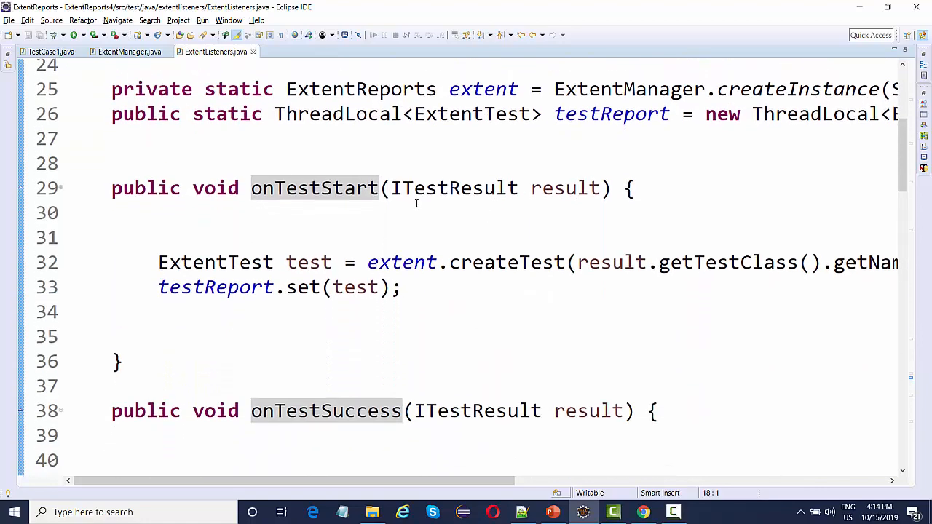
pyautogui.scroll(-3)
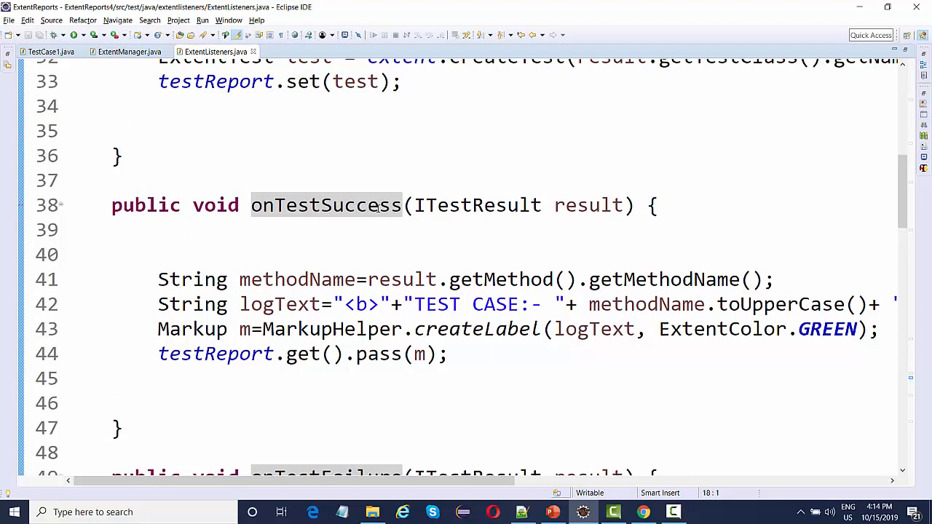
pyautogui.scroll(-3)
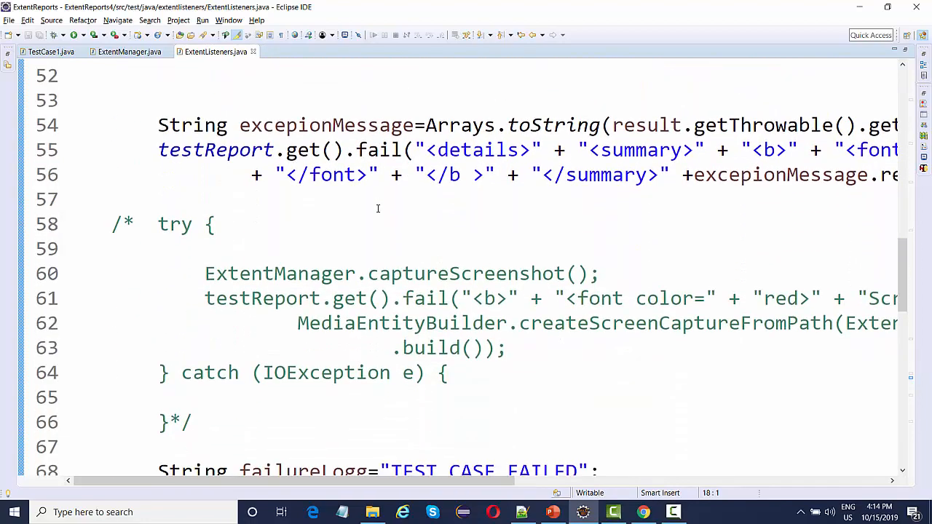
pyautogui.scroll(3)
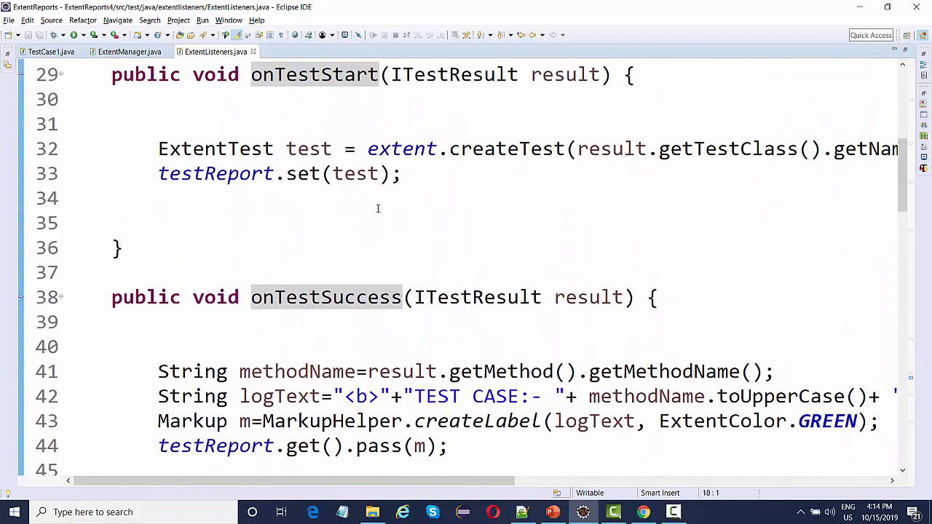
pyautogui.scroll(3)
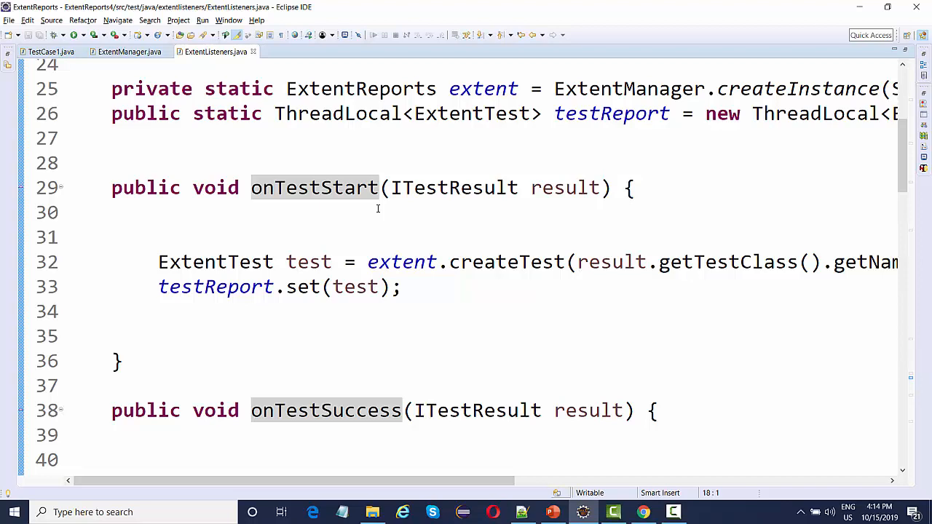
pyautogui.scroll(3)
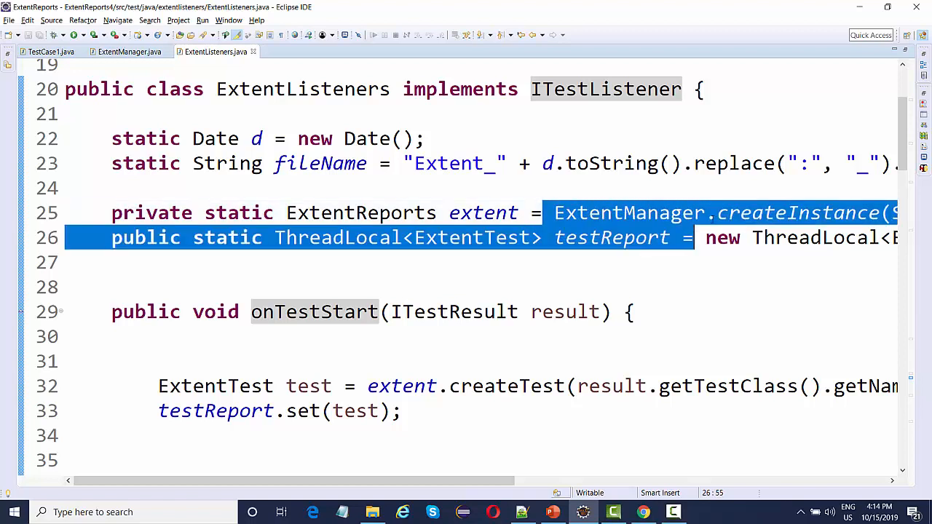
# - Scroll horizontally to read the createInstance report path in ExtentListeners.java
pyautogui.hscroll(3)
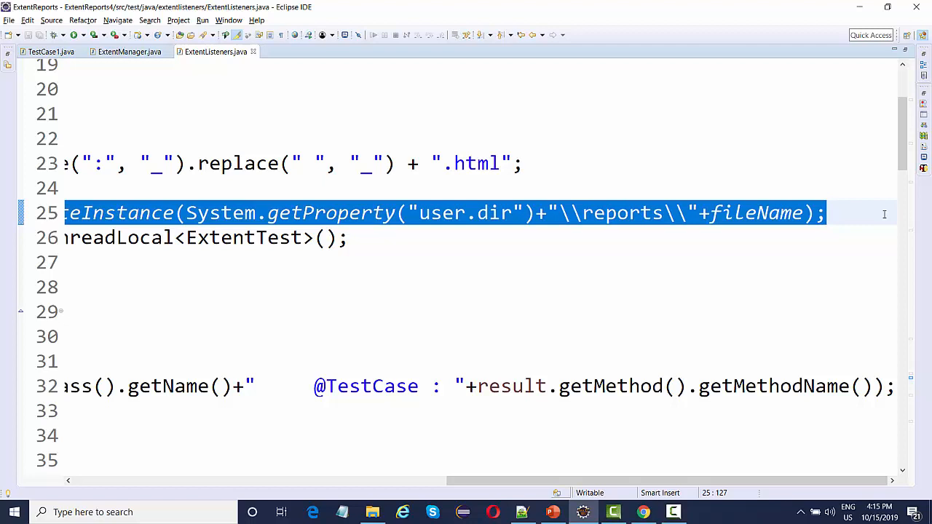
pyautogui.moveTo(466, 149)
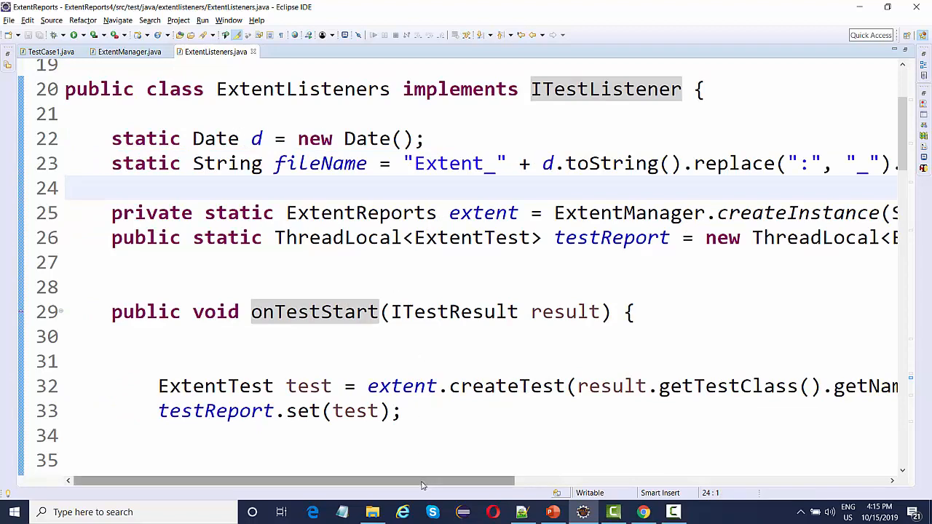
pyautogui.moveTo(422, 481); pyautogui.dragTo(512, 481)
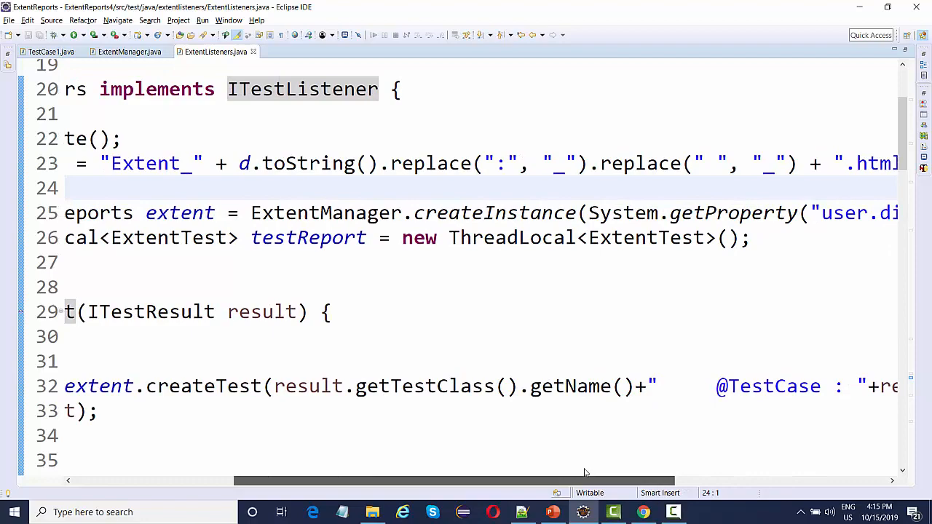
pyautogui.hscroll(3)
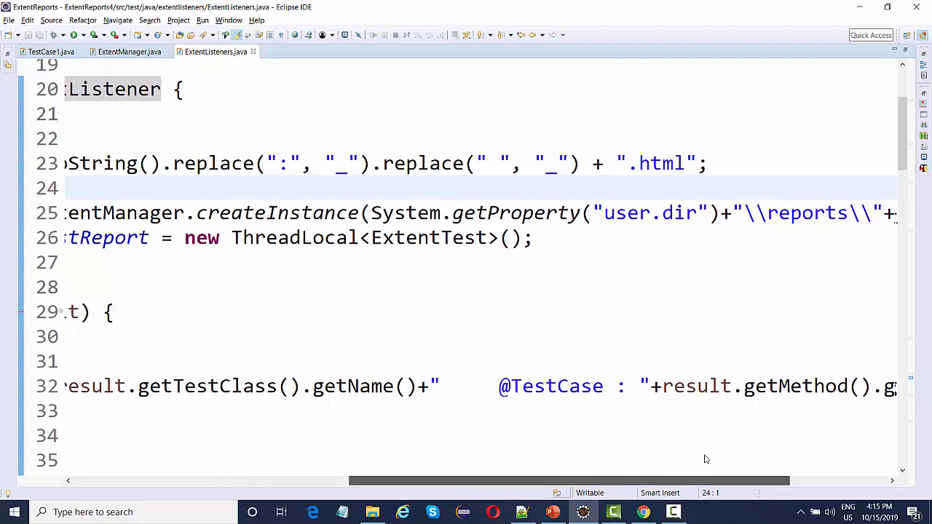
pyautogui.hscroll(3)
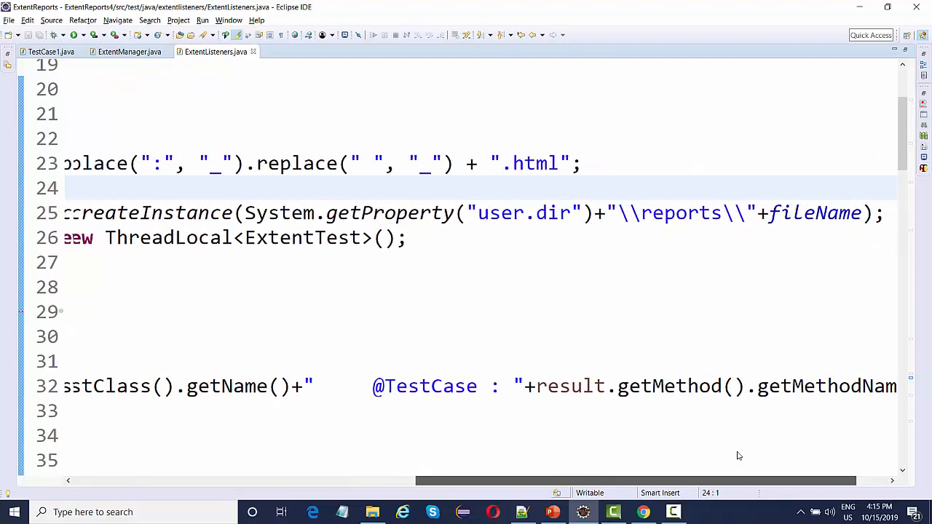
pyautogui.hscroll(-3)
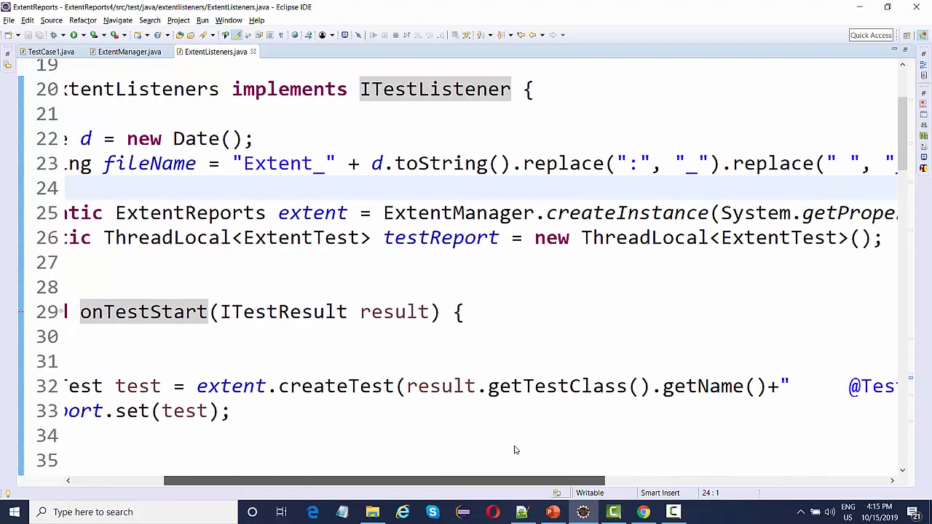
pyautogui.hscroll(-3)
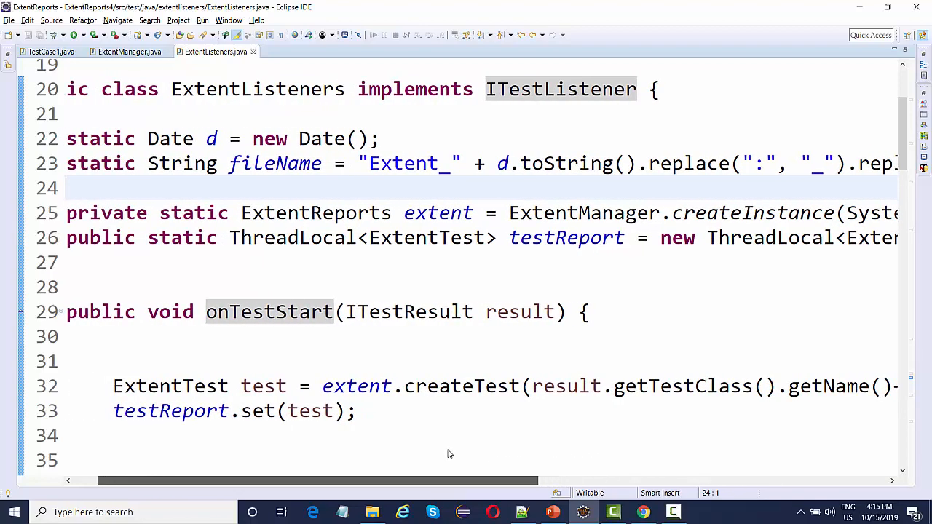
pyautogui.hscroll(-3)
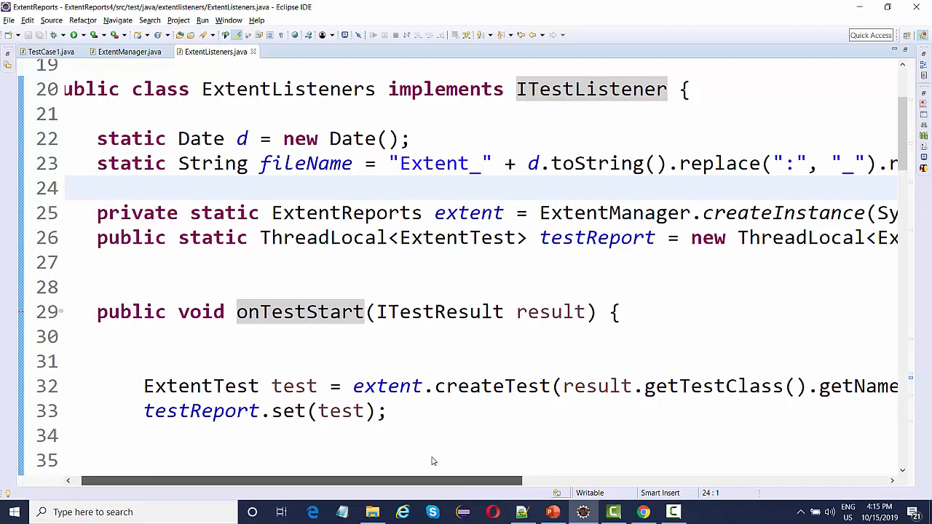
# - Insert a blank line above the ThreadLocal testReport declaration
pyautogui.click(99, 238)
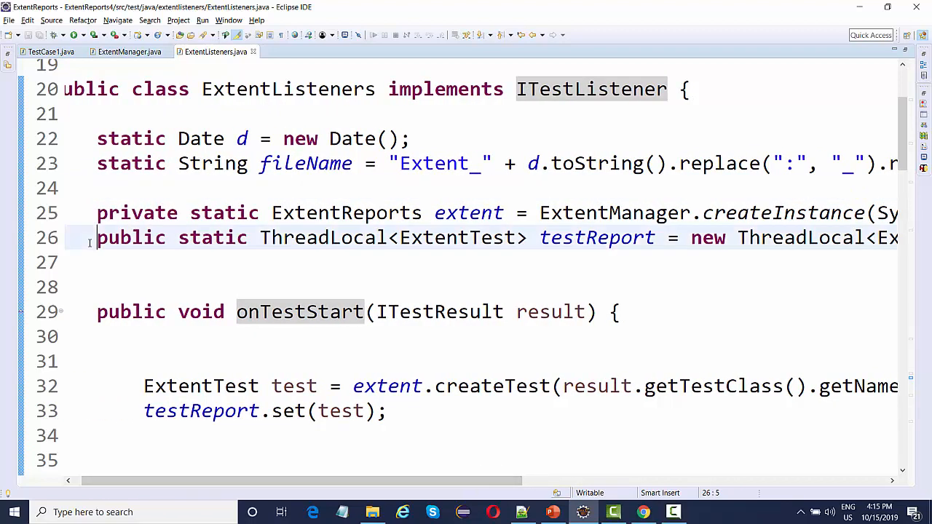
pyautogui.press('Return')
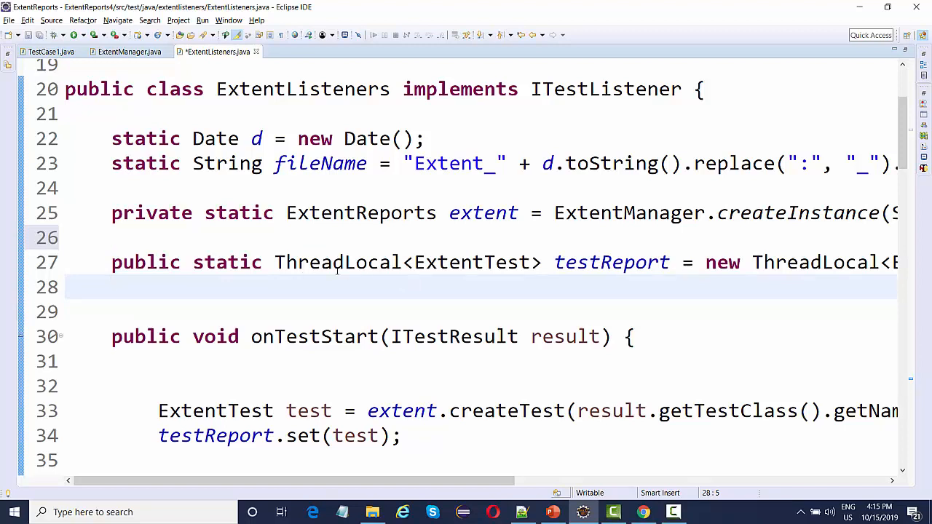
# - Examine the ThreadLocal<ExtentTest> testReport field and its ThreadLocal documentation
pyautogui.doubleClick(338, 262)
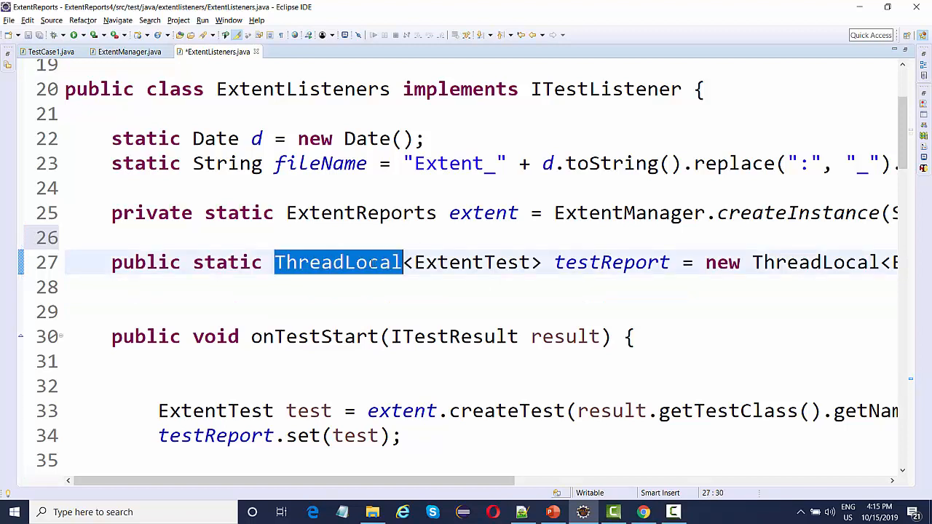
pyautogui.moveTo(338, 262)
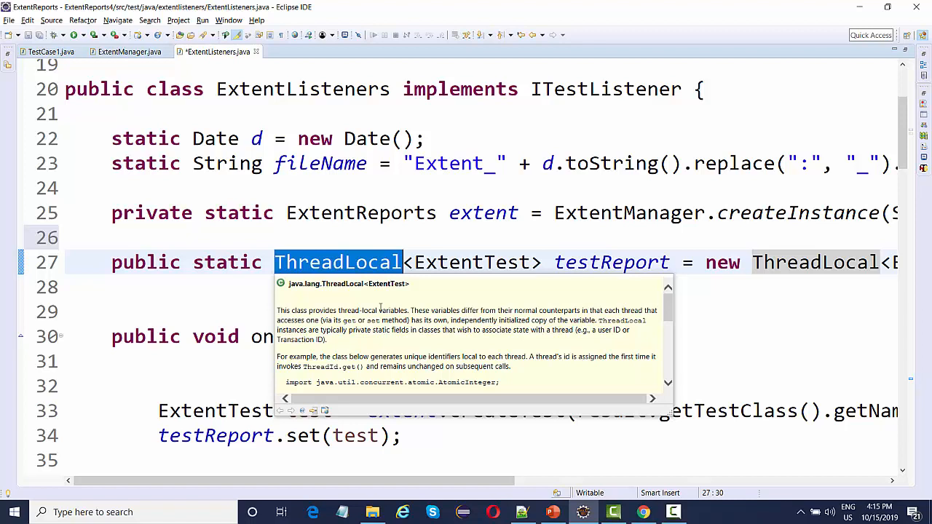
pyautogui.click(319, 236)
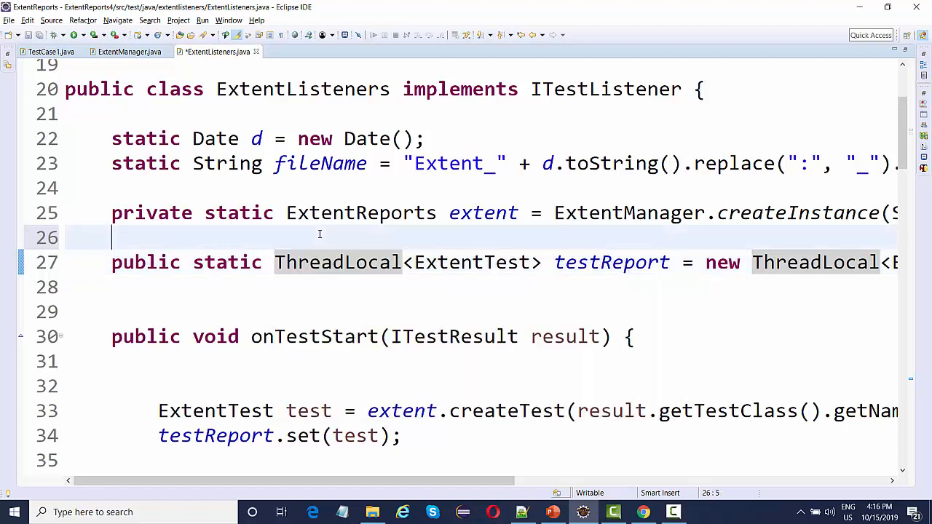
pyautogui.click(35, 262)
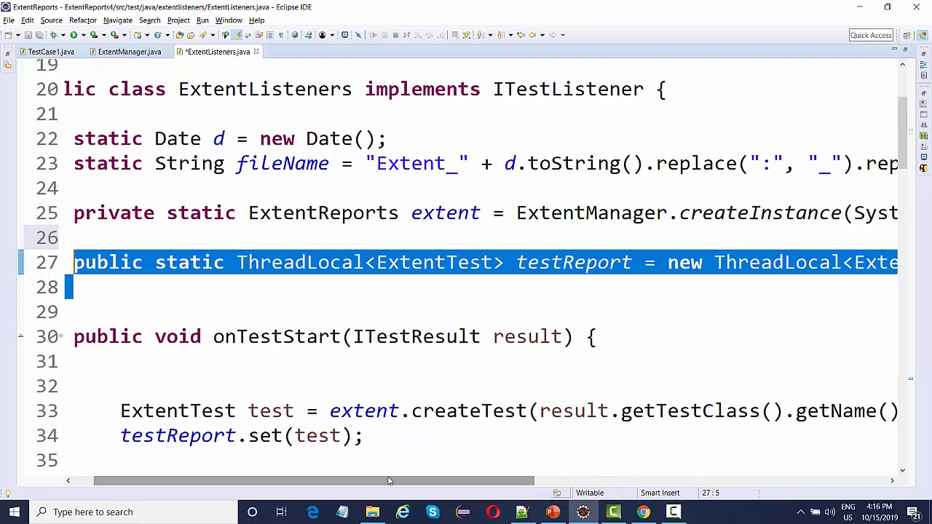
pyautogui.moveTo(436, 272)
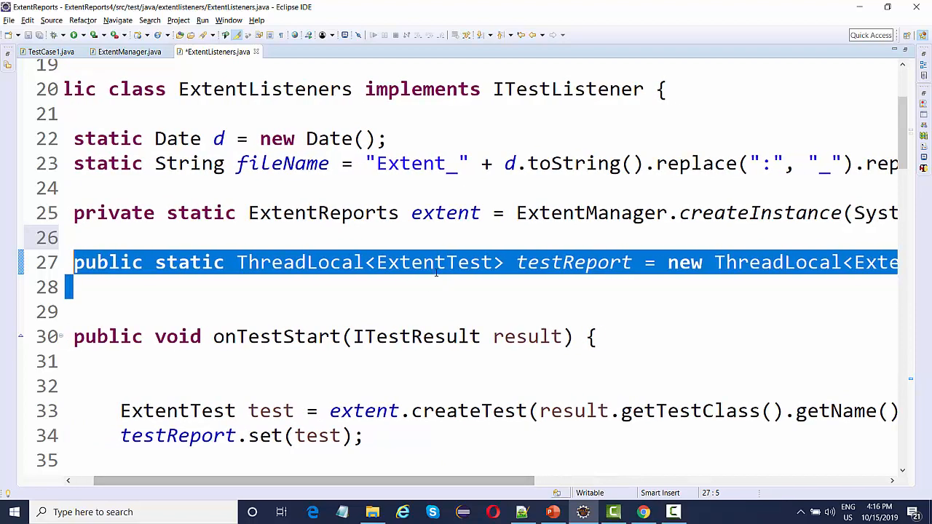
pyautogui.doubleClick(434, 263)
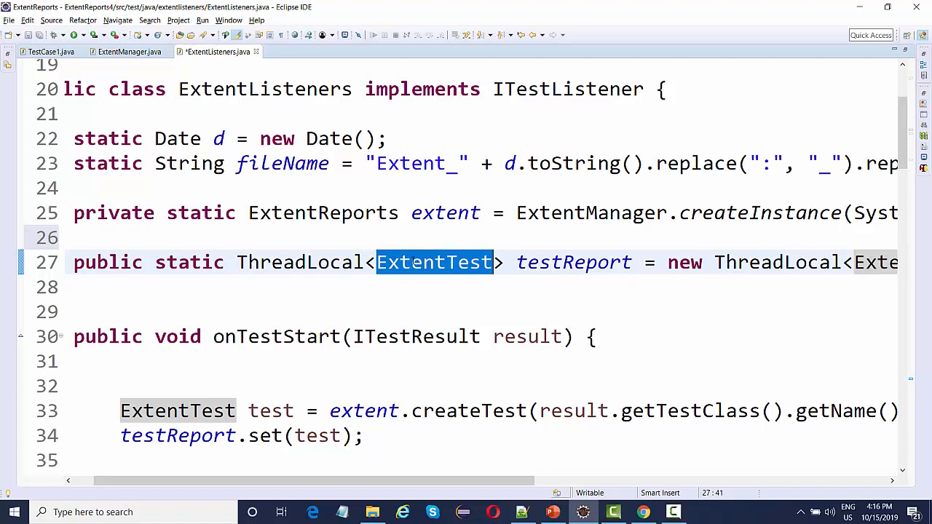
pyautogui.moveTo(326, 283)
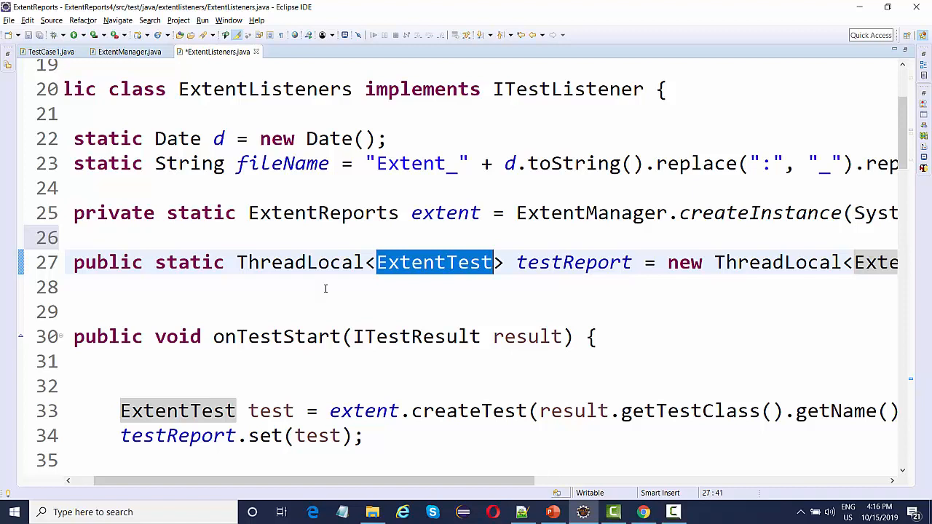
pyautogui.moveTo(338, 285)
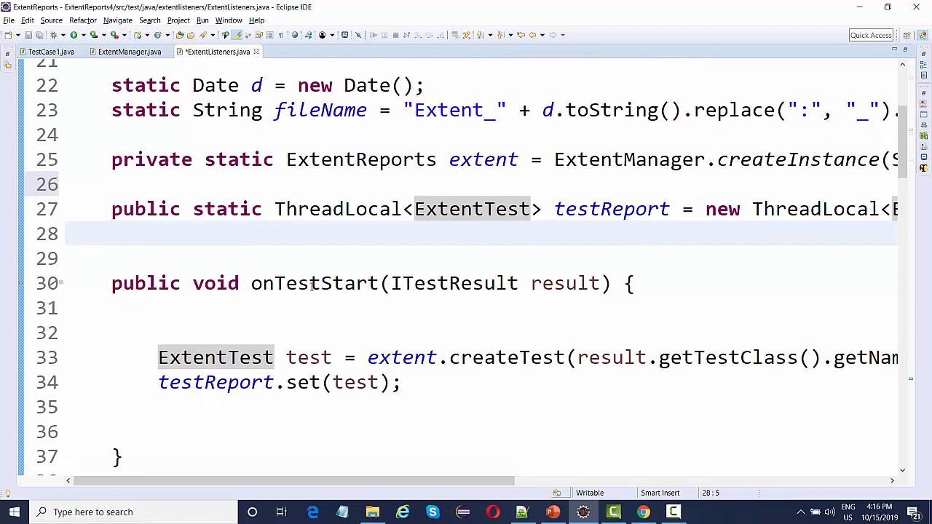
pyautogui.click(47, 53)
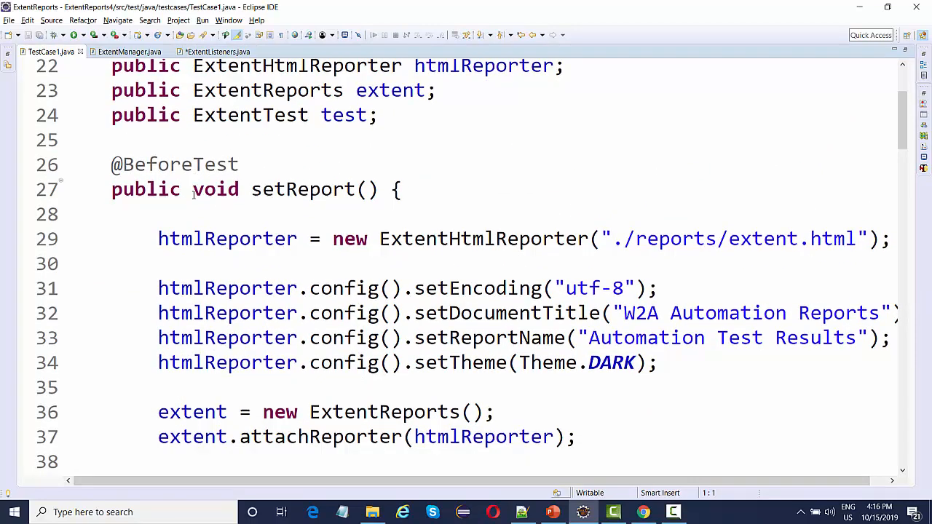
pyautogui.scroll(-3)
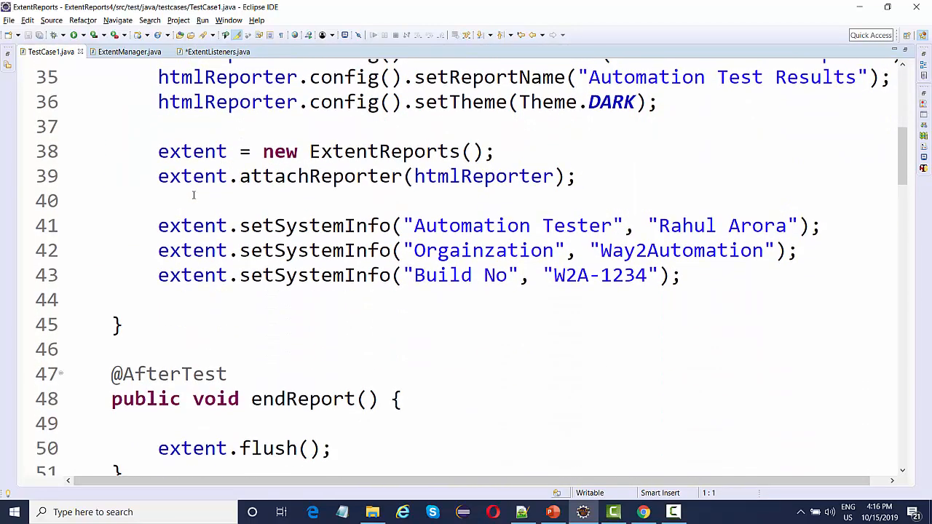
pyautogui.scroll(-3)
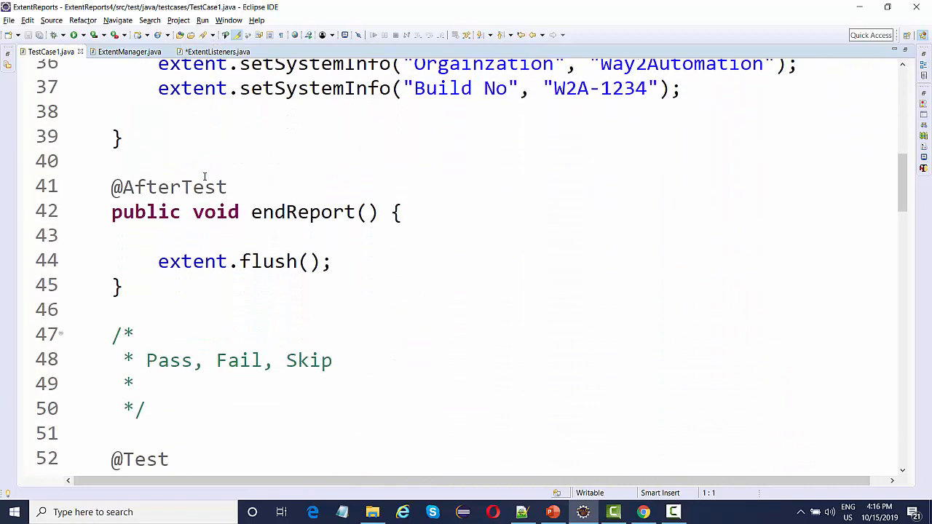
pyautogui.scroll(-3)
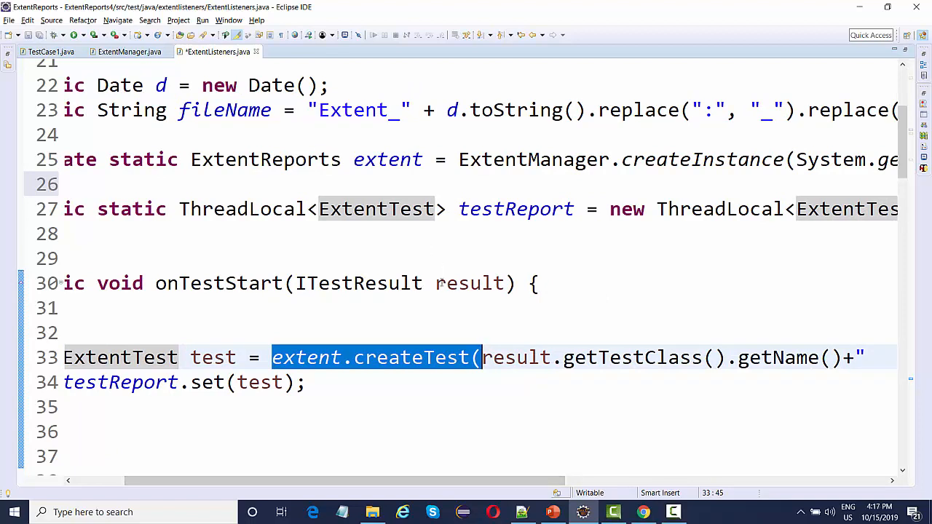
pyautogui.doubleClick(469, 283)
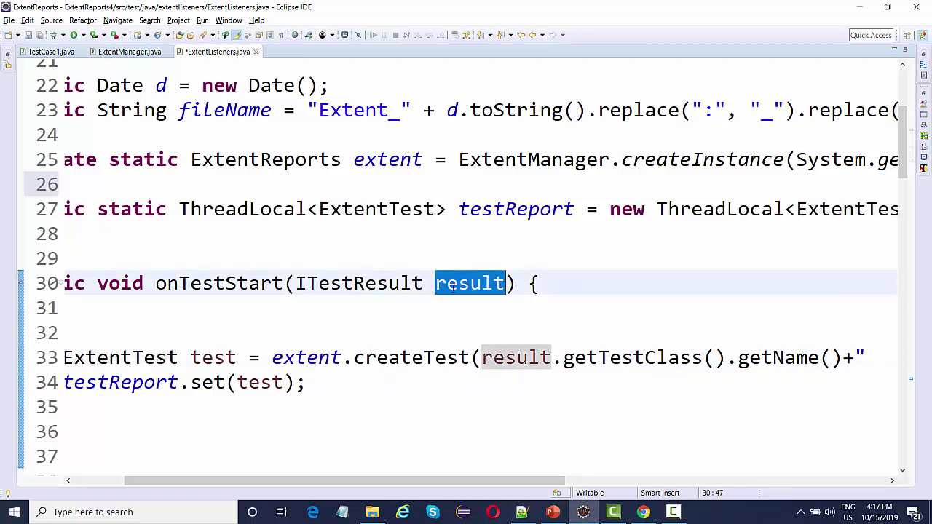
pyautogui.moveTo(652, 434)
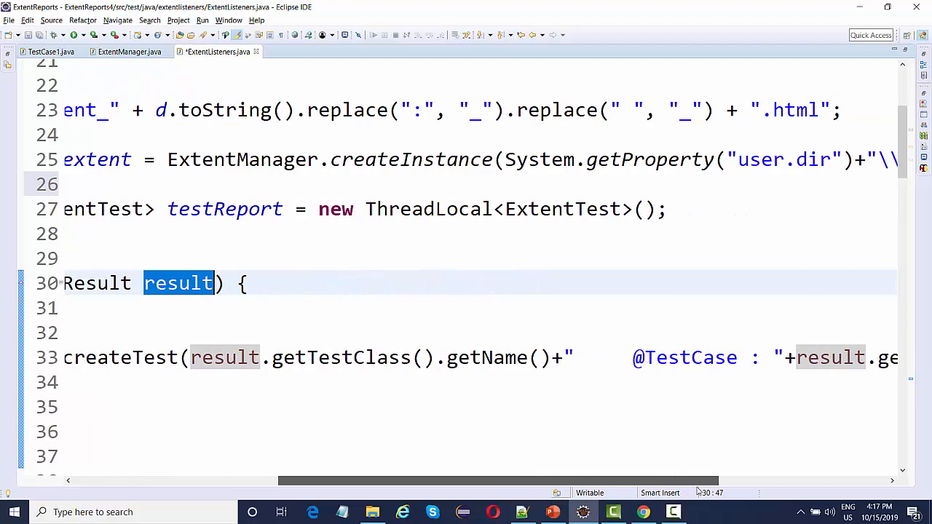
pyautogui.hscroll(3)
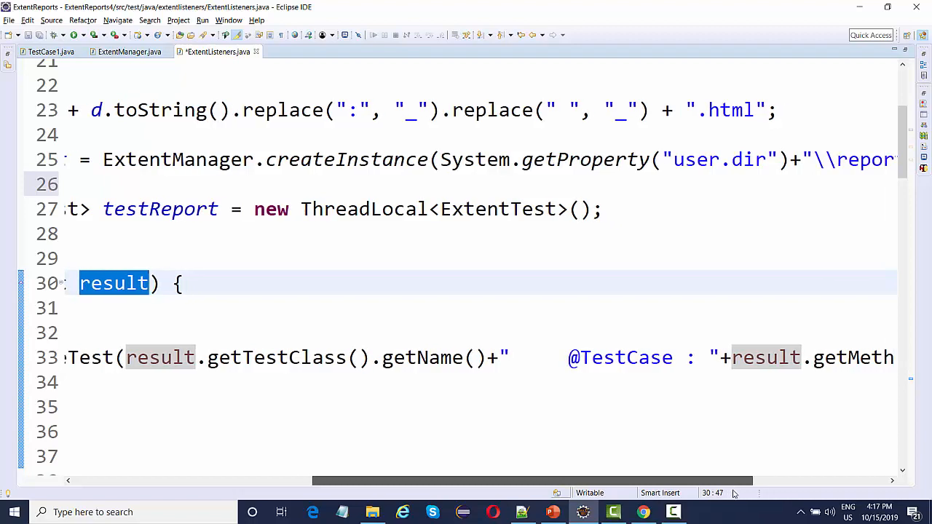
pyautogui.hscroll(3)
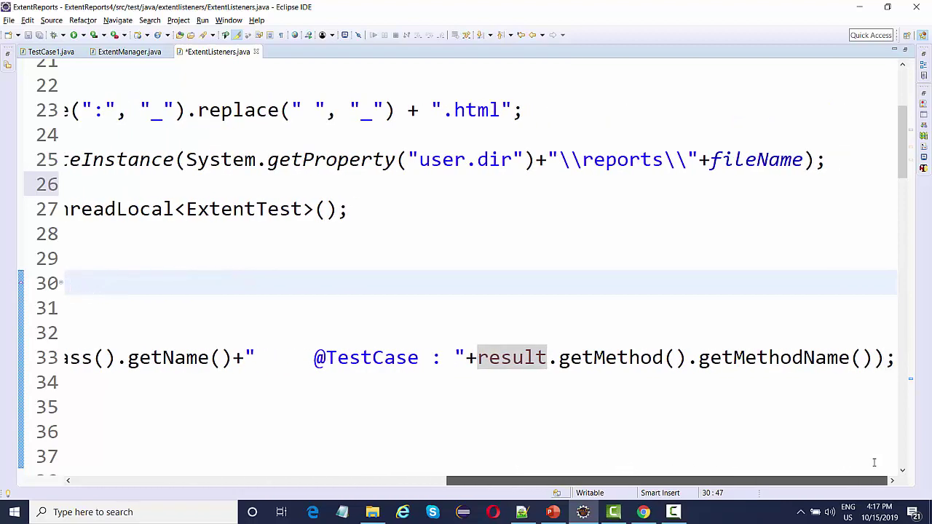
pyautogui.hscroll(-3)
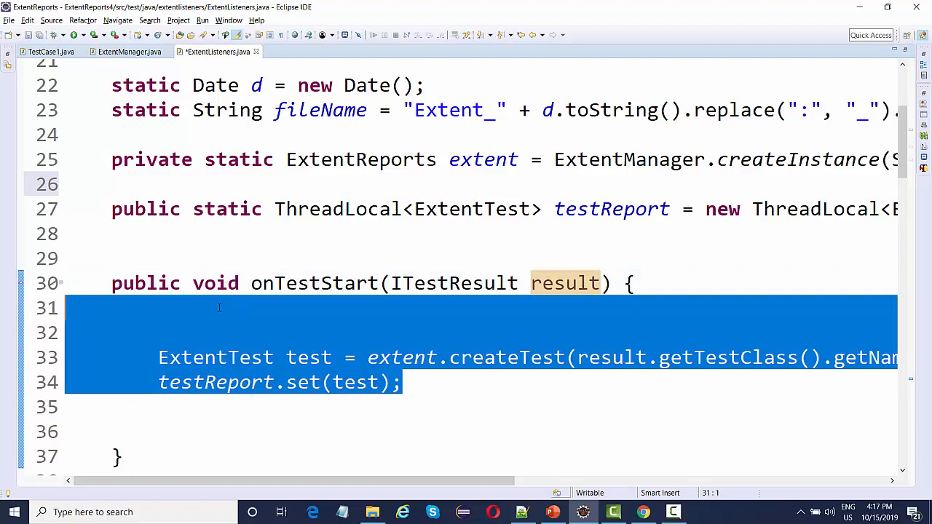
pyautogui.moveTo(160, 316)
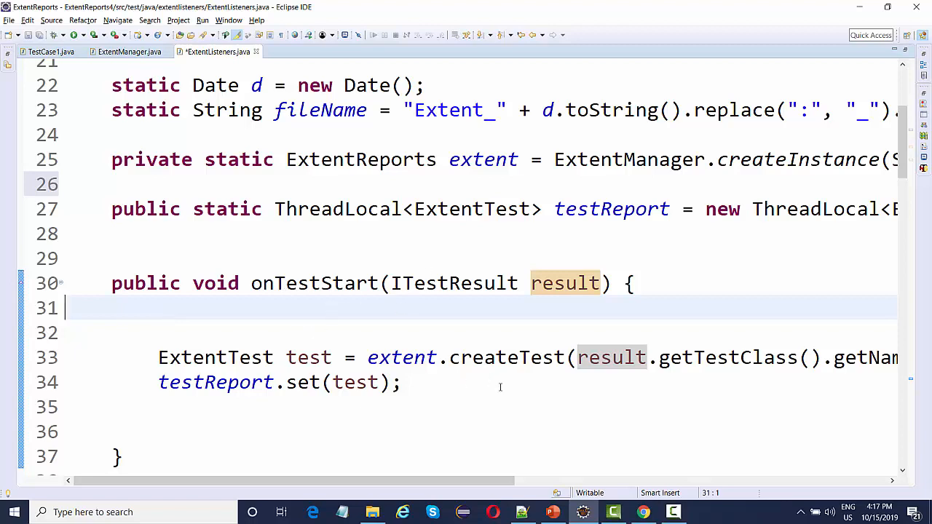
pyautogui.scroll(-3)
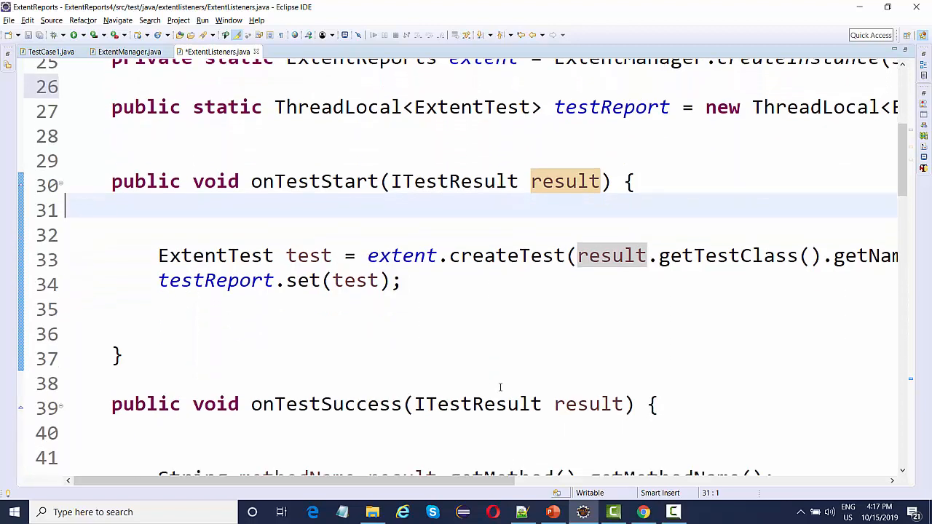
pyautogui.scroll(-3)
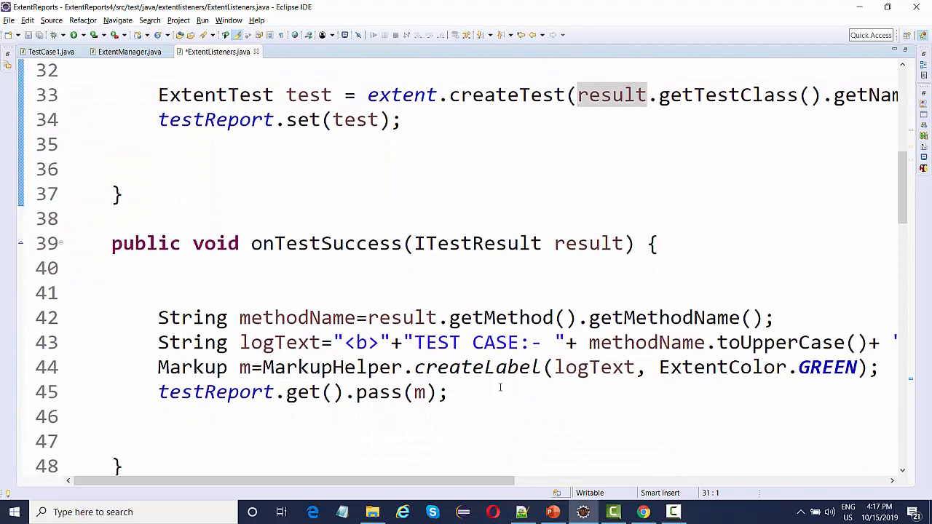
pyautogui.scroll(-3)
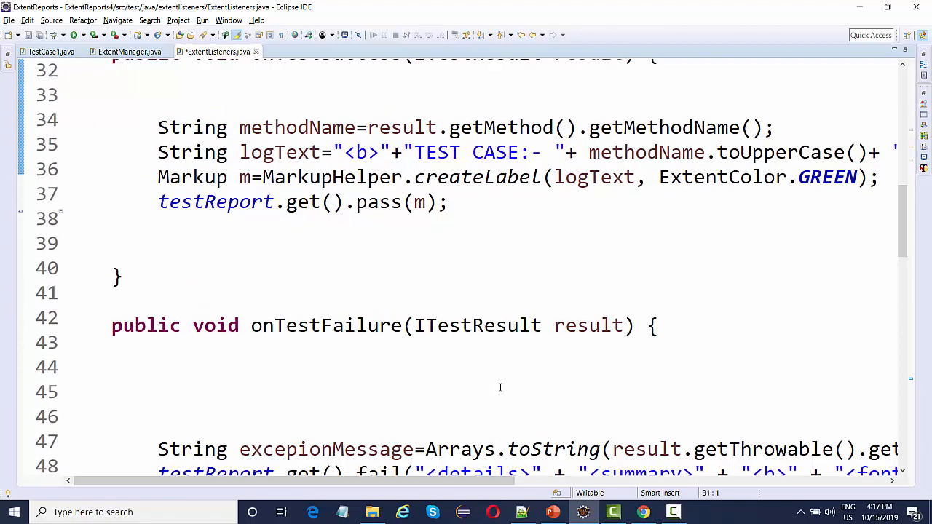
pyautogui.scroll(-3)
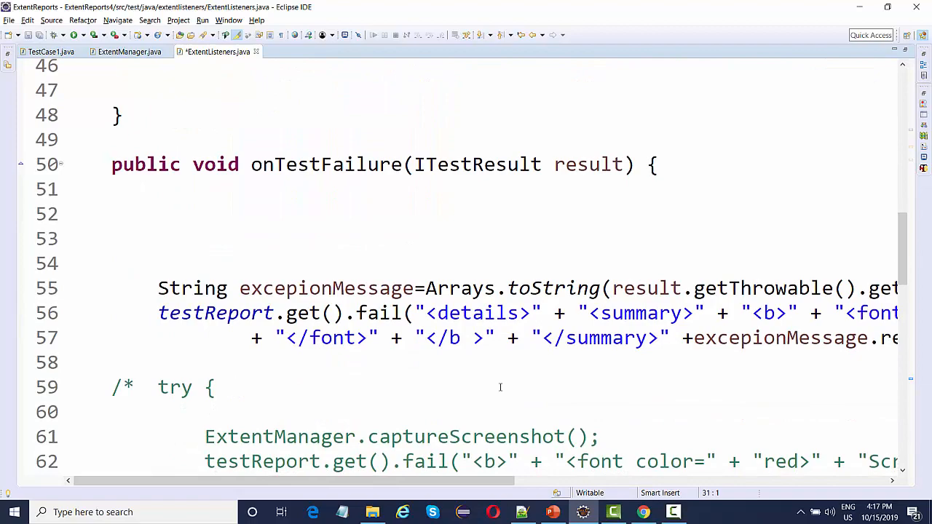
pyautogui.scroll(-3)
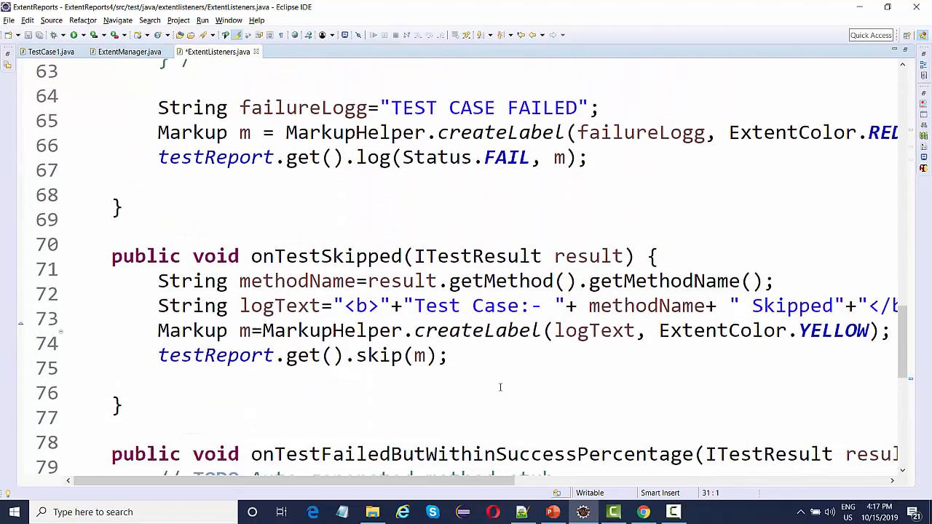
pyautogui.scroll(3)
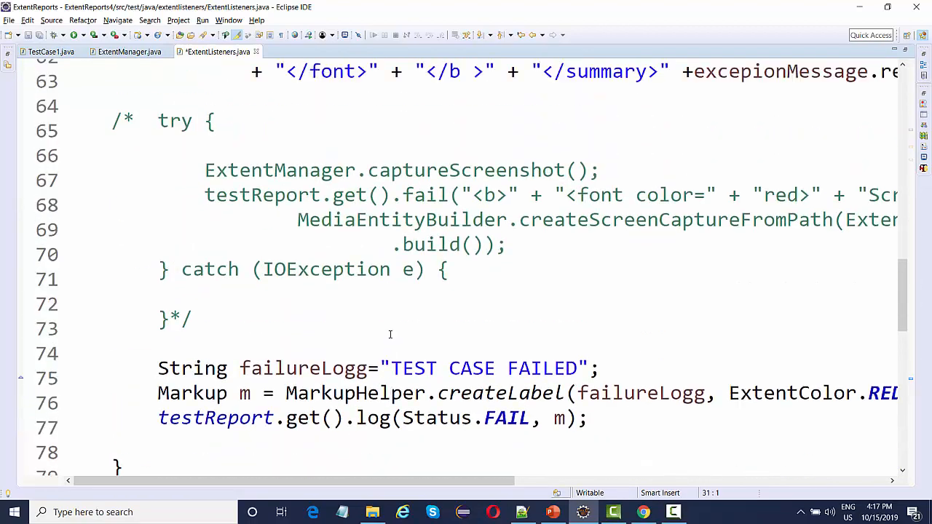
pyautogui.scroll(3)
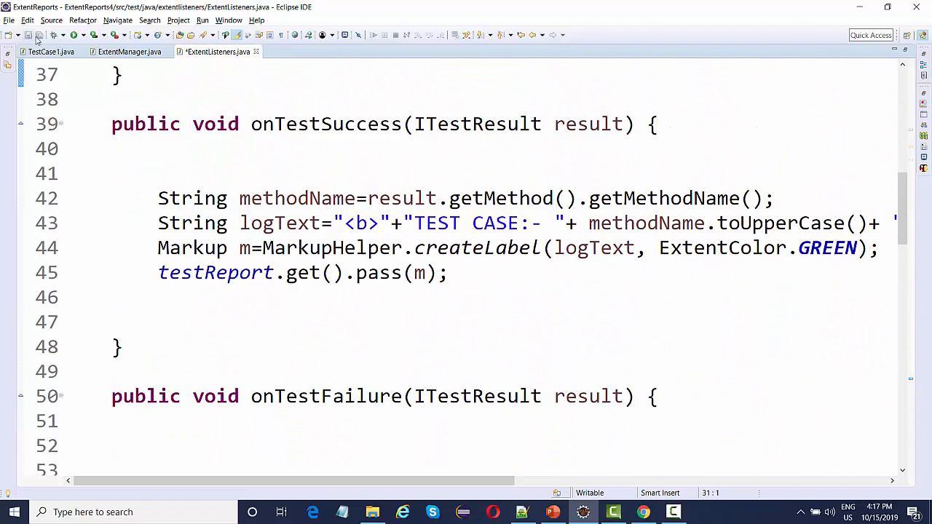
pyautogui.click(47, 53)
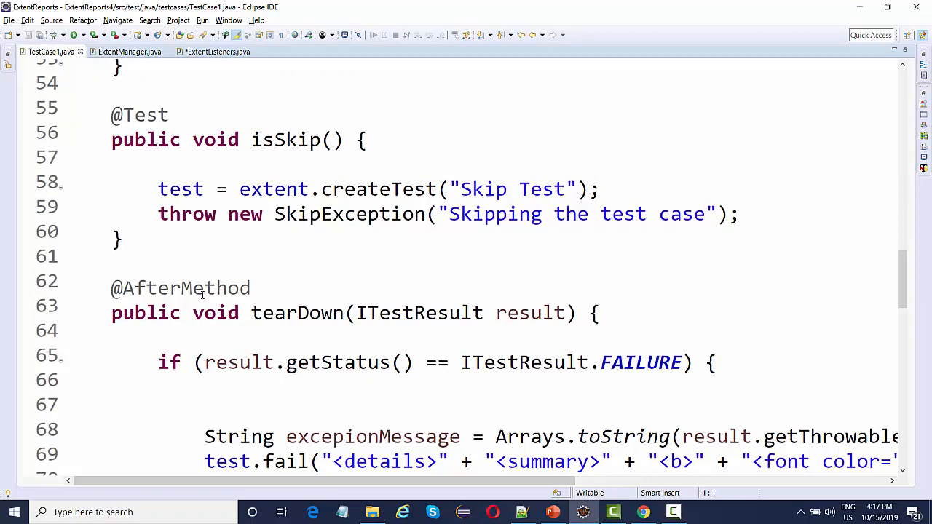
pyautogui.scroll(-3)
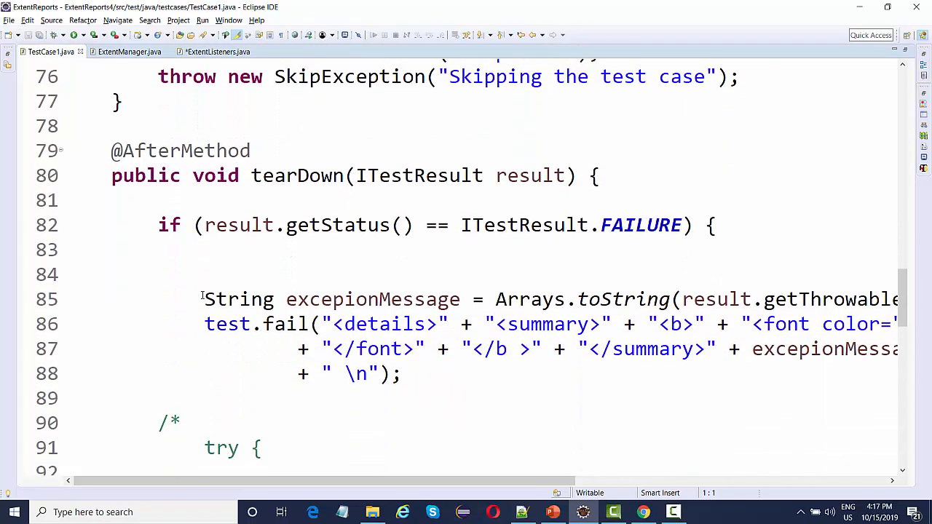
pyautogui.scroll(-3)
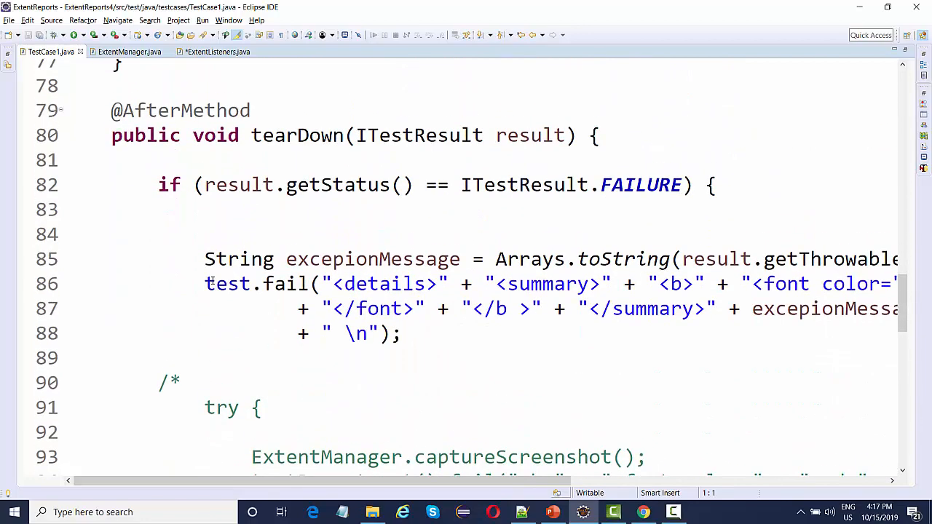
pyautogui.scroll(-3)
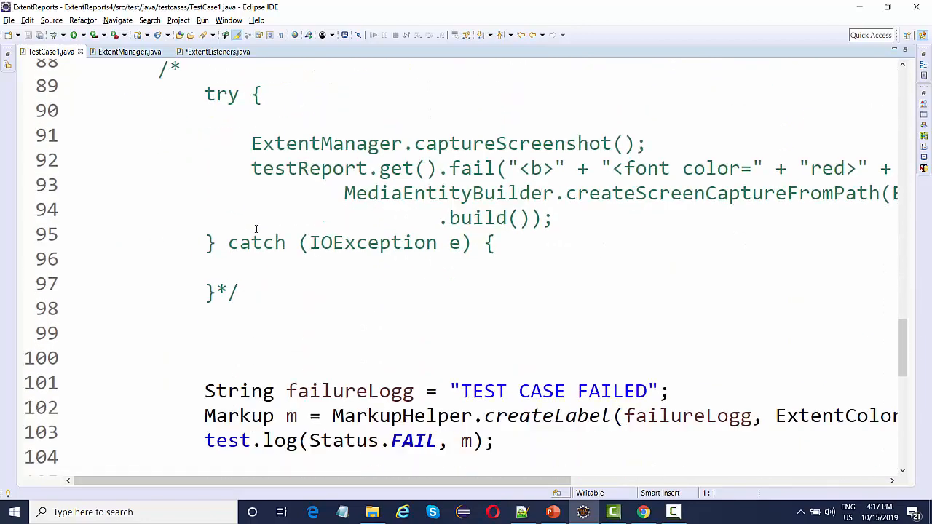
pyautogui.scroll(-3)
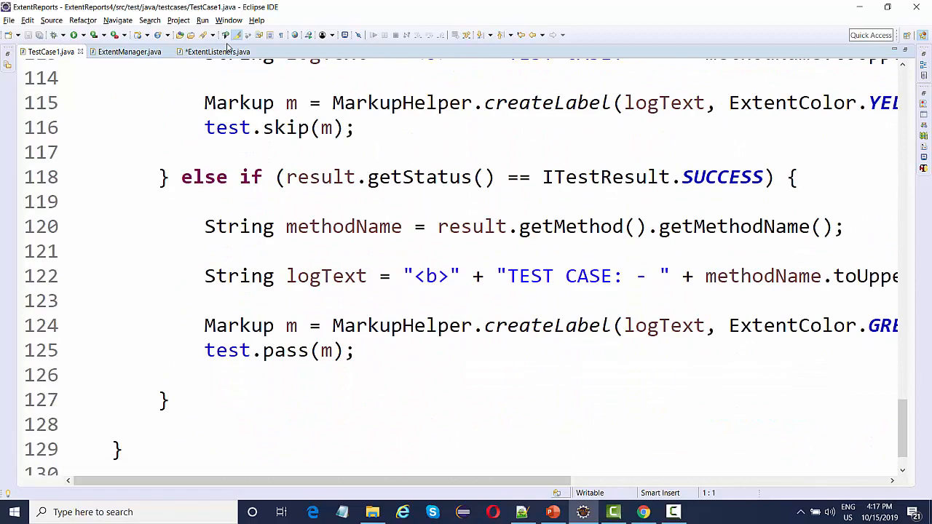
pyautogui.click(216, 52)
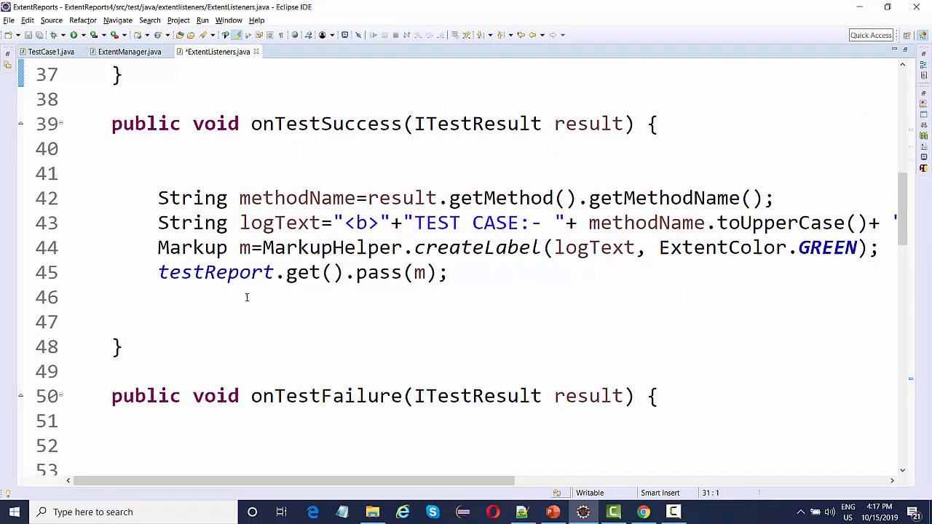
pyautogui.scroll(-3)
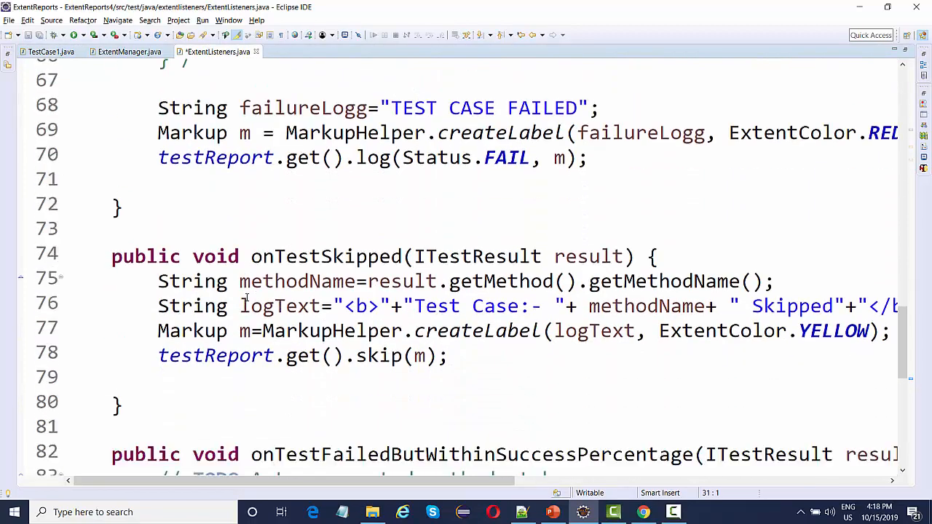
pyautogui.scroll(-3)
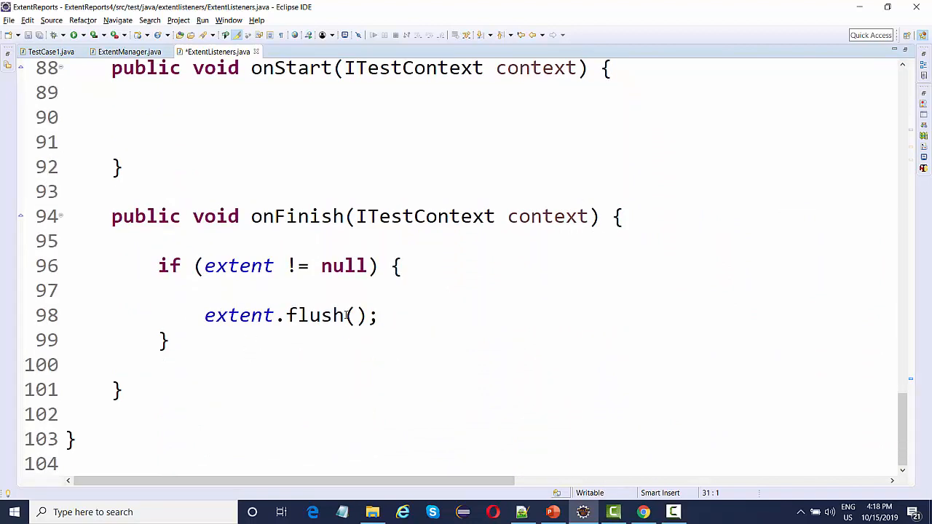
pyautogui.click(204, 166)
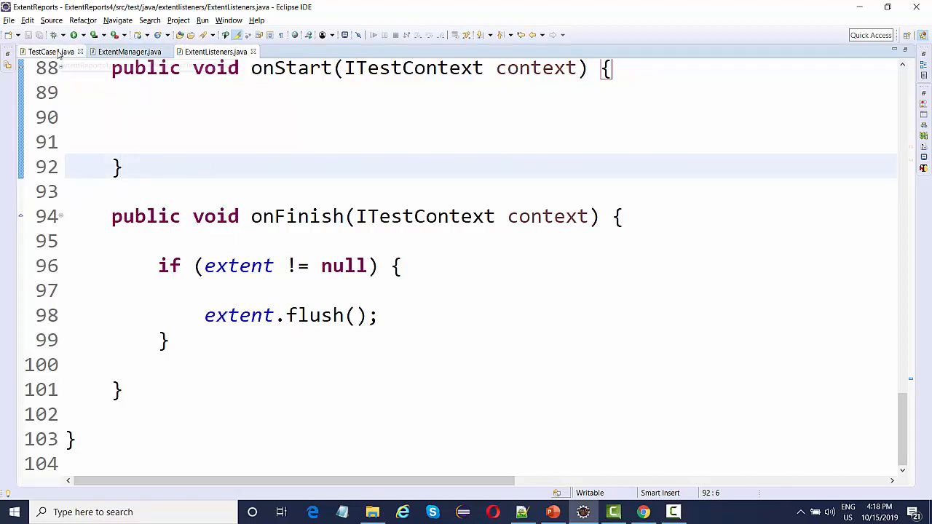
pyautogui.click(46, 53)
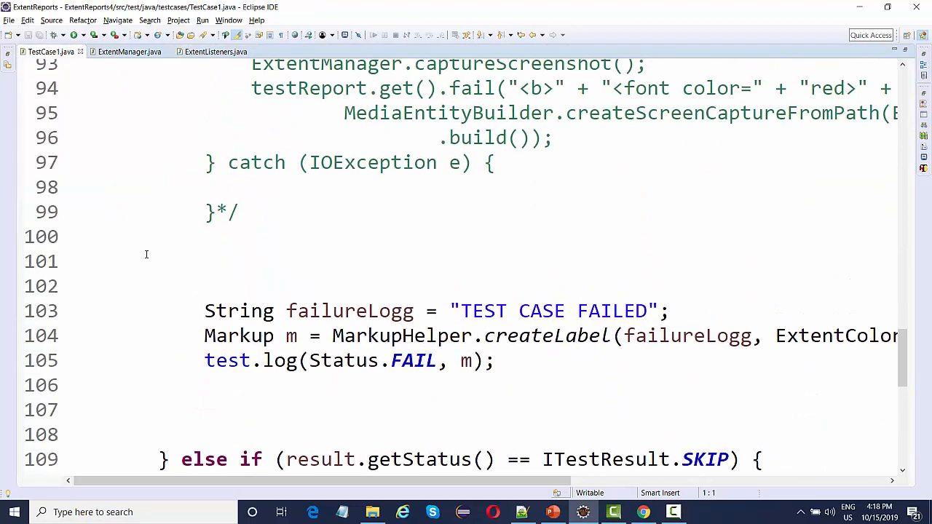
pyautogui.scroll(3)
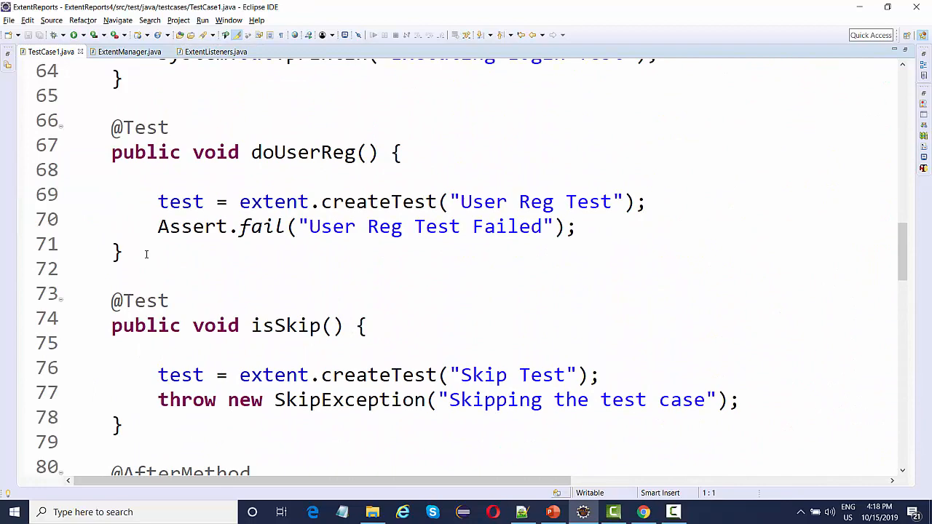
pyautogui.scroll(3)
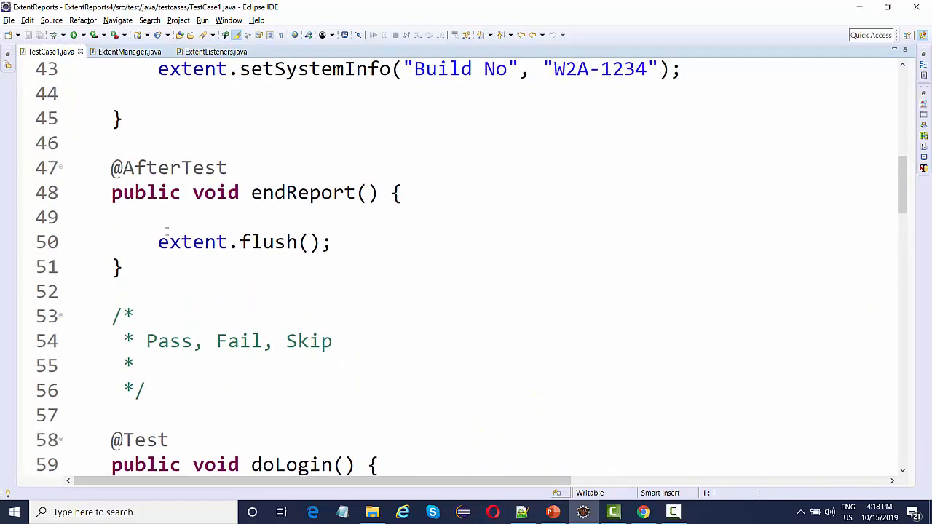
pyautogui.click(216, 52)
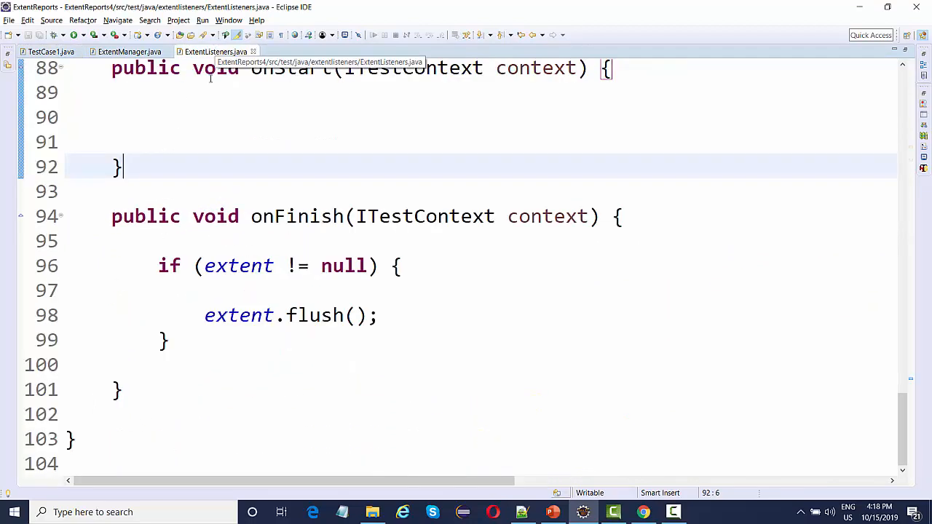
pyautogui.scroll(3)
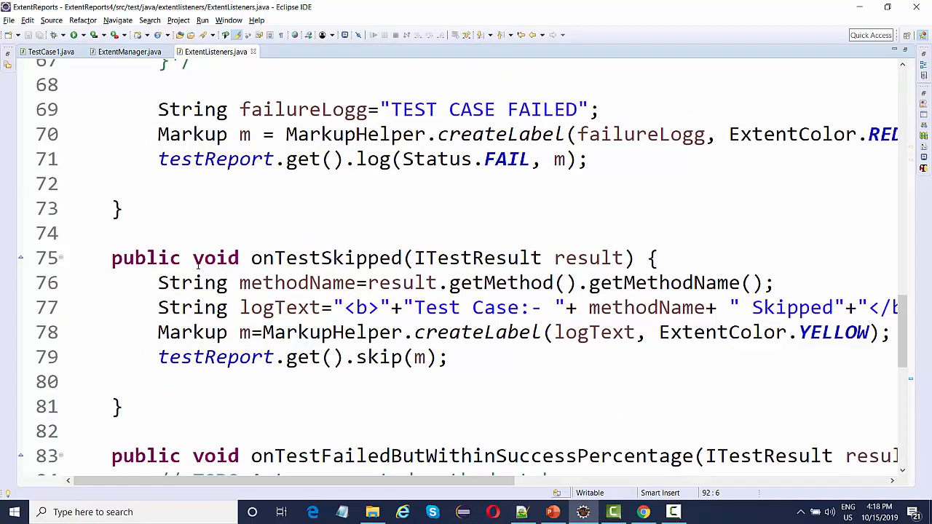
pyautogui.scroll(3)
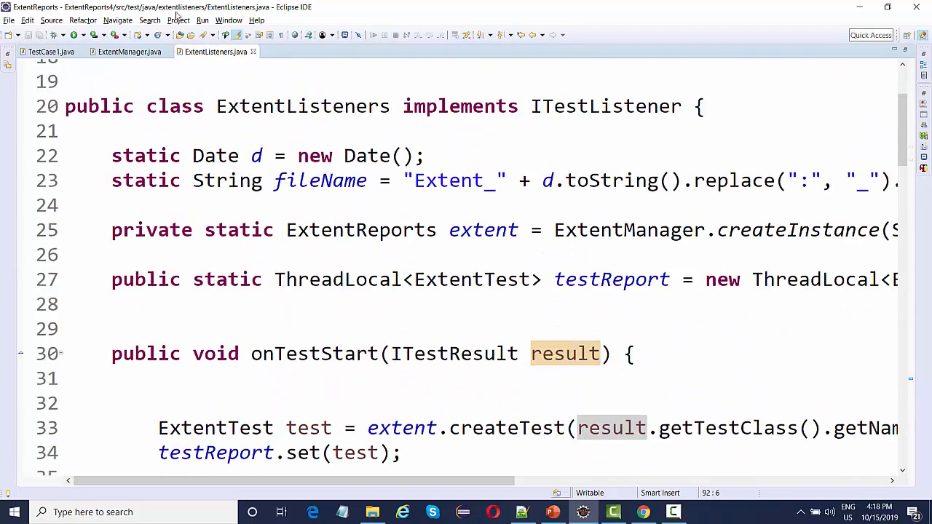
pyautogui.click(130, 52)
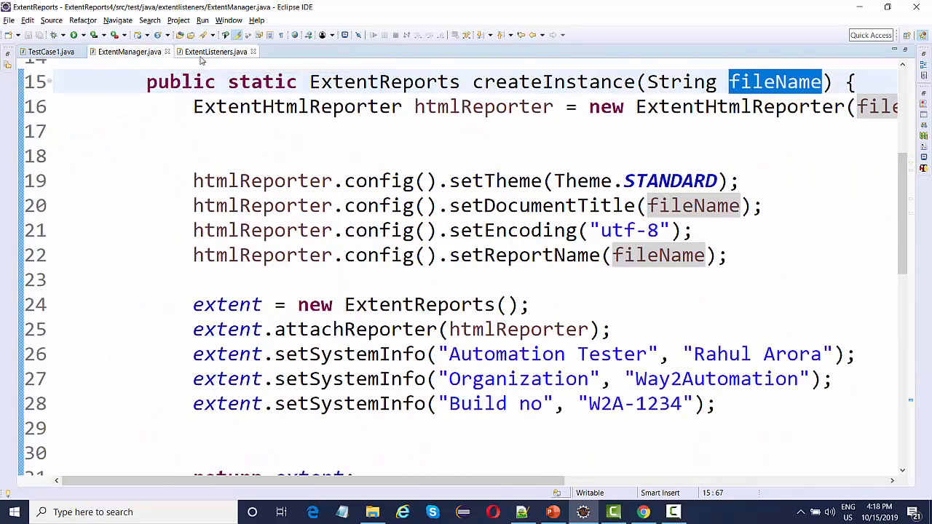
pyautogui.rightClick(216, 52)
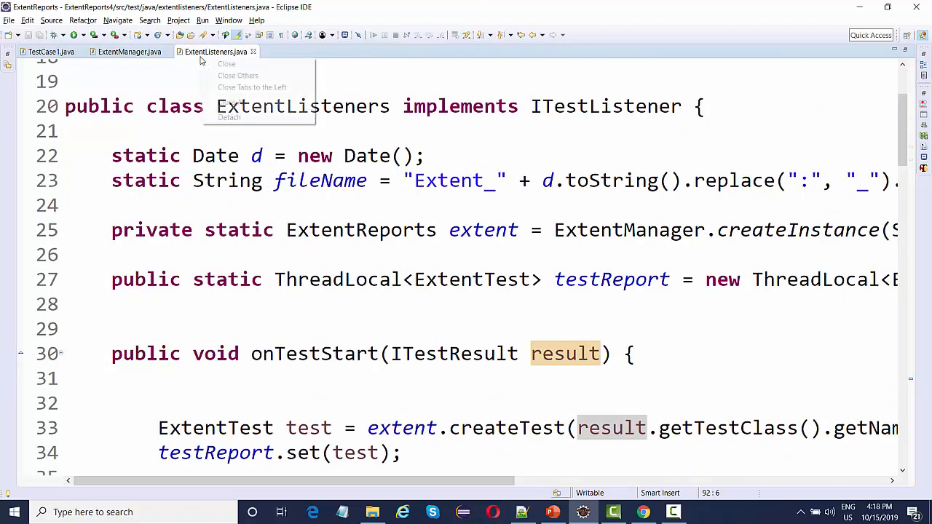
pyautogui.moveTo(231, 102)
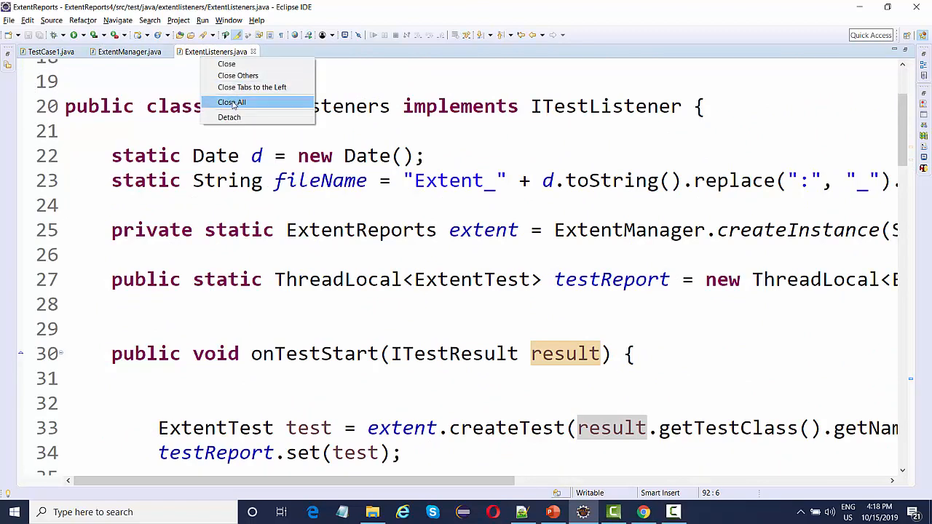
# - Close all editors and tidy the extentlisteners and testcases packages in Project Explorer
pyautogui.click(232, 102)
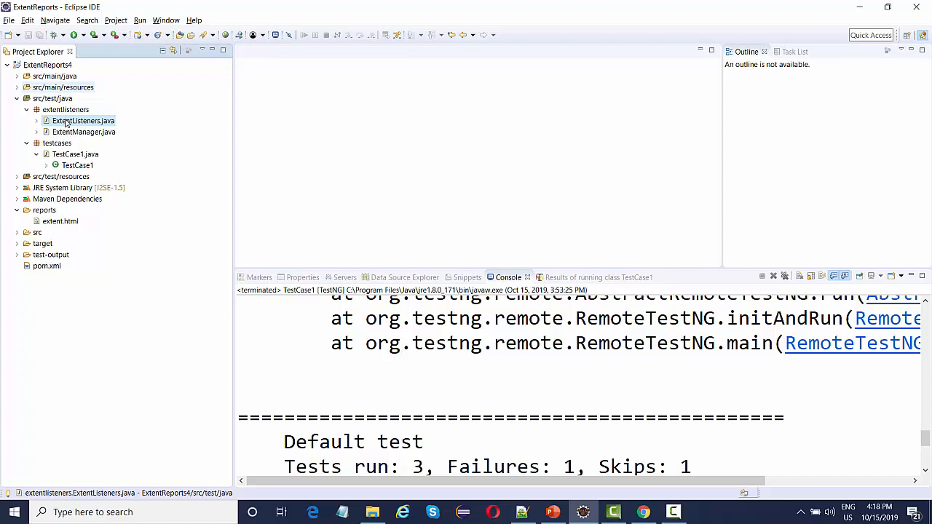
pyautogui.click(27, 109)
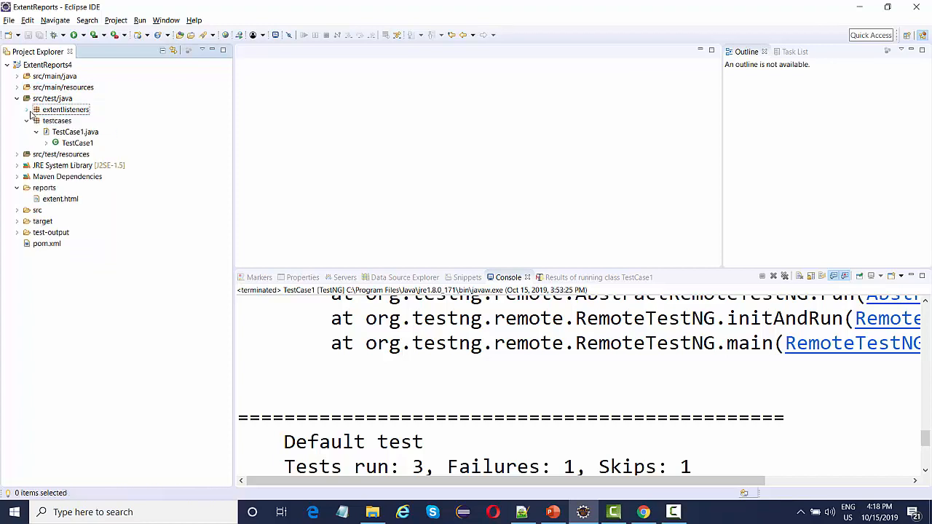
pyautogui.click(35, 119)
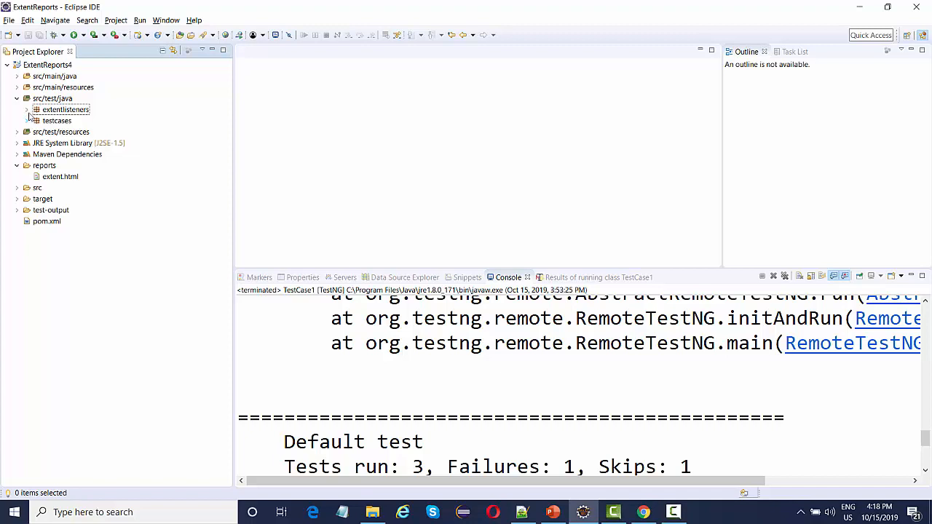
pyautogui.click(26, 109)
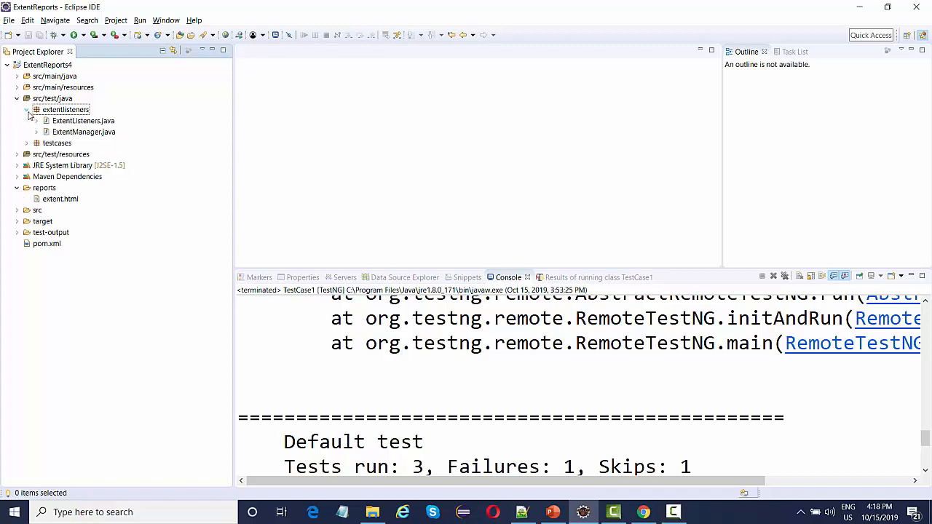
# - Expand testcases to show TestCase1.java and start creating a new class in it
pyautogui.click(27, 109)
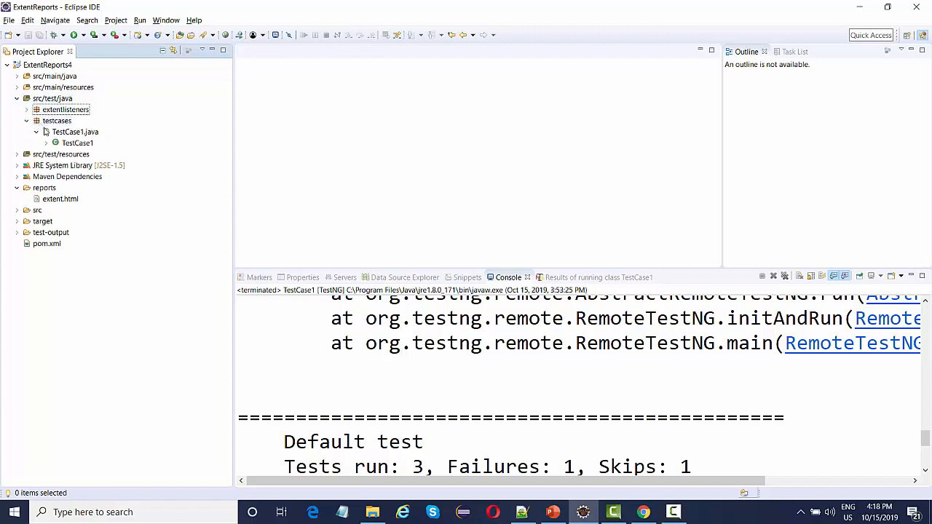
pyautogui.click(35, 131)
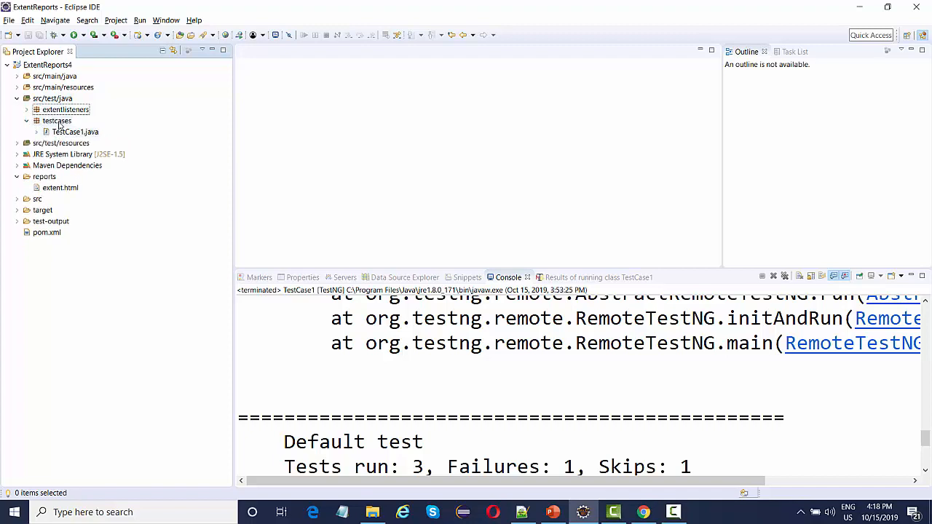
pyautogui.rightClick(57, 119)
pyautogui.write('Te')
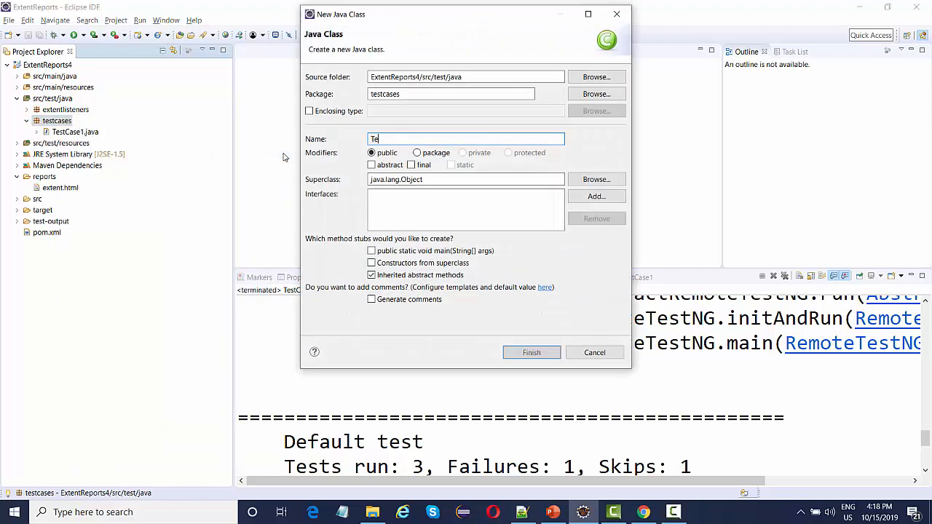
# - Create the new class named TestCase2 in the testcases package
pyautogui.write('stCase2')
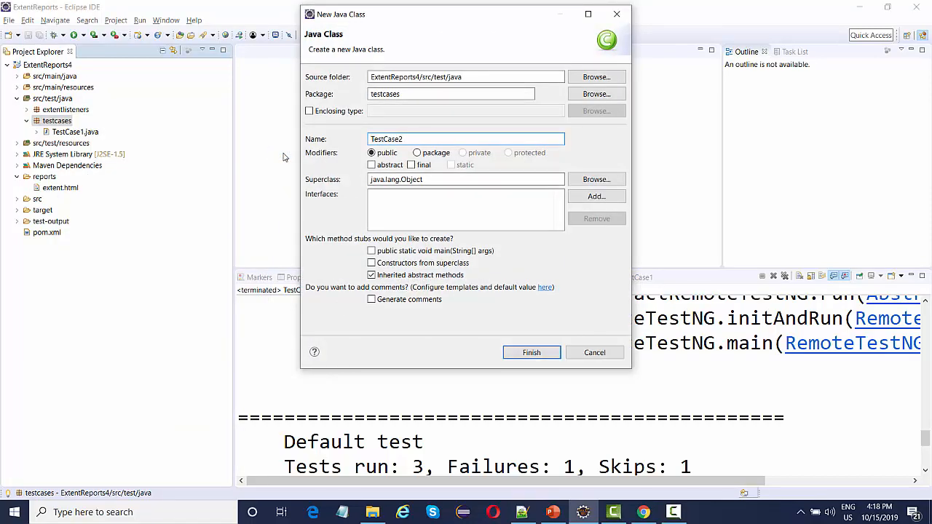
pyautogui.click(530, 353)
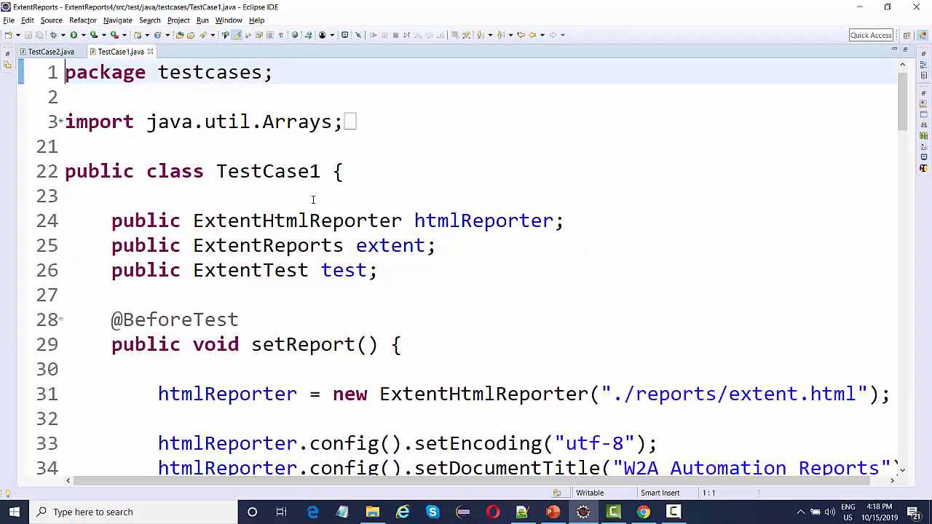
# - Remove the Login Test and Skip Test extent.createTest lines from the pasted methods
pyautogui.scroll(-3)
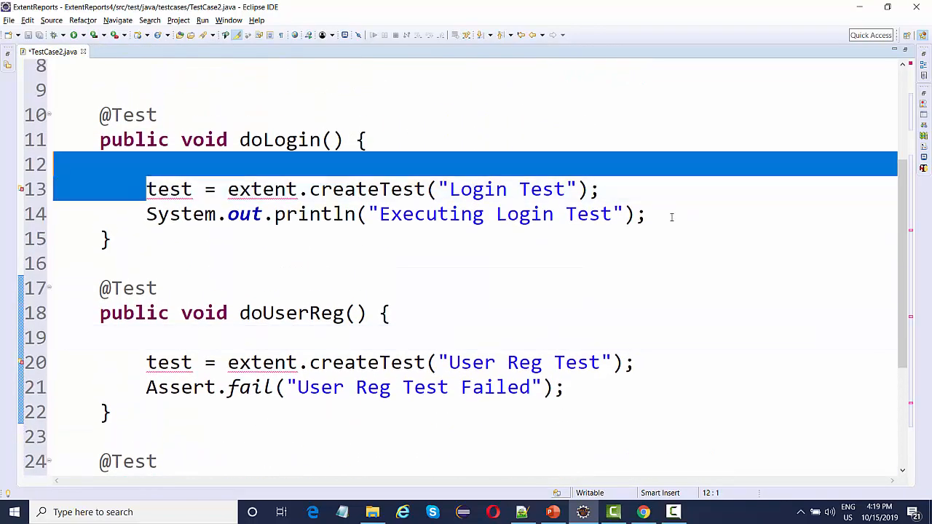
pyautogui.press('Delete')
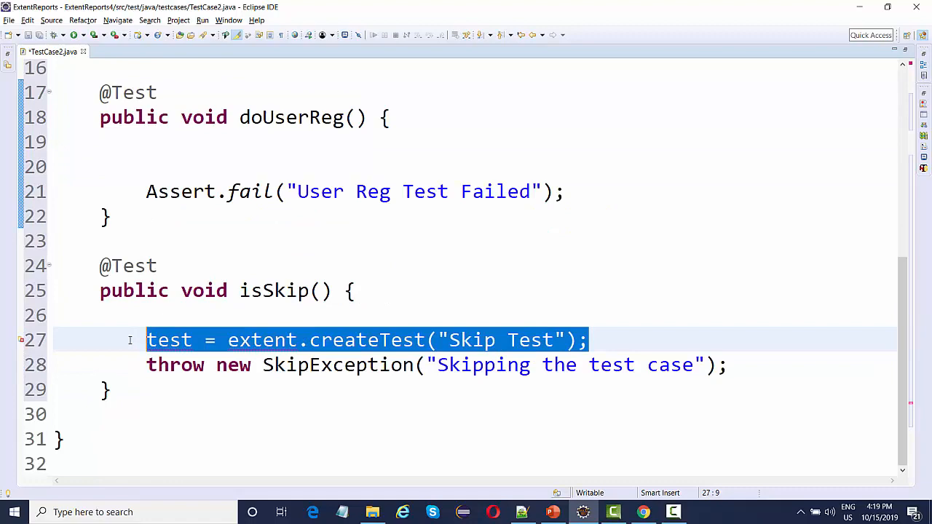
pyautogui.press('Delete')
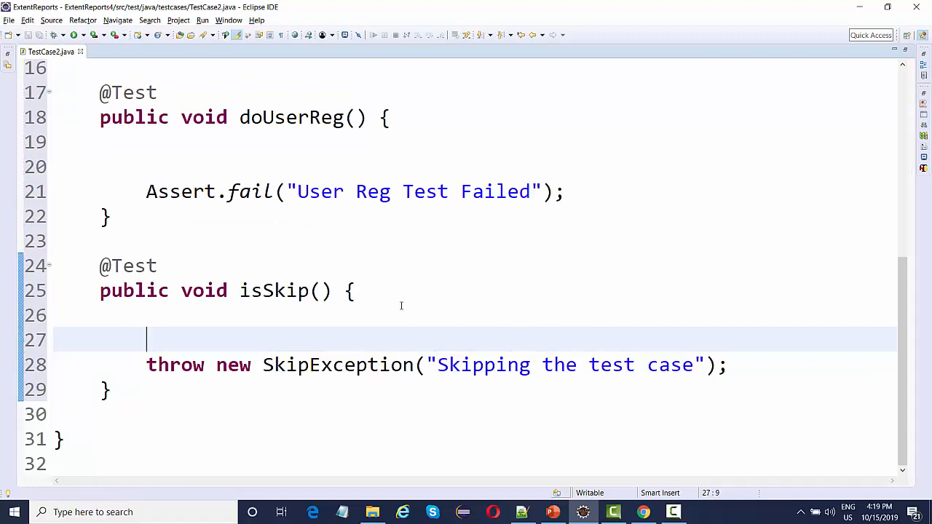
pyautogui.scroll(3)
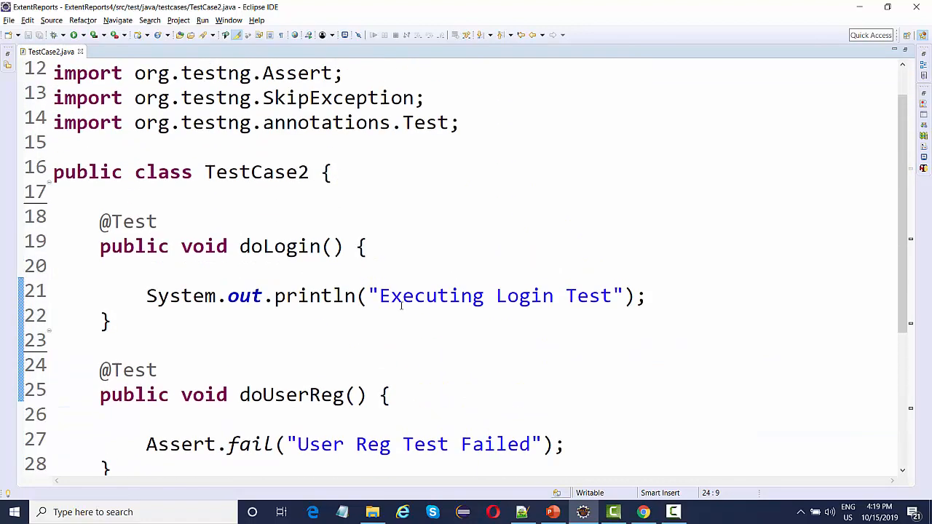
pyautogui.scroll(-3)
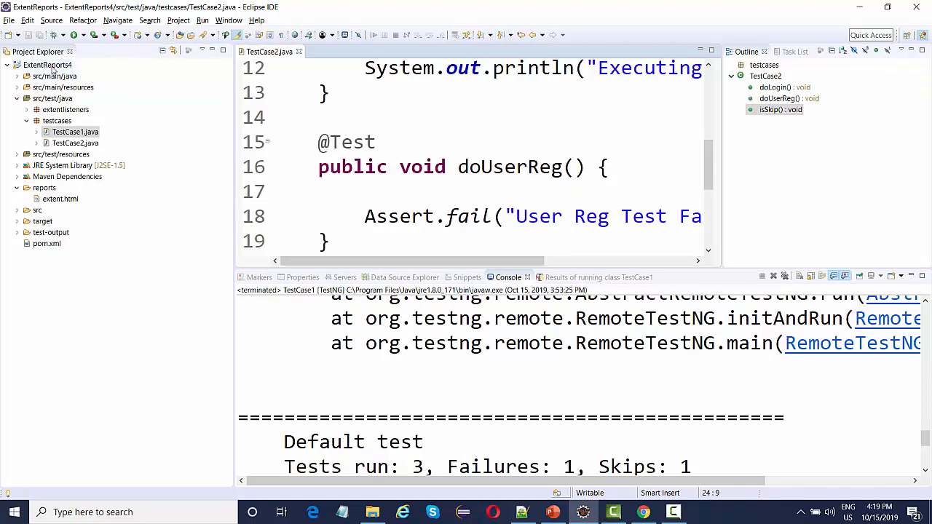
# - Convert TestCase2 to TestNG to generate testng.xml, then view it in the editor
pyautogui.rightClick(47, 64)
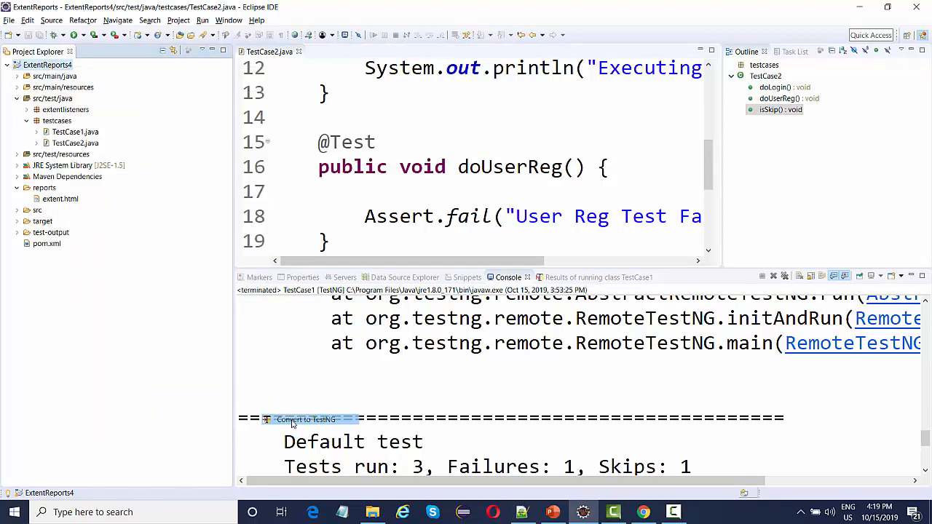
pyautogui.click(306, 420)
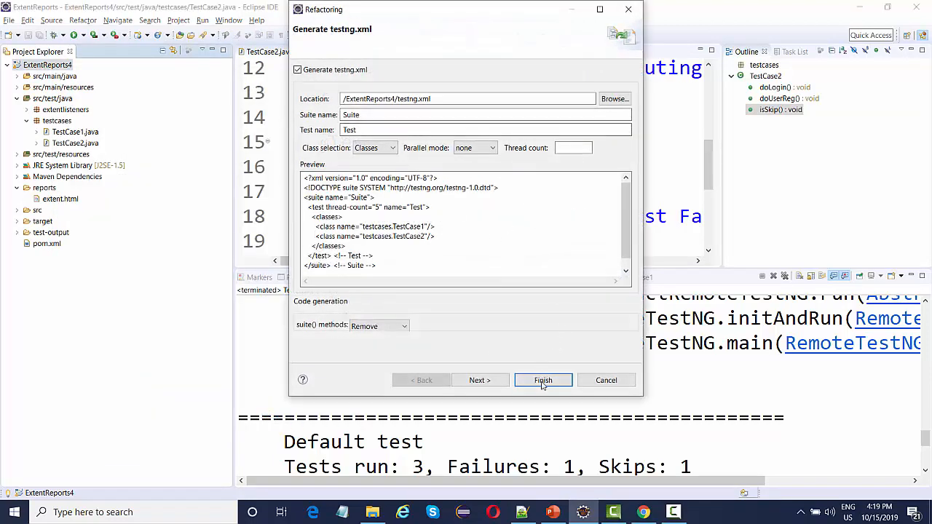
pyautogui.click(542, 380)
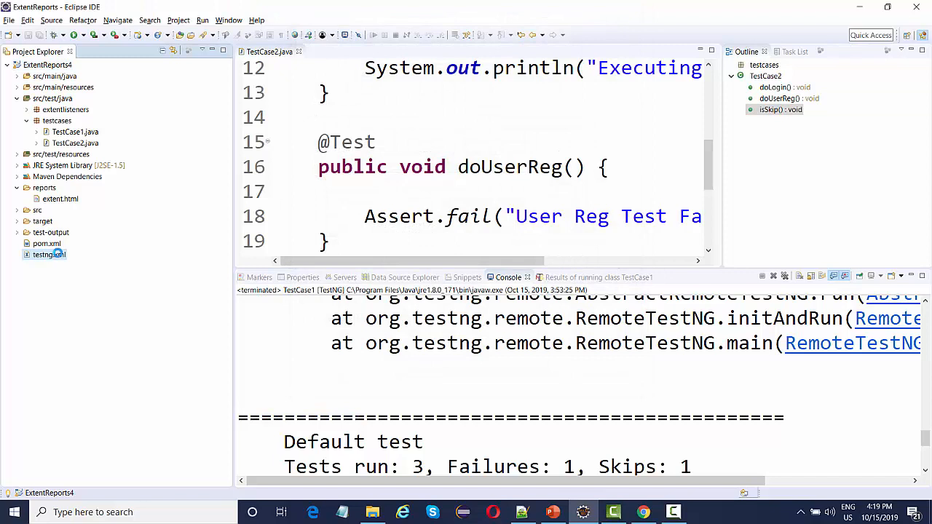
pyautogui.doubleClick(49, 253)
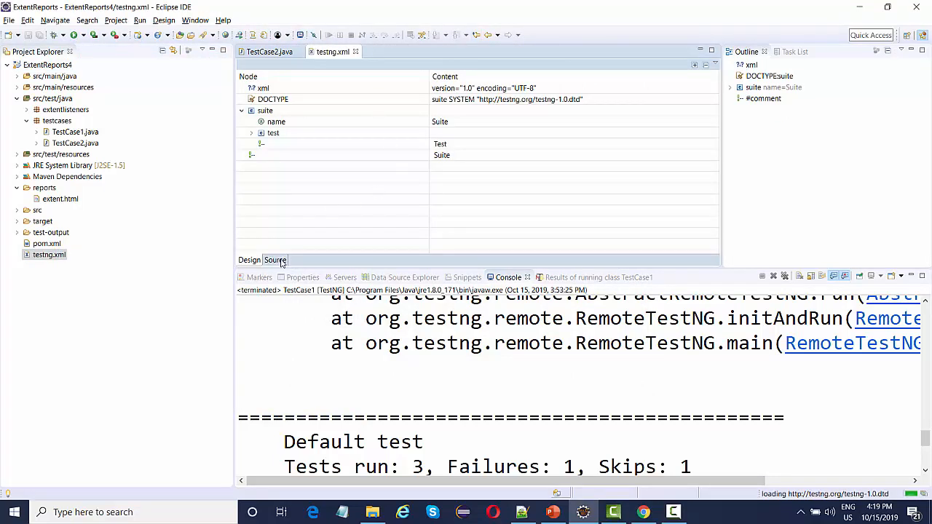
# - In testng.xml source, drop the TestCase1 entry and add a listeners block with an empty listener class-name
pyautogui.click(275, 259)
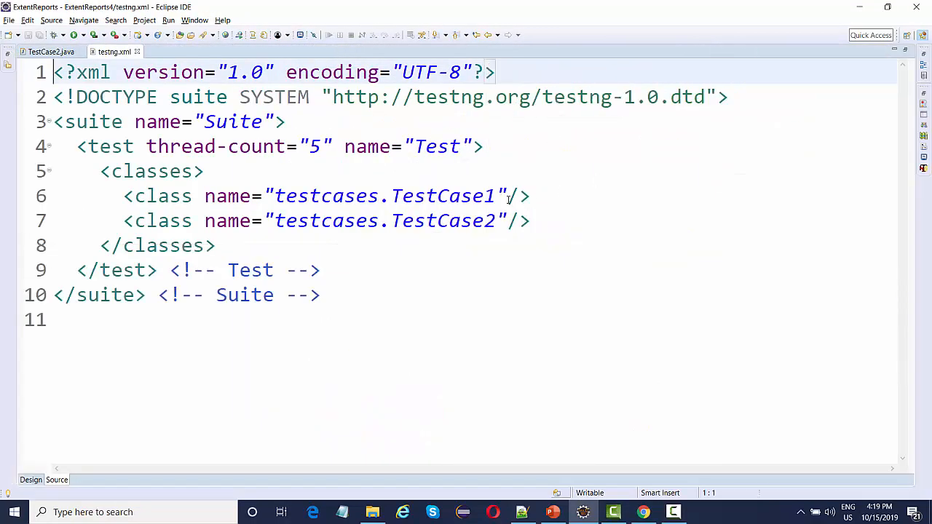
pyautogui.press('Ctrl+d')
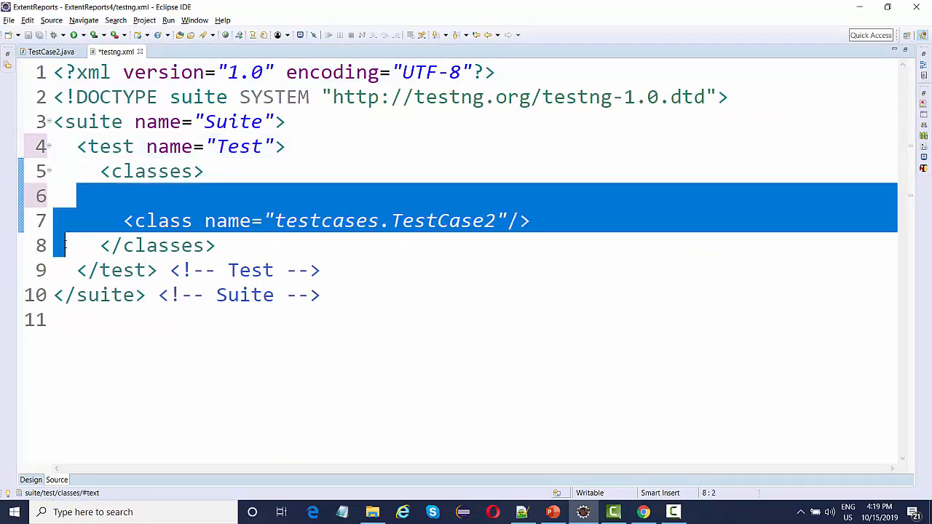
pyautogui.press('Delete')
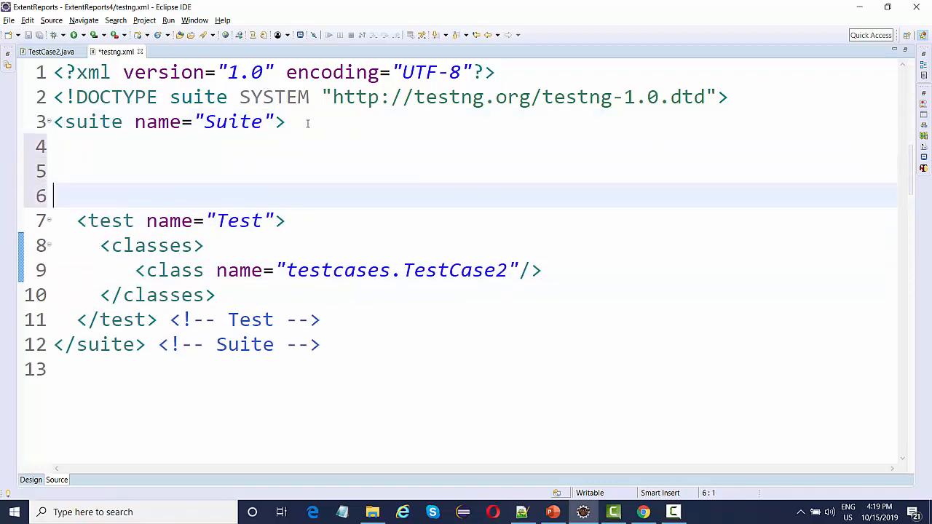
pyautogui.write('<l')
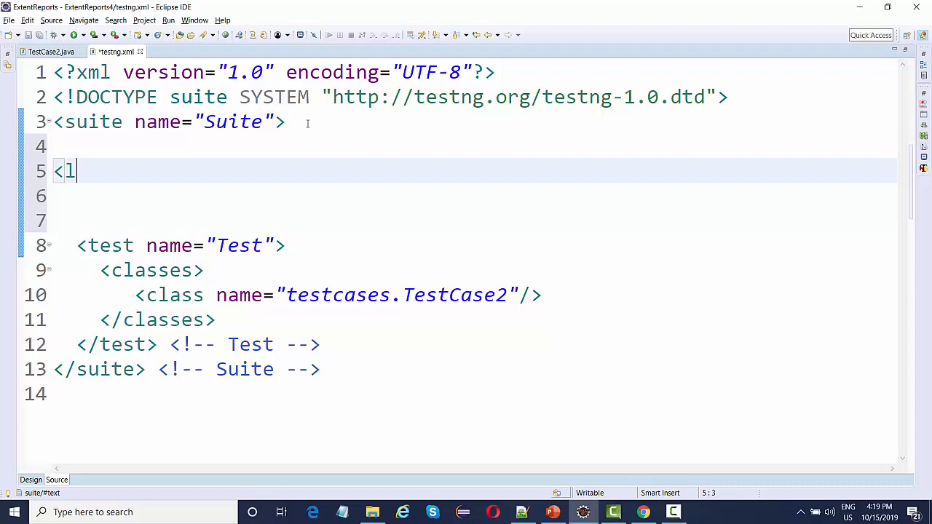
pyautogui.write('isteners')
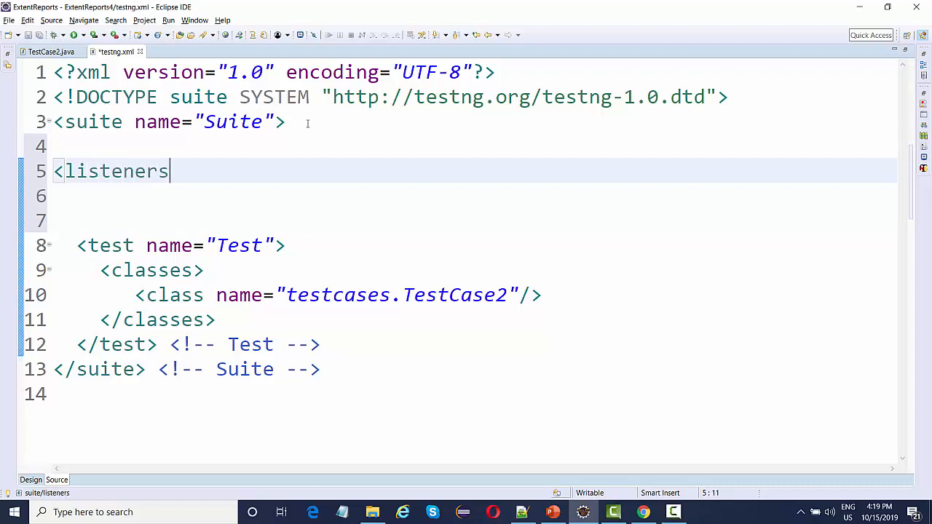
pyautogui.write('>')
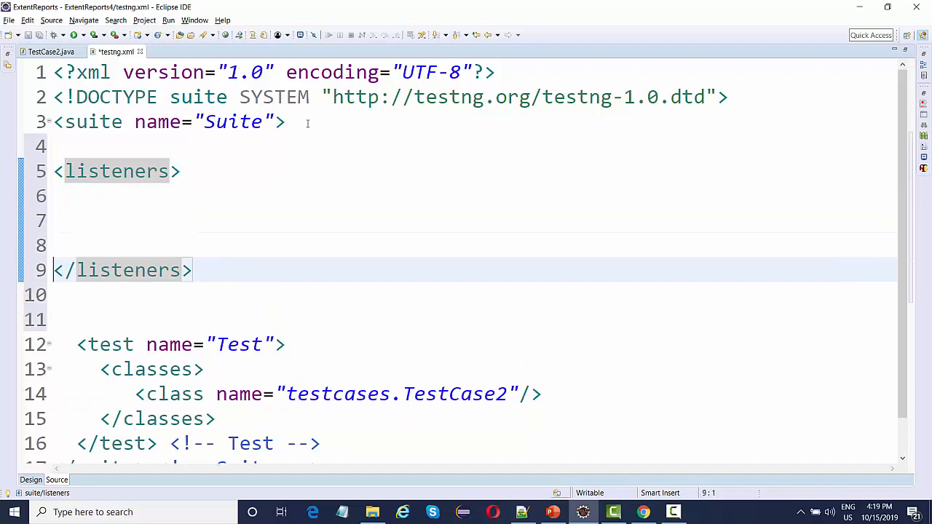
pyautogui.write('<listener></listener>')
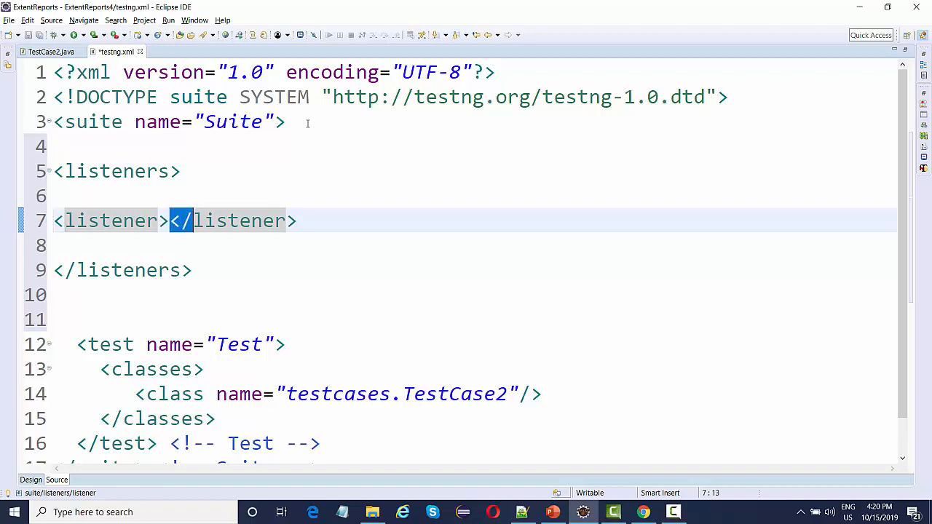
pyautogui.press('Delete')
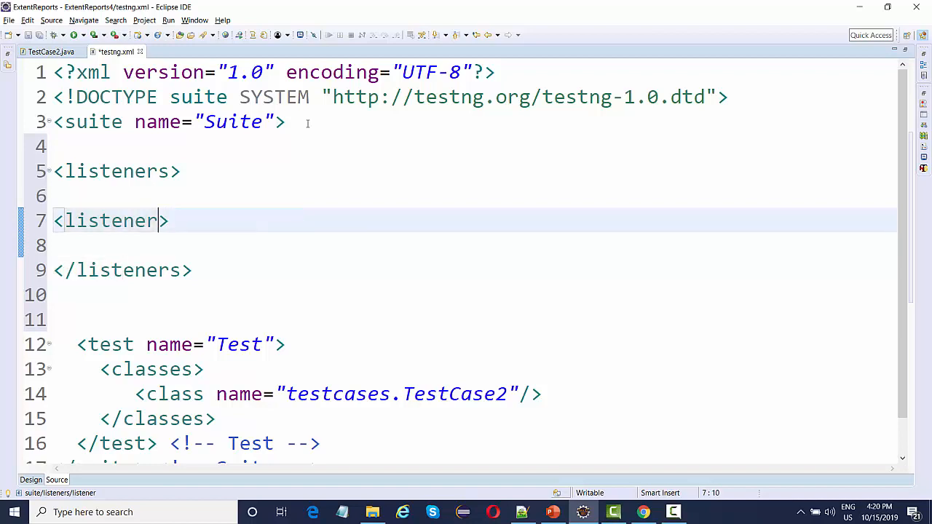
pyautogui.write('class-nam')
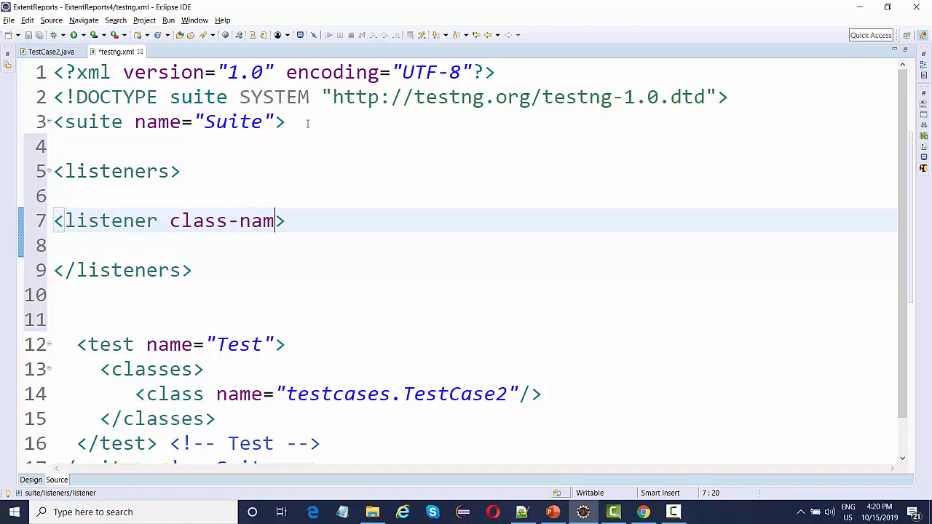
pyautogui.write('e=""')
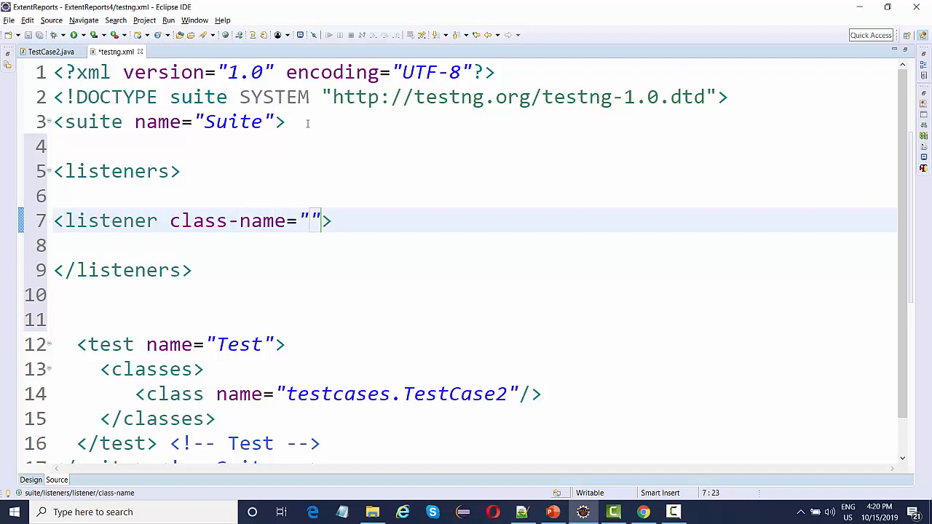
pyautogui.write('/')
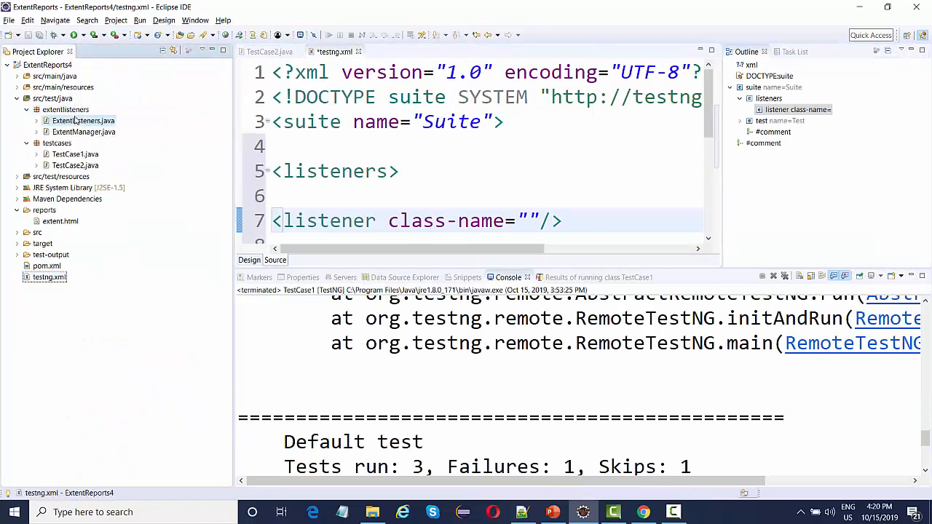
# - Fill the listener class-name as extentlisteners.ExtentListeners, checking it against ExtentListeners.java
pyautogui.doubleClick(83, 120)
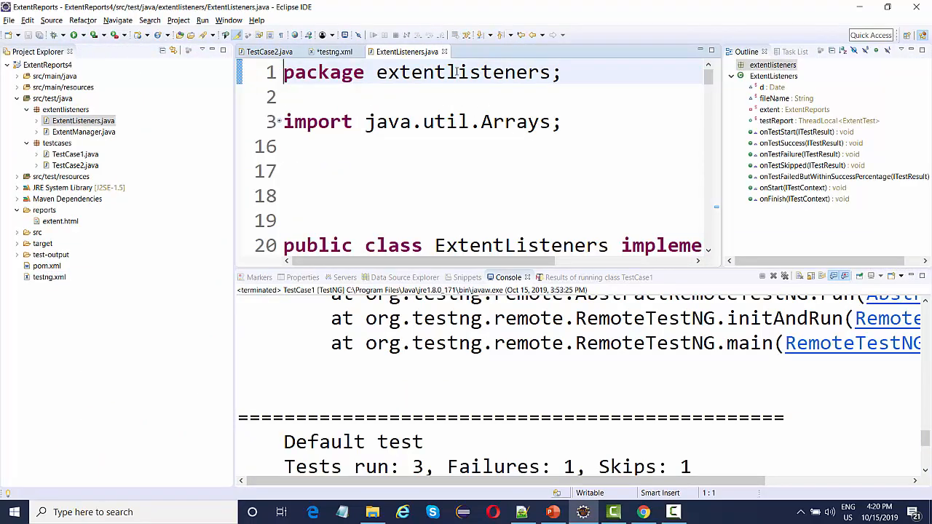
pyautogui.click(333, 52)
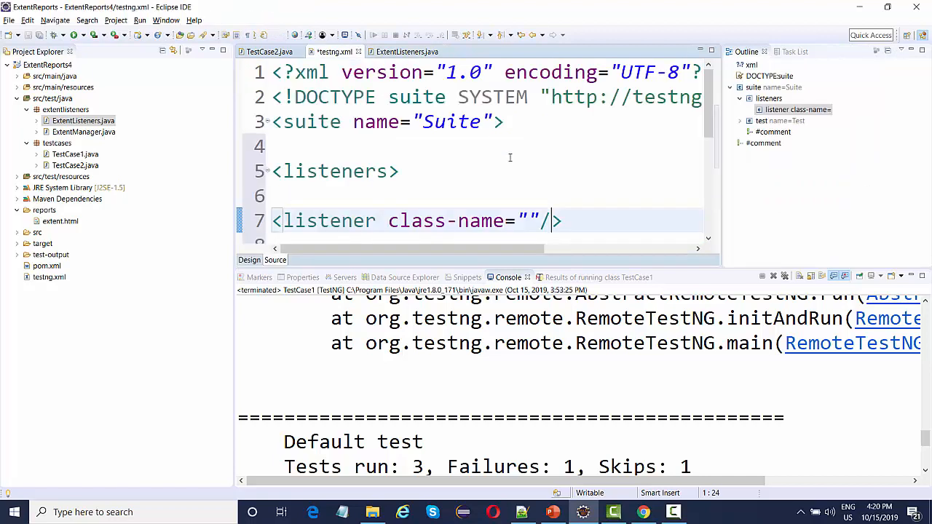
pyautogui.write('extentlisteners')
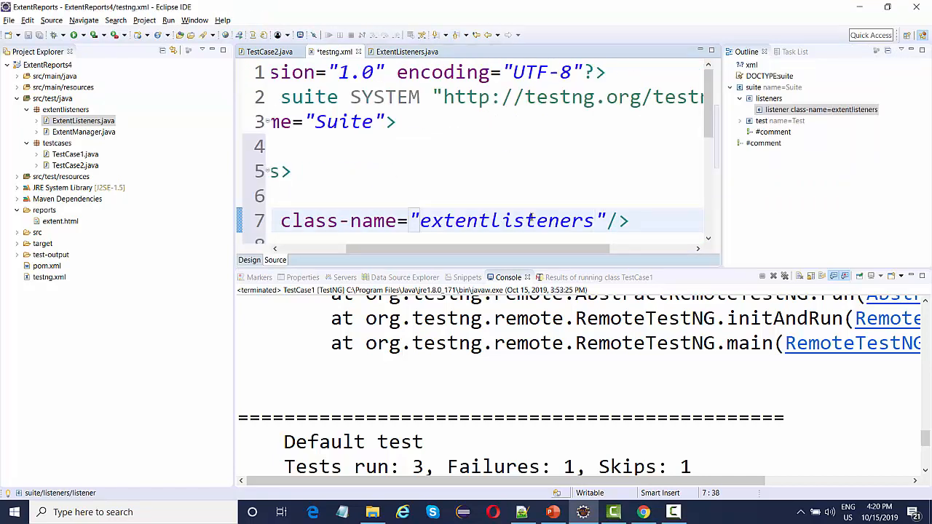
pyautogui.click(406, 51)
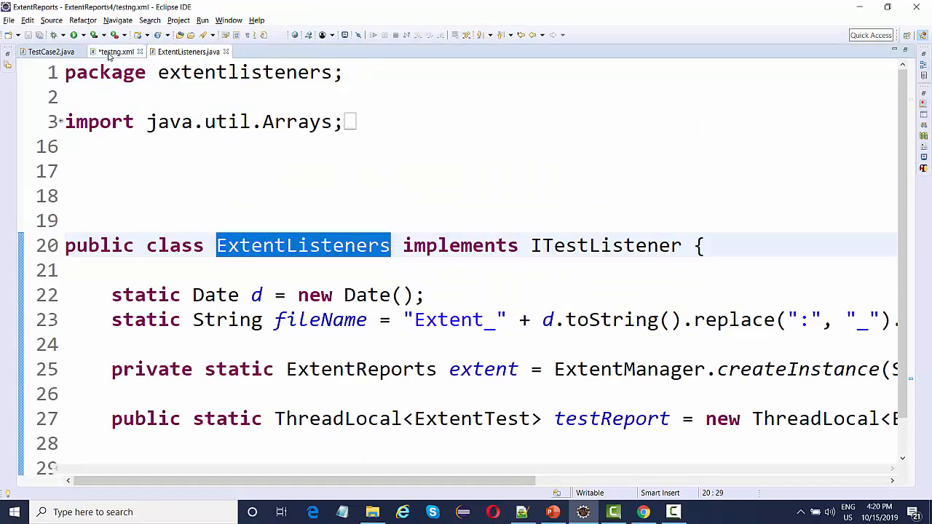
pyautogui.click(117, 53)
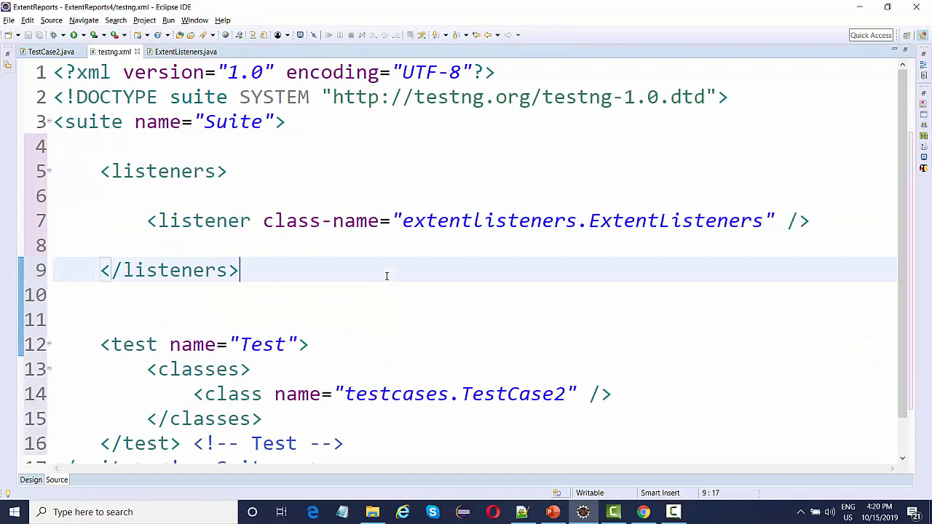
pyautogui.click(185, 52)
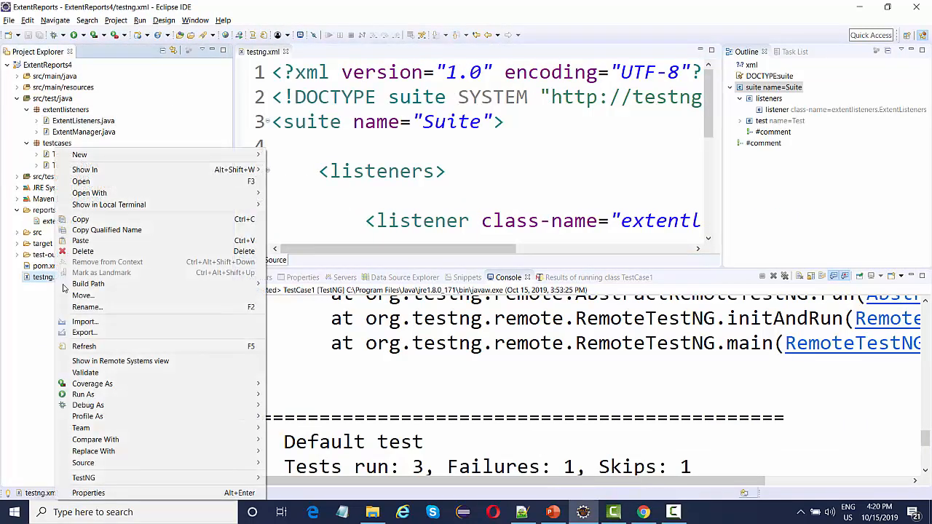
# - Run testng.xml as a TestNG suite, refresh reports and locate the new Extent report in File Explorer
pyautogui.click(83, 394)
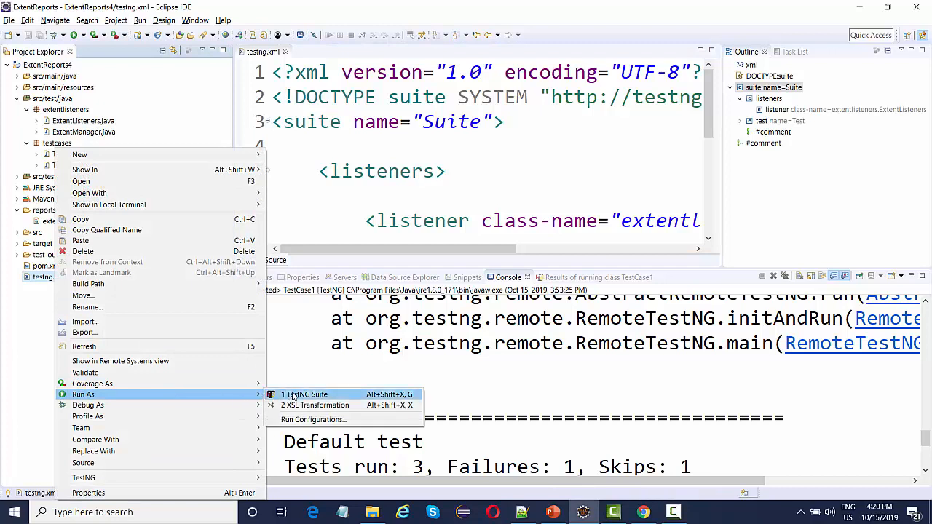
pyautogui.click(306, 393)
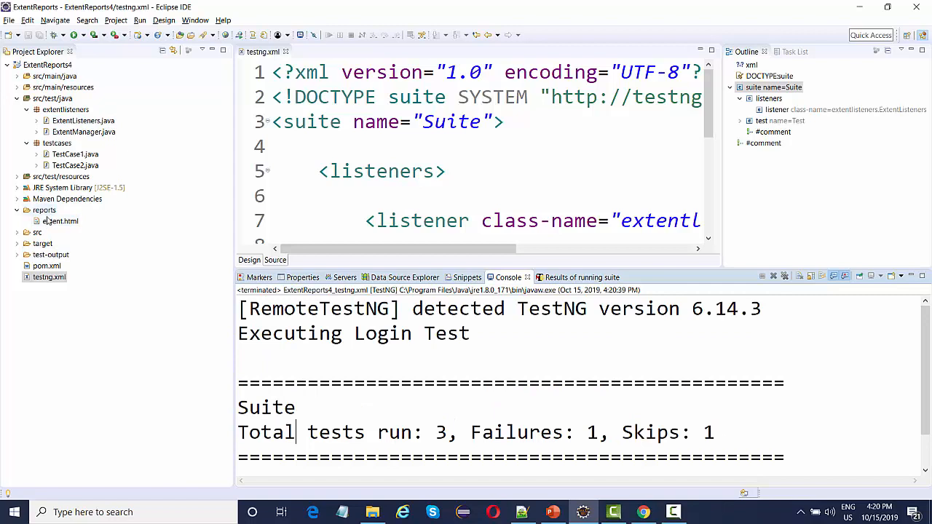
pyautogui.rightClick(59, 222)
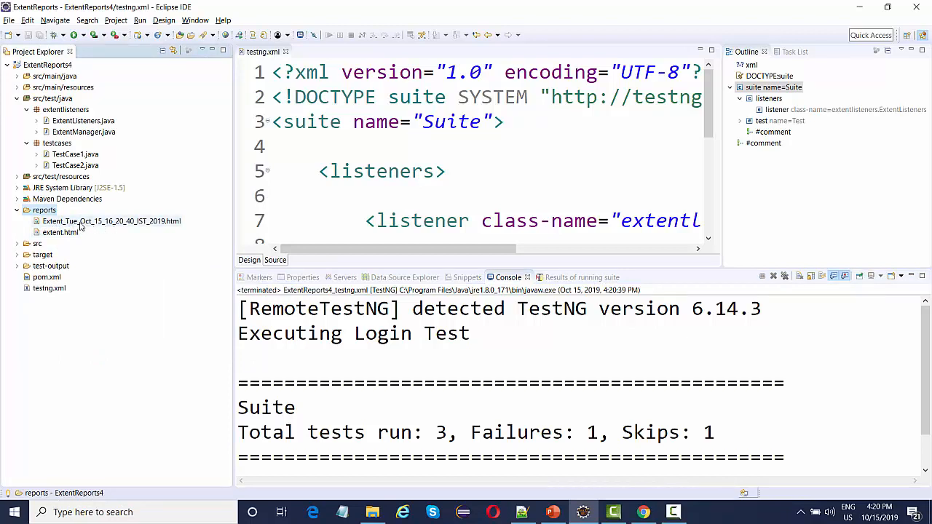
pyautogui.moveTo(96, 227)
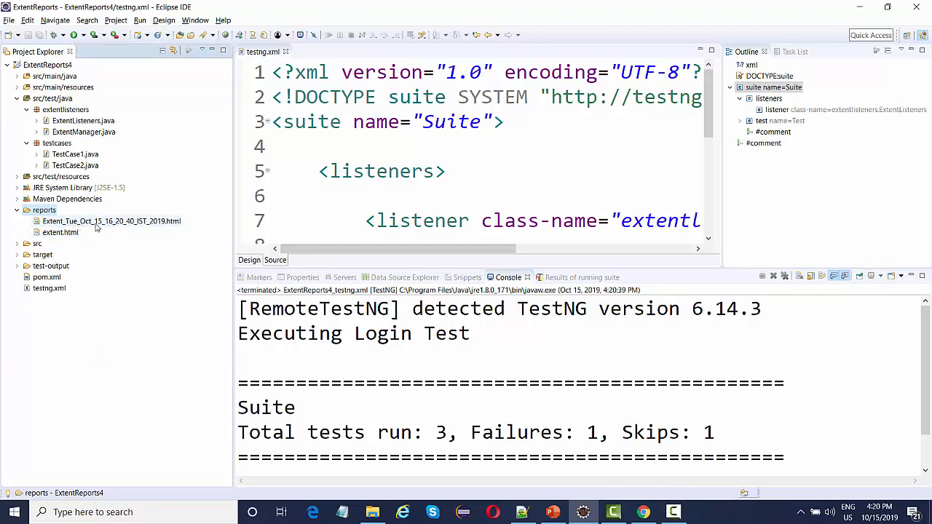
pyautogui.moveTo(114, 229)
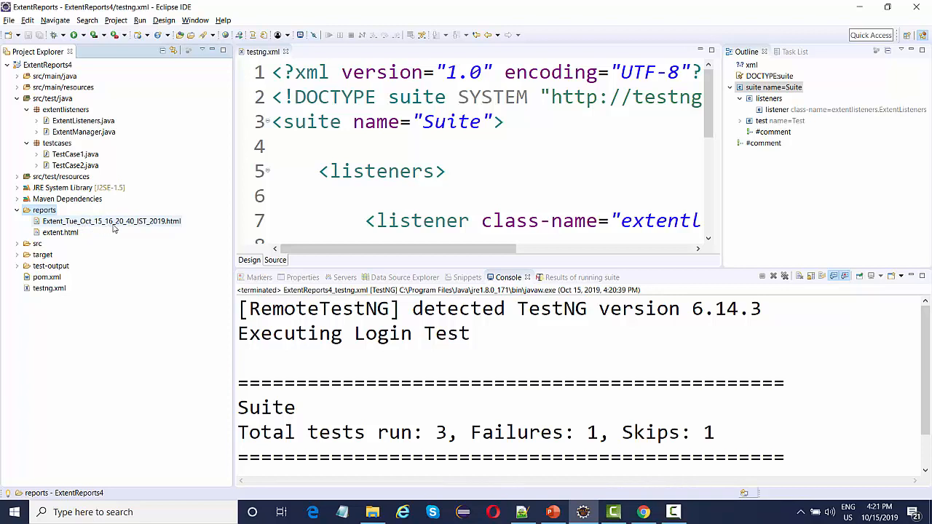
pyautogui.moveTo(137, 230)
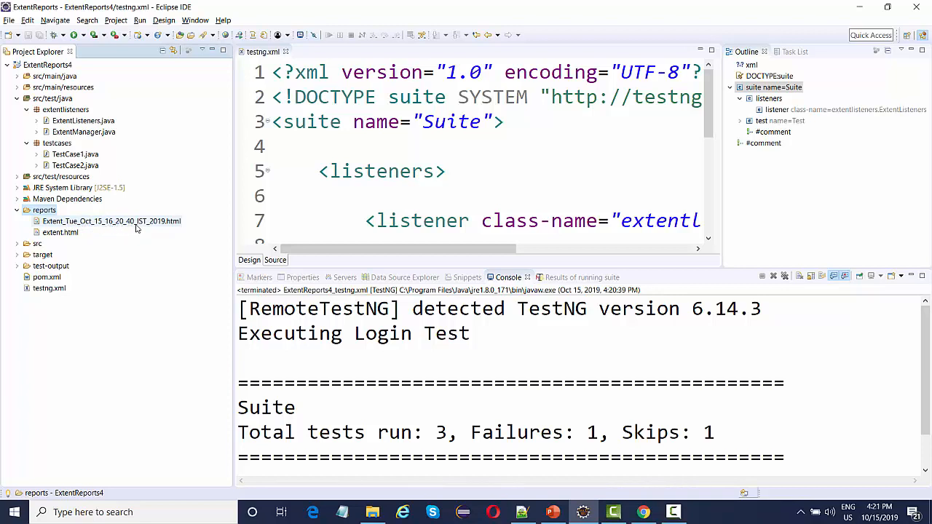
pyautogui.moveTo(146, 228)
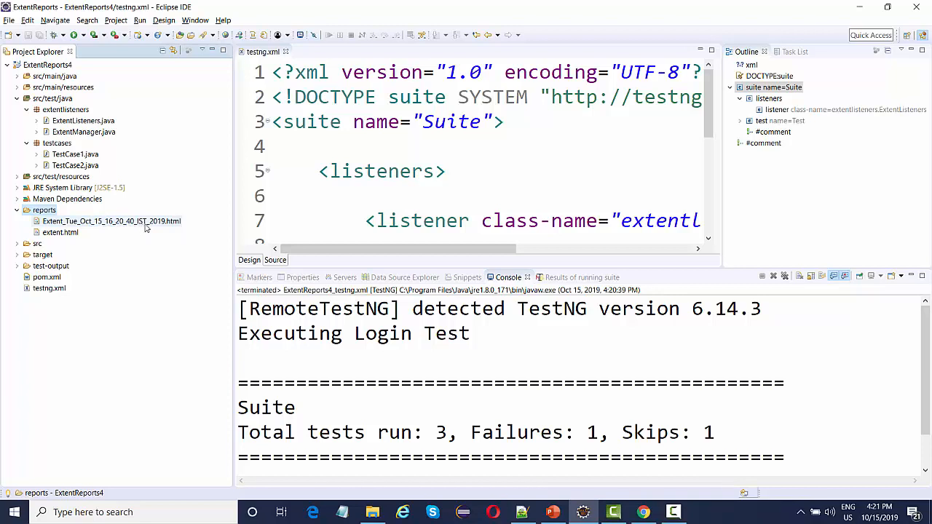
pyautogui.click(111, 222)
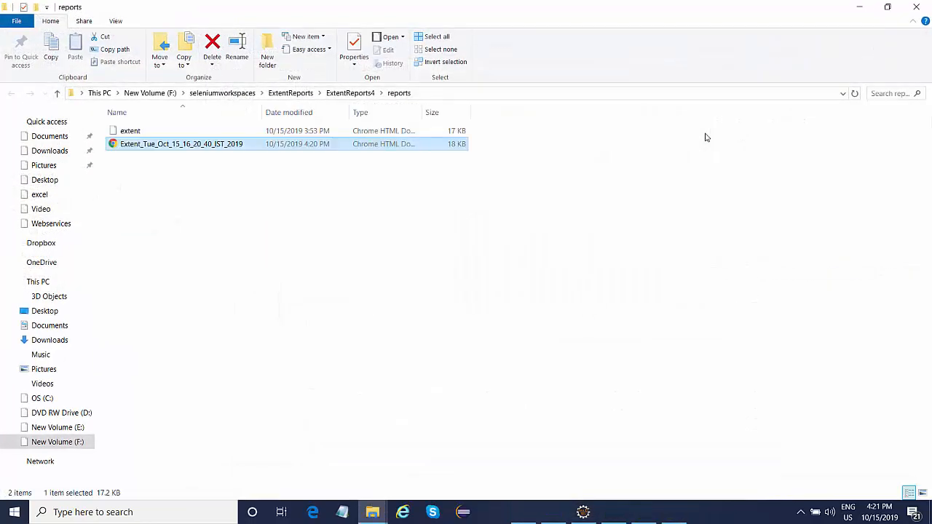
pyautogui.doubleClick(180, 144)
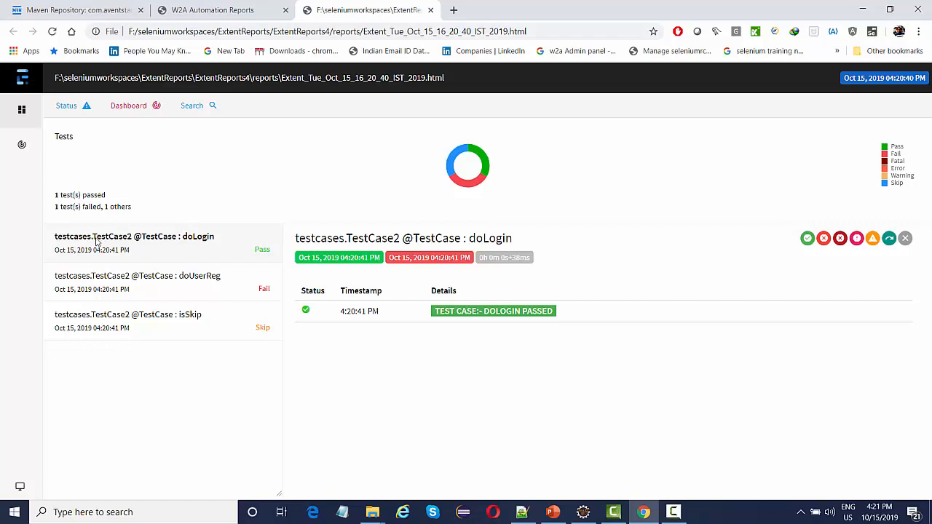
# - In the Chrome report, view the failed doUserReg test and expand its exception trace
pyautogui.doubleClick(319, 239)
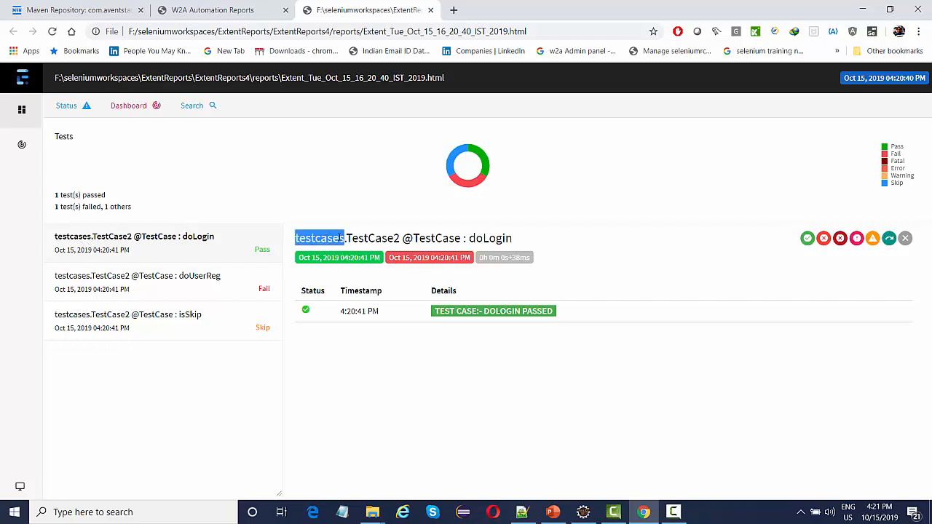
pyautogui.doubleClick(373, 238)
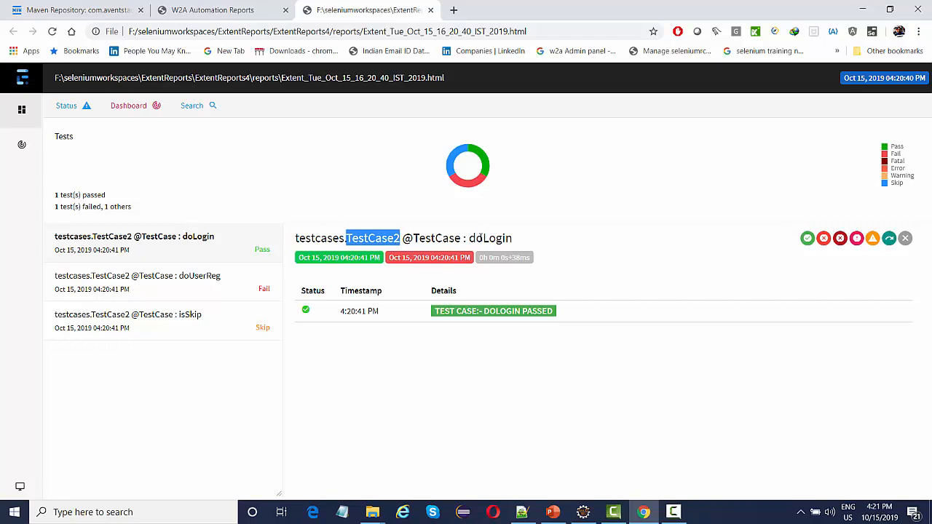
pyautogui.click(138, 283)
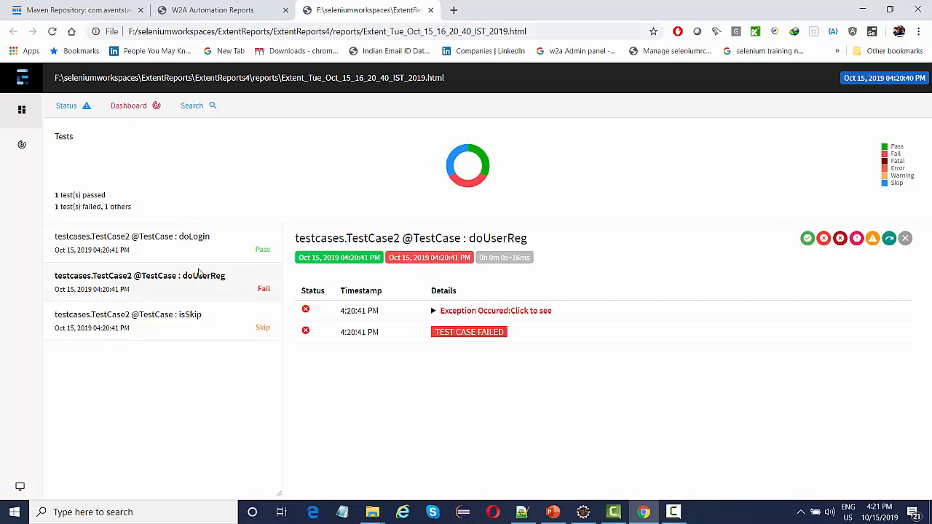
pyautogui.moveTo(114, 334)
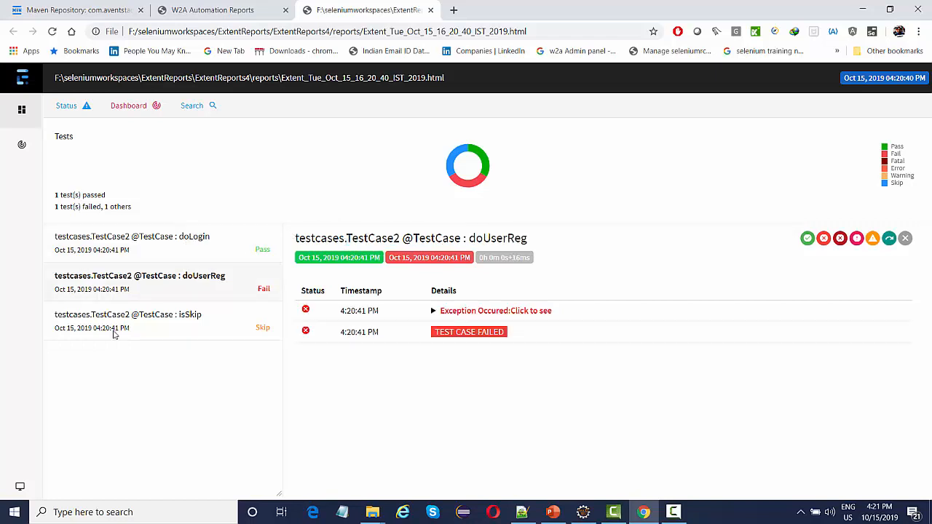
pyautogui.moveTo(207, 291)
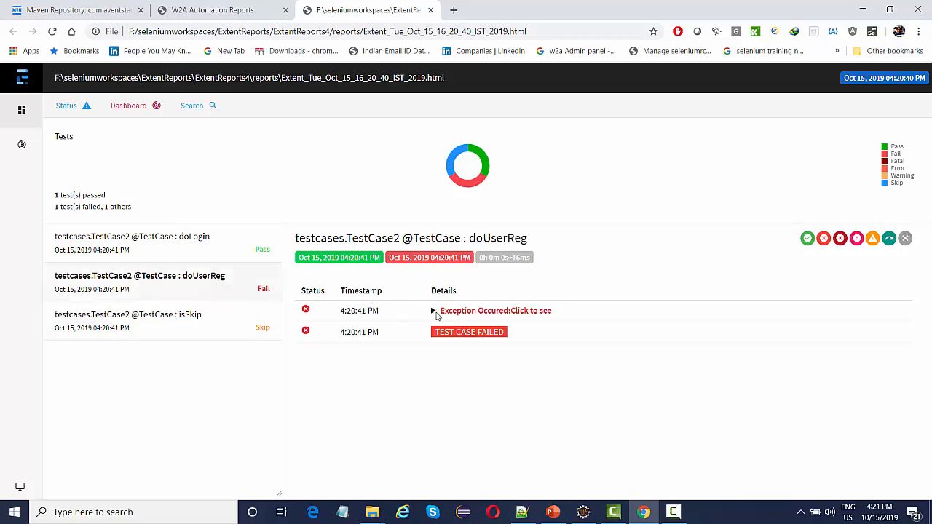
pyautogui.click(433, 312)
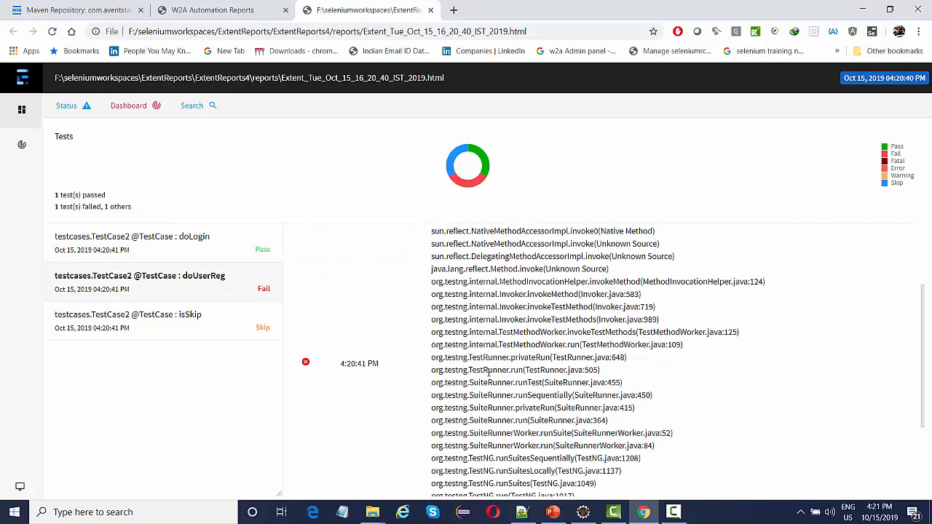
# - Check the Dashboard summary, then return to the Tests list
pyautogui.click(139, 275)
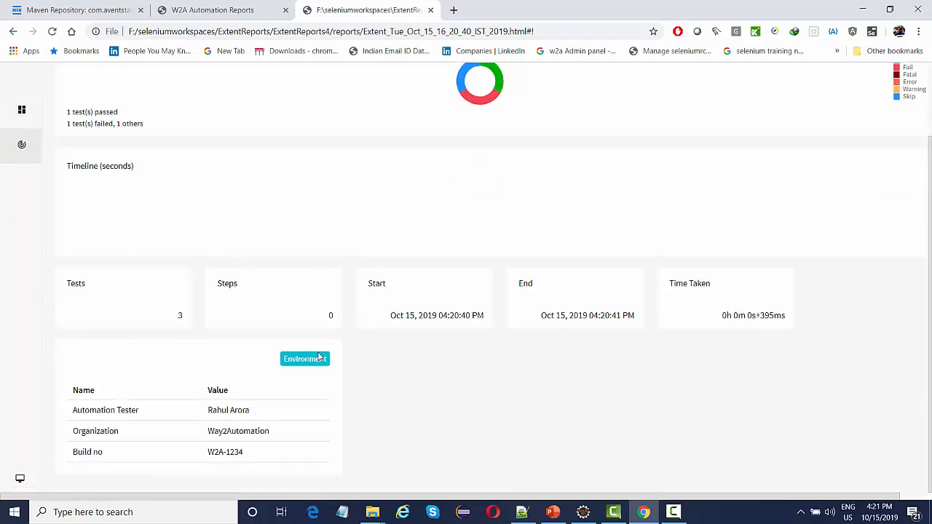
pyautogui.moveTo(385, 373)
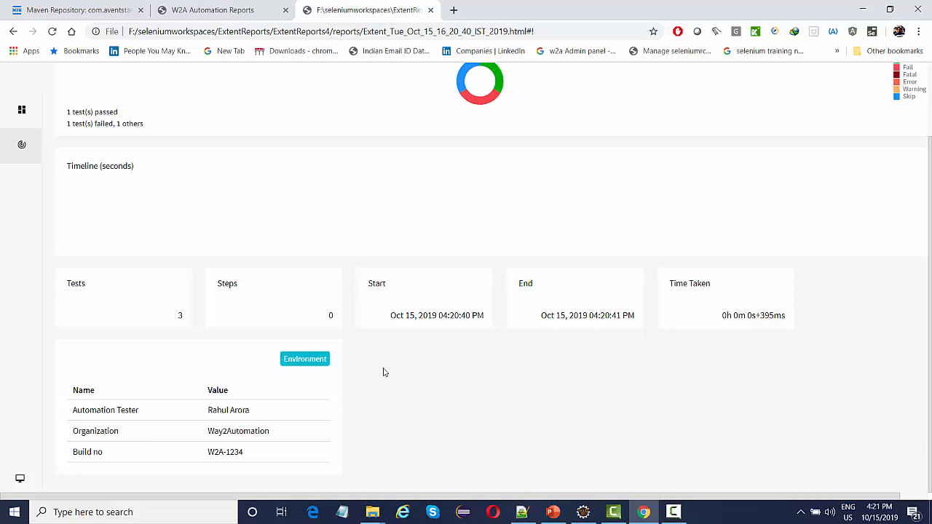
pyautogui.click(21, 109)
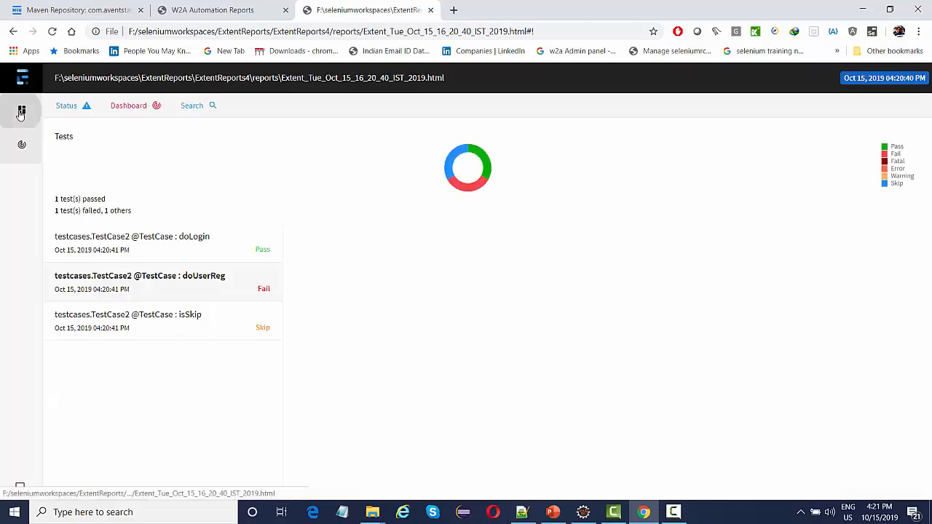
pyautogui.click(140, 276)
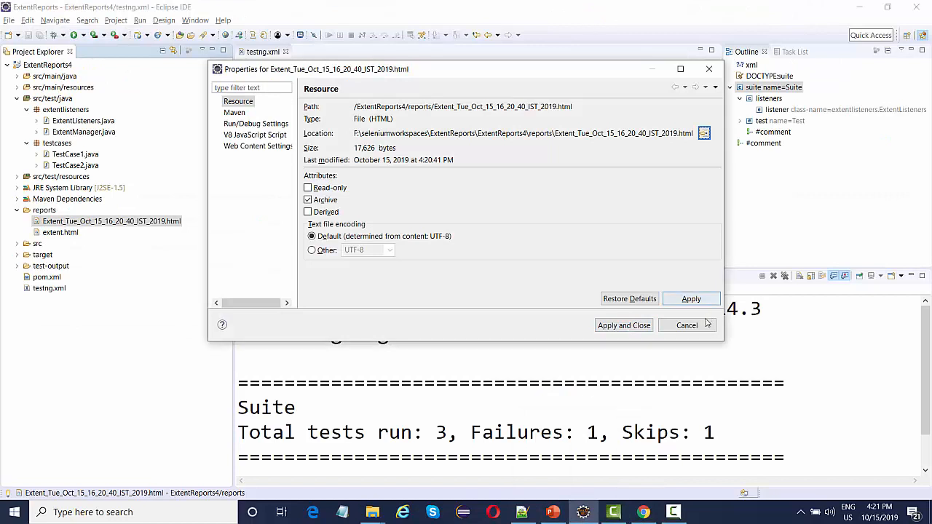
# - Cancel the report file's Properties dialog and collapse the extentlisteners package
pyautogui.click(686, 326)
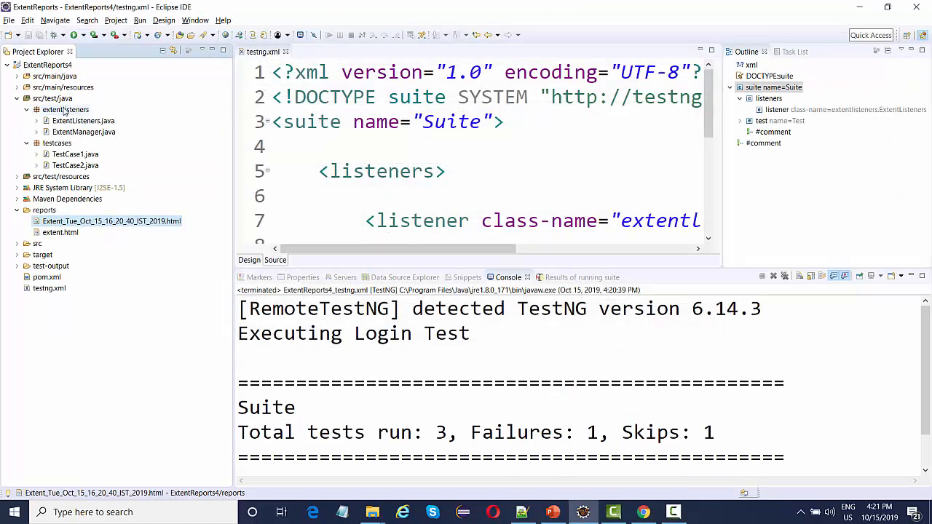
pyautogui.click(37, 120)
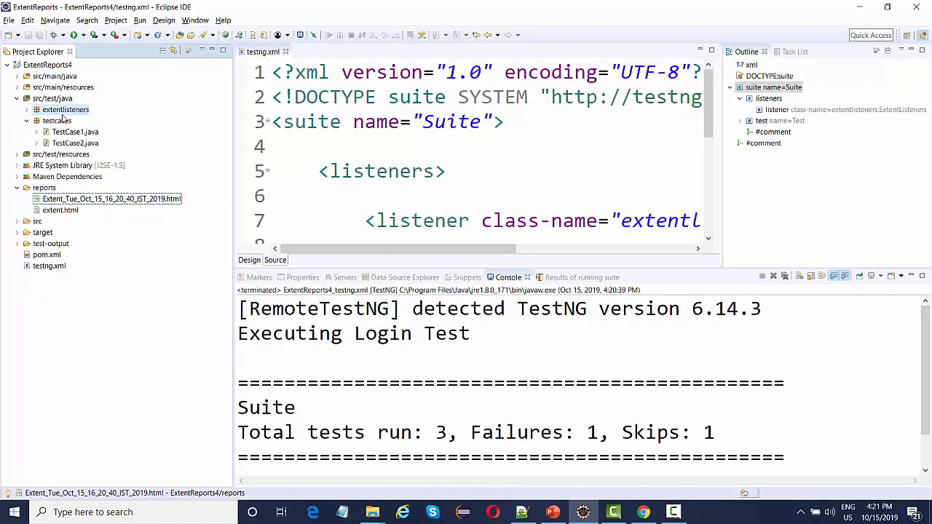
pyautogui.click(64, 109)
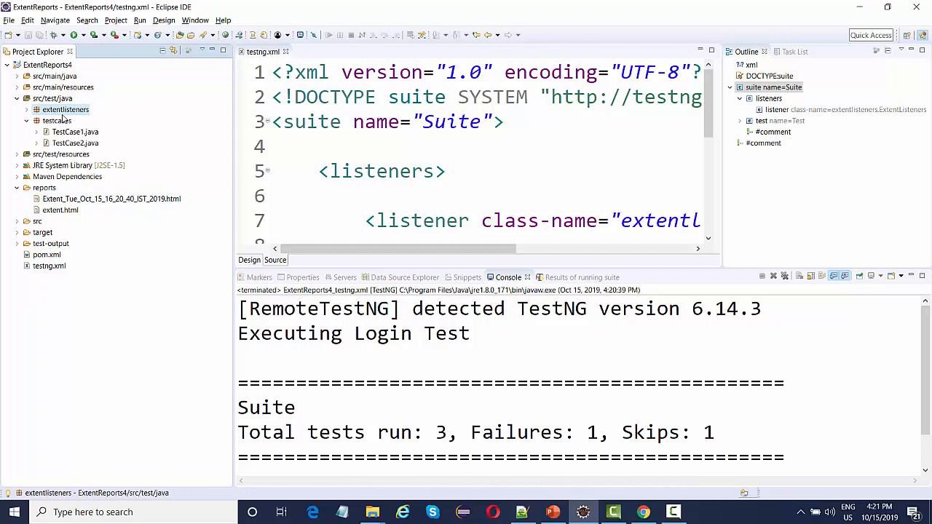